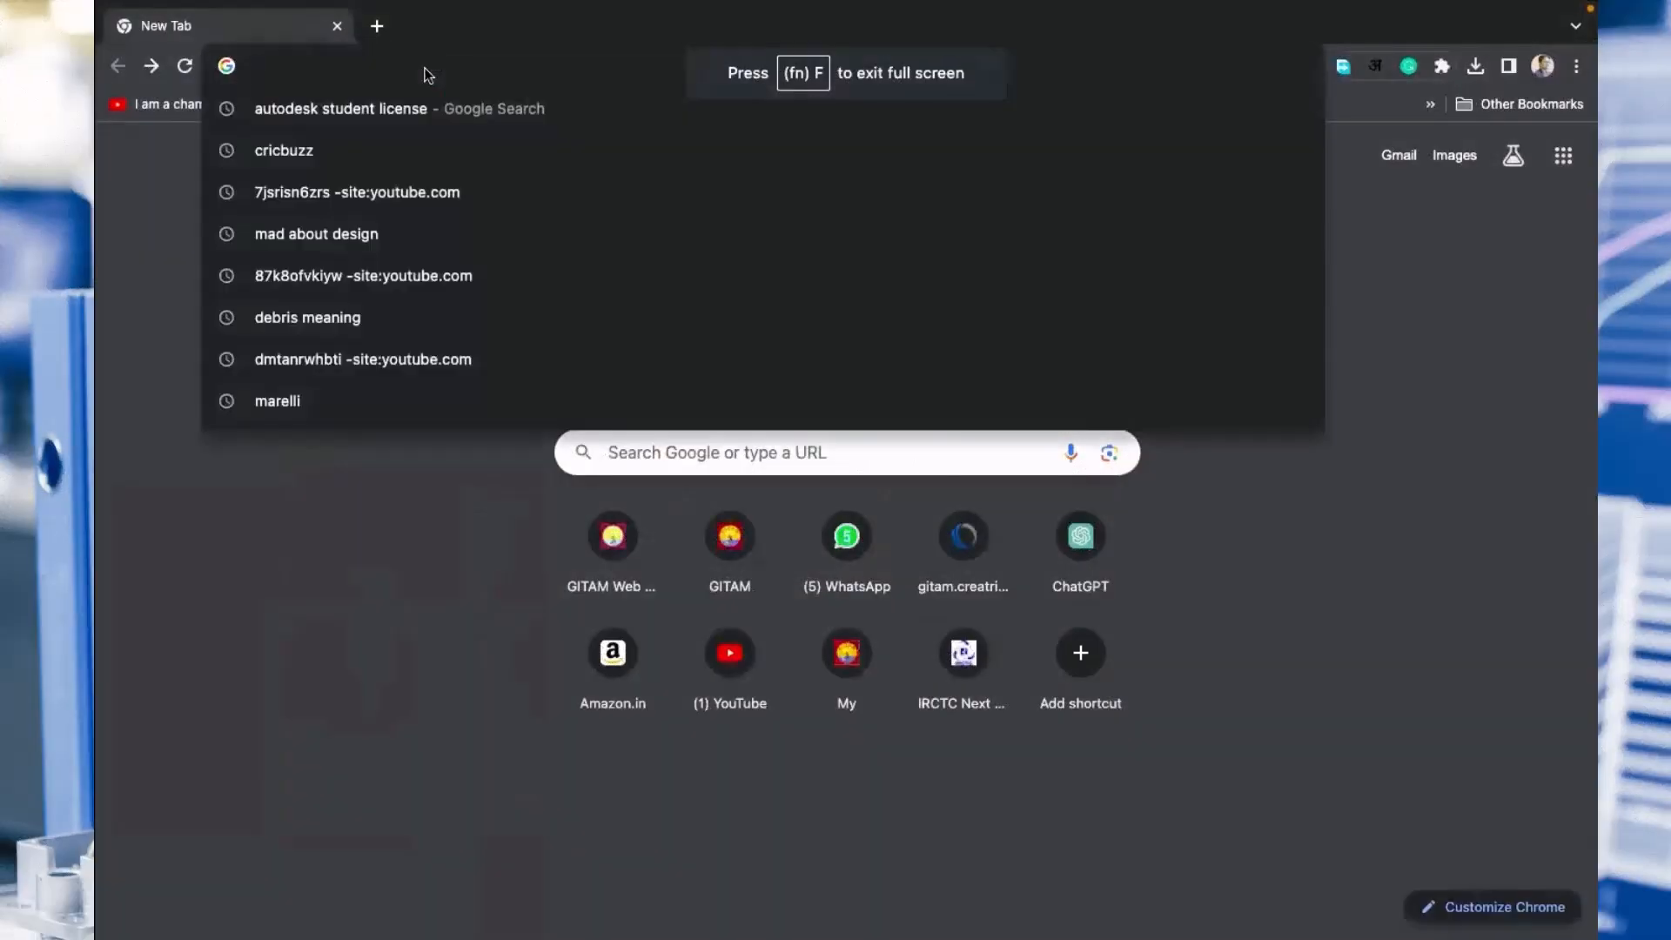
Search Google for "autodesk student license"
text(autodesk student license)
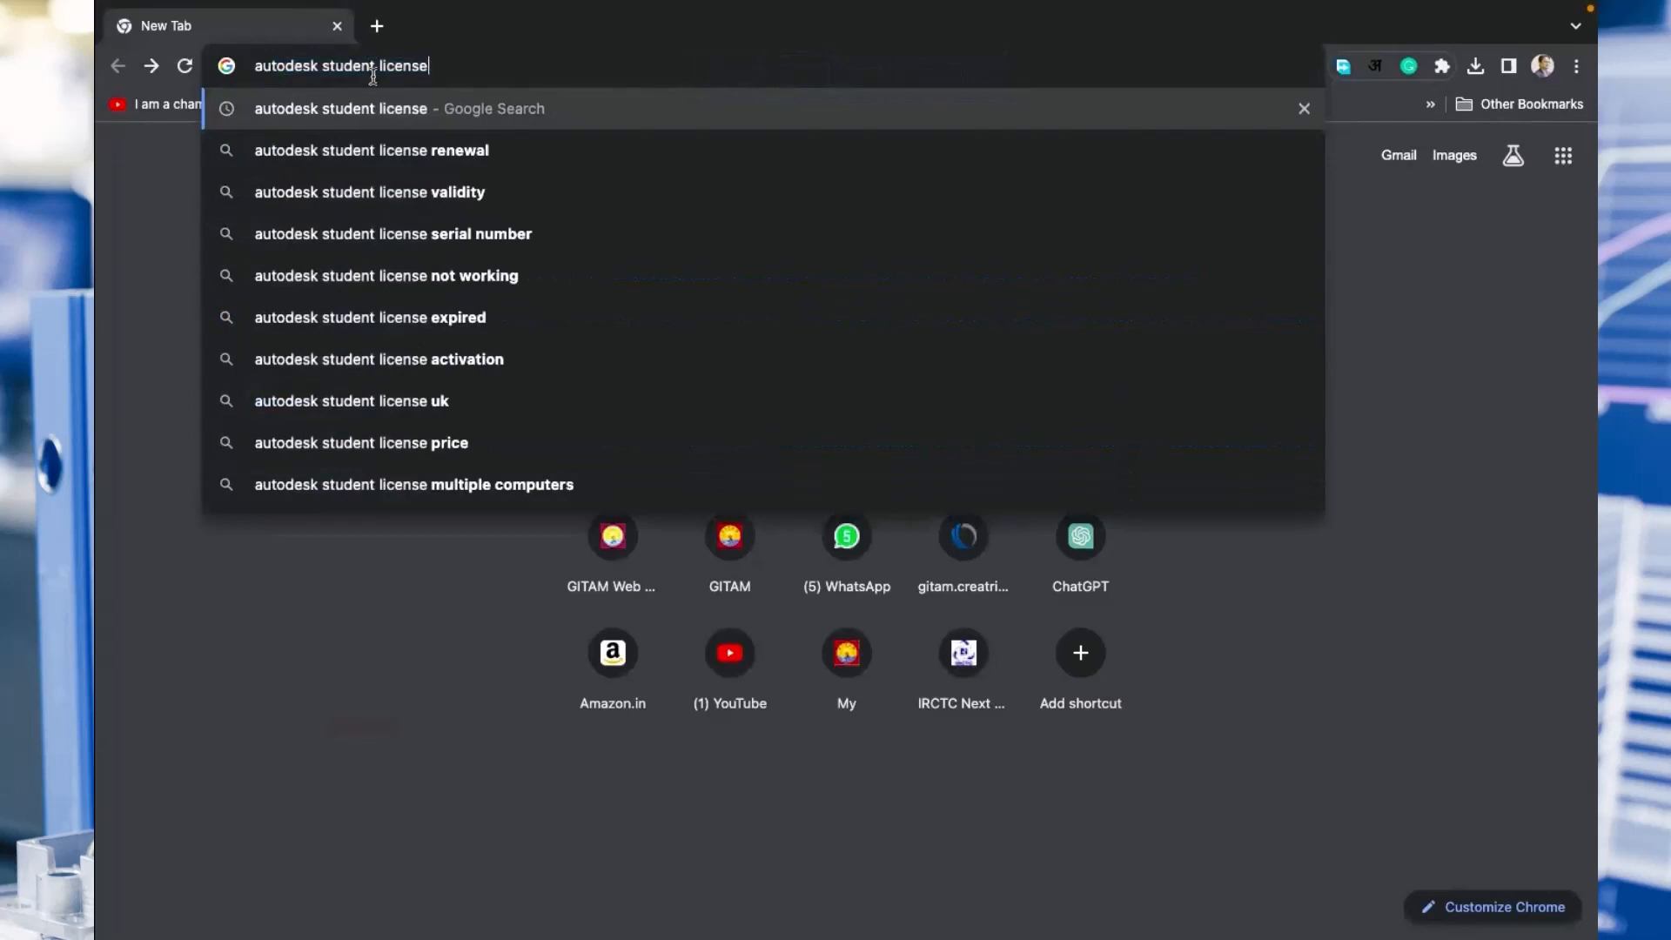
mouse_move(480, 49)
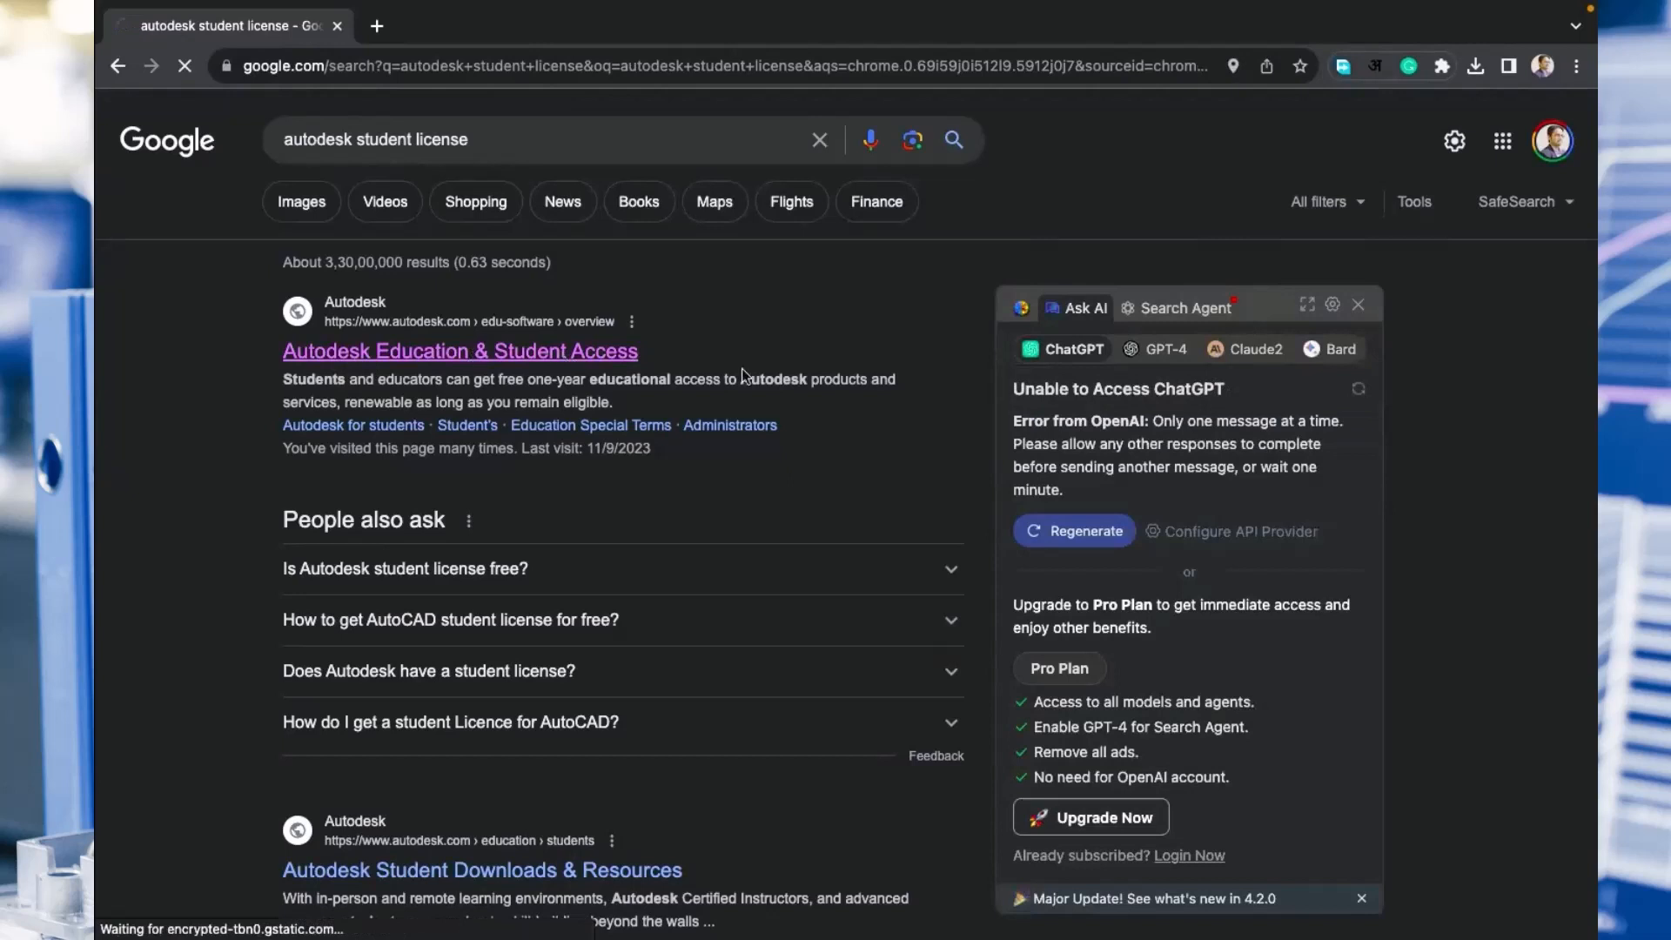
Go to the Autodesk Education & Student Access result and proceed to Sign in
click(460, 352)
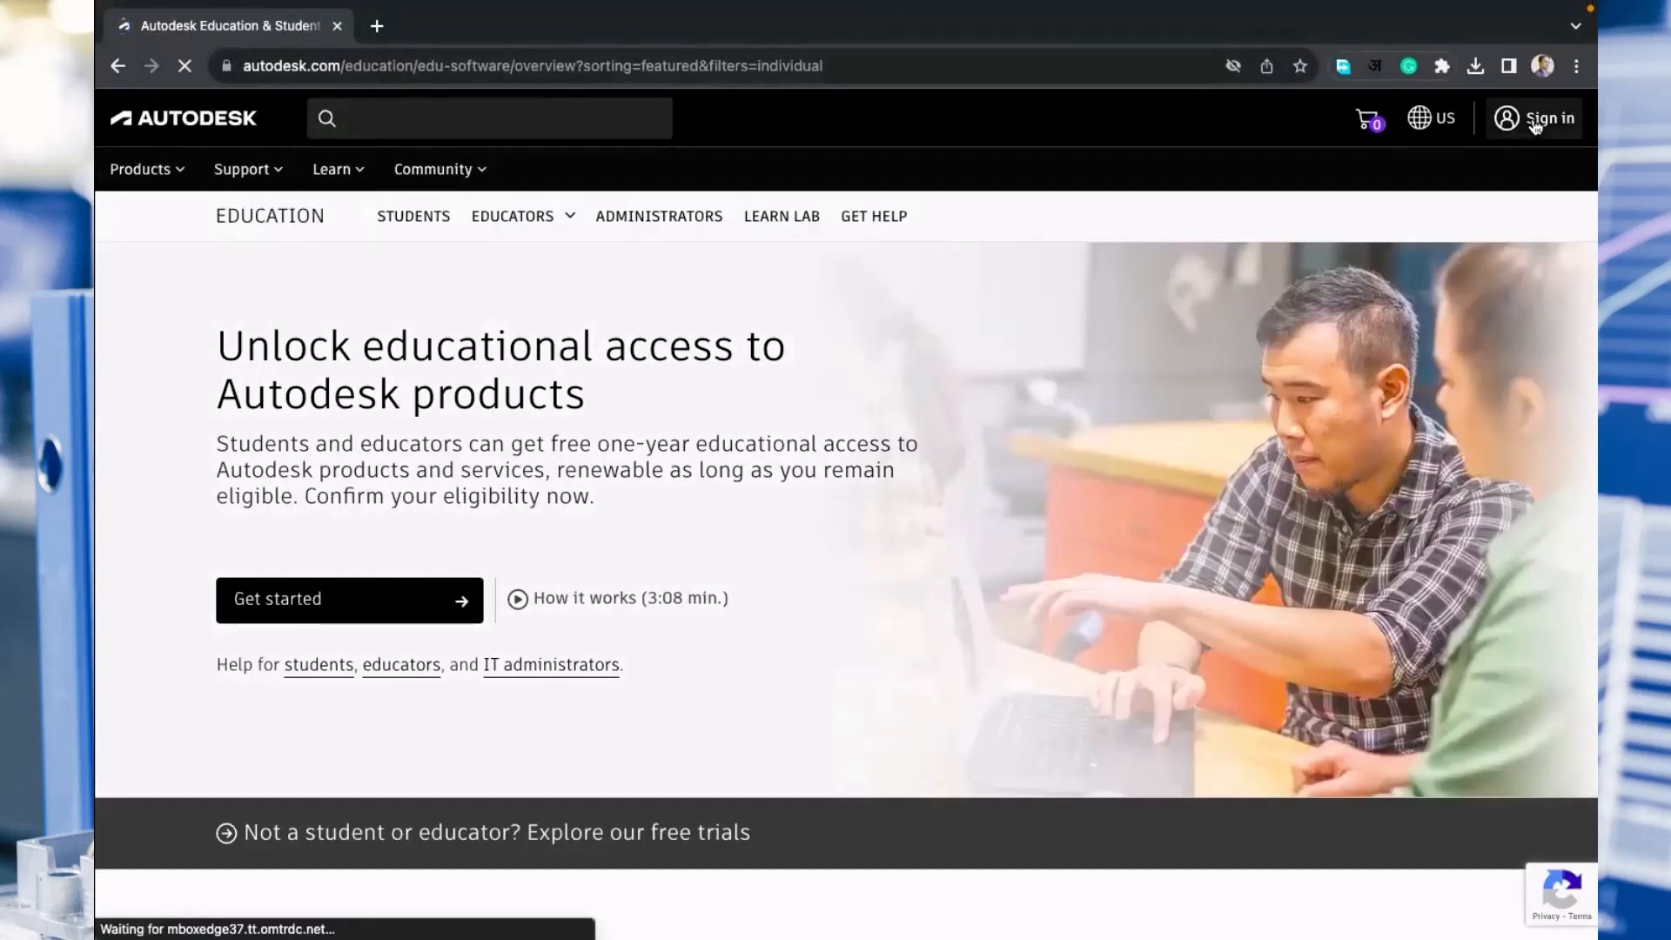
click(1535, 118)
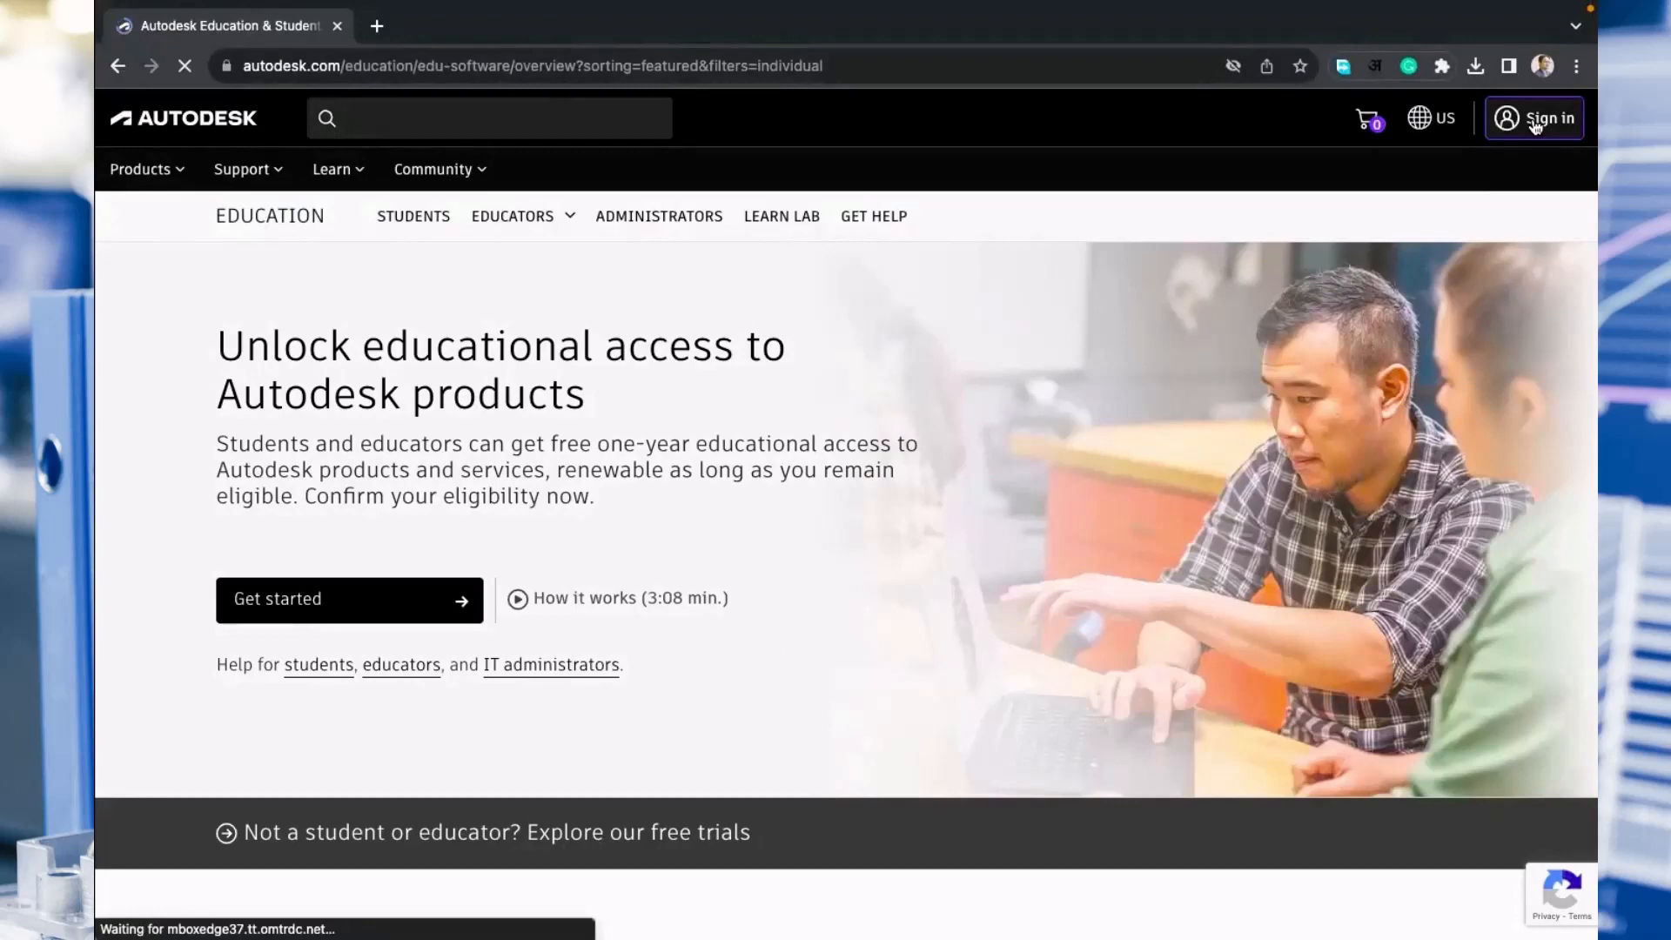
click(1551, 119)
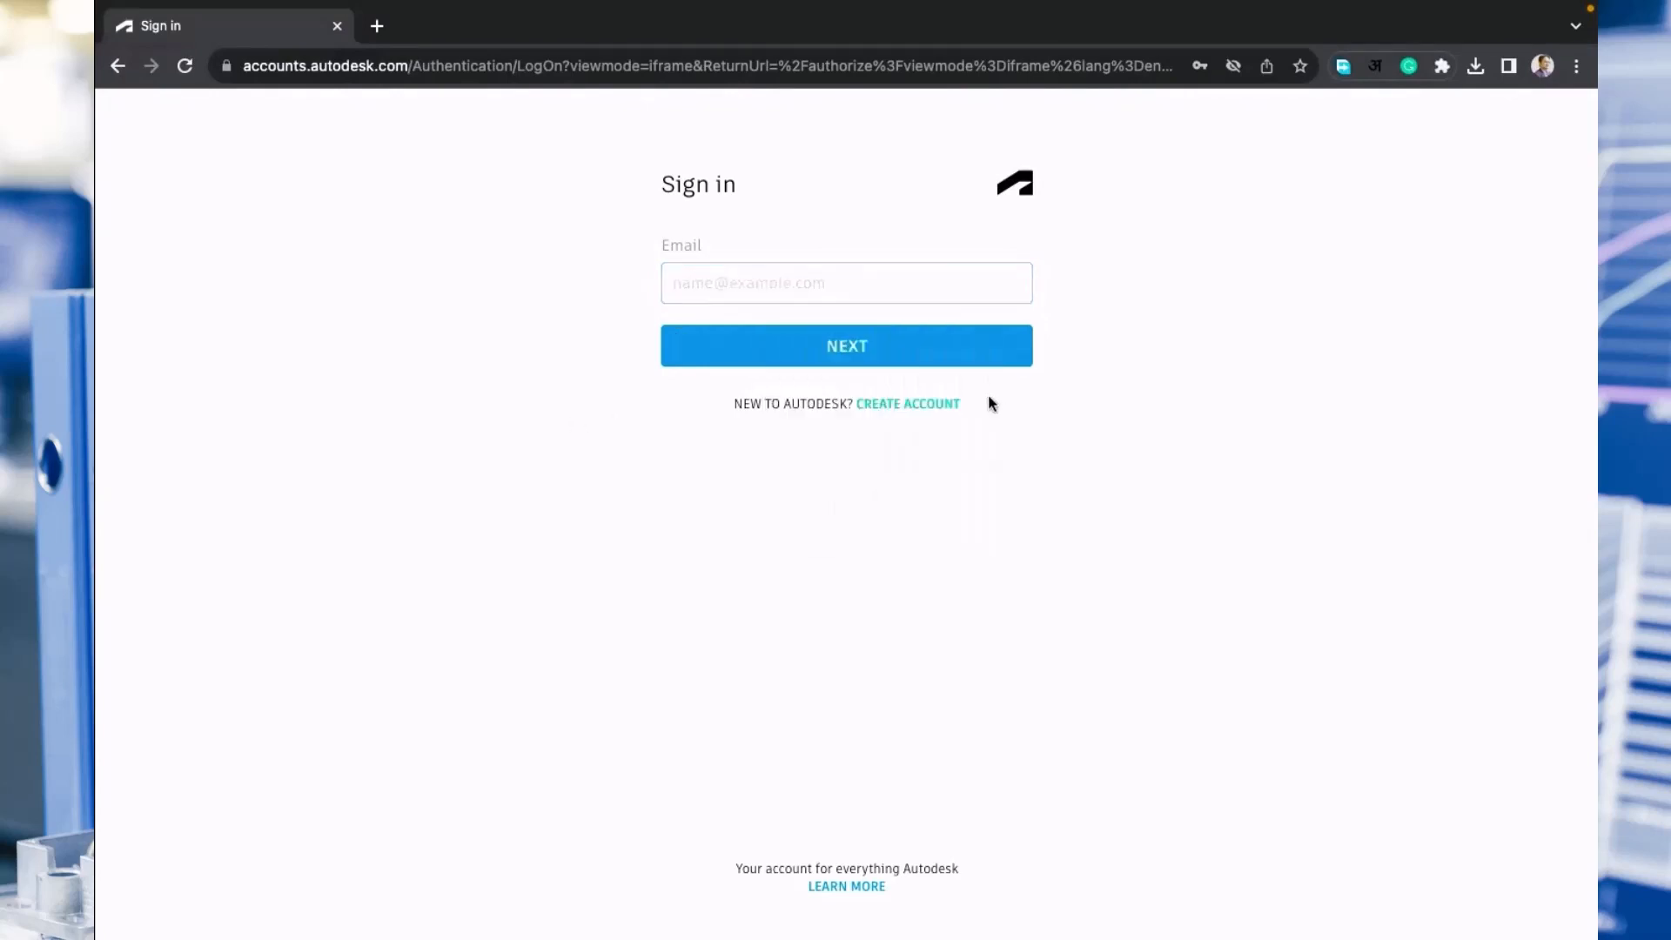
click(907, 404)
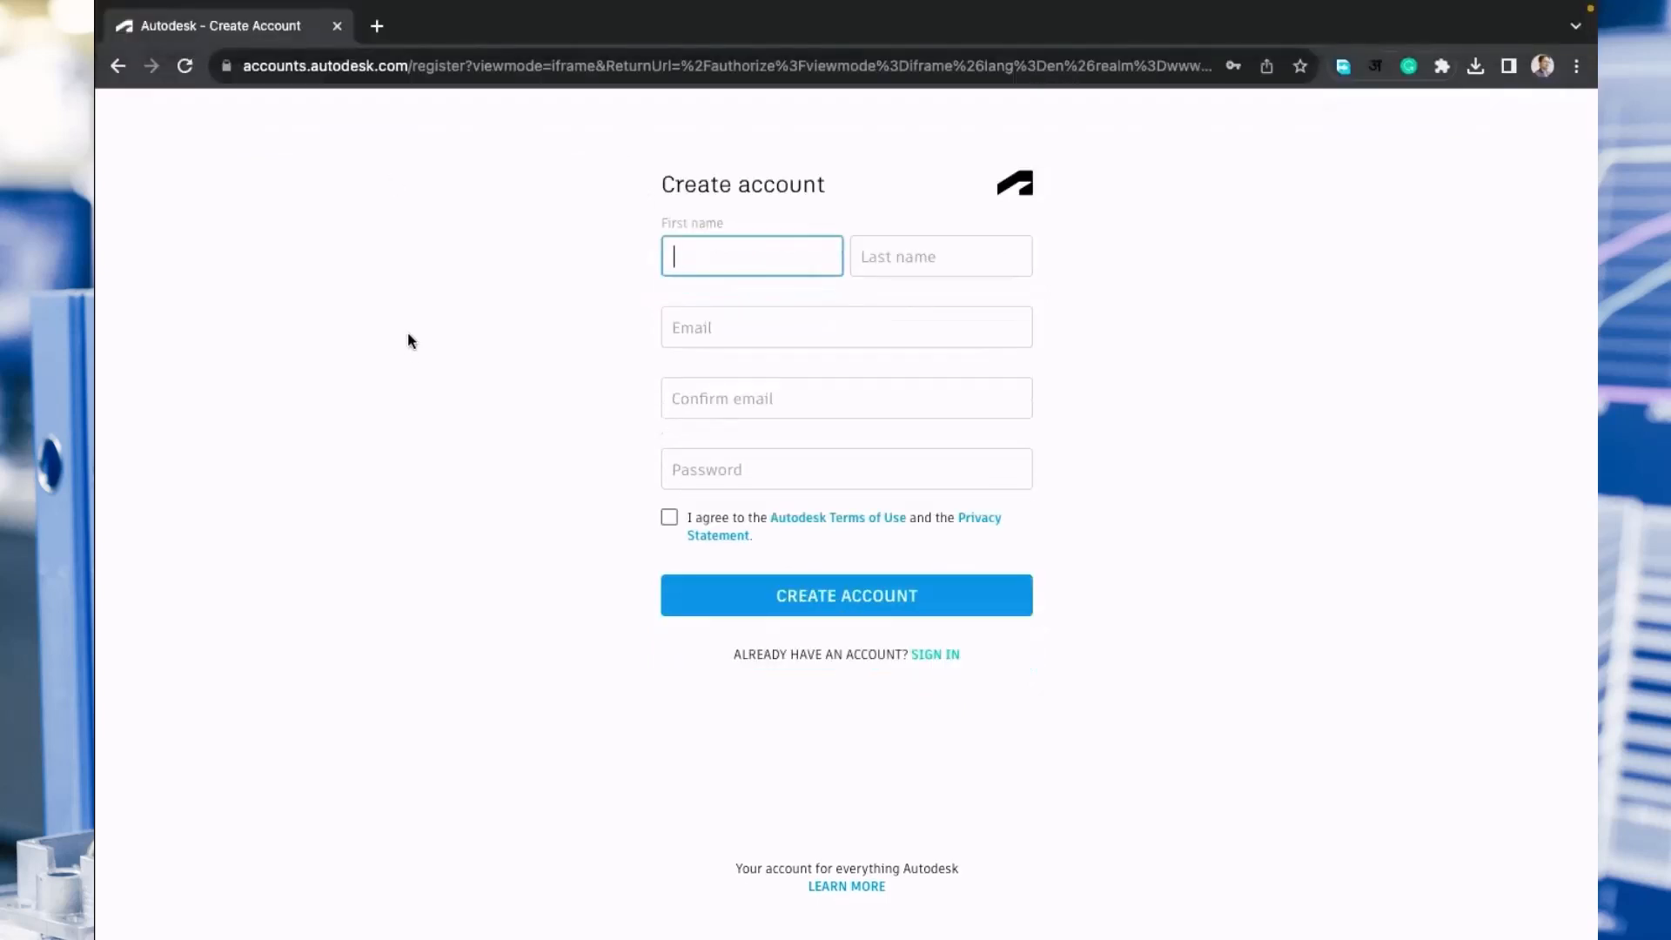
mouse_move(721, 375)
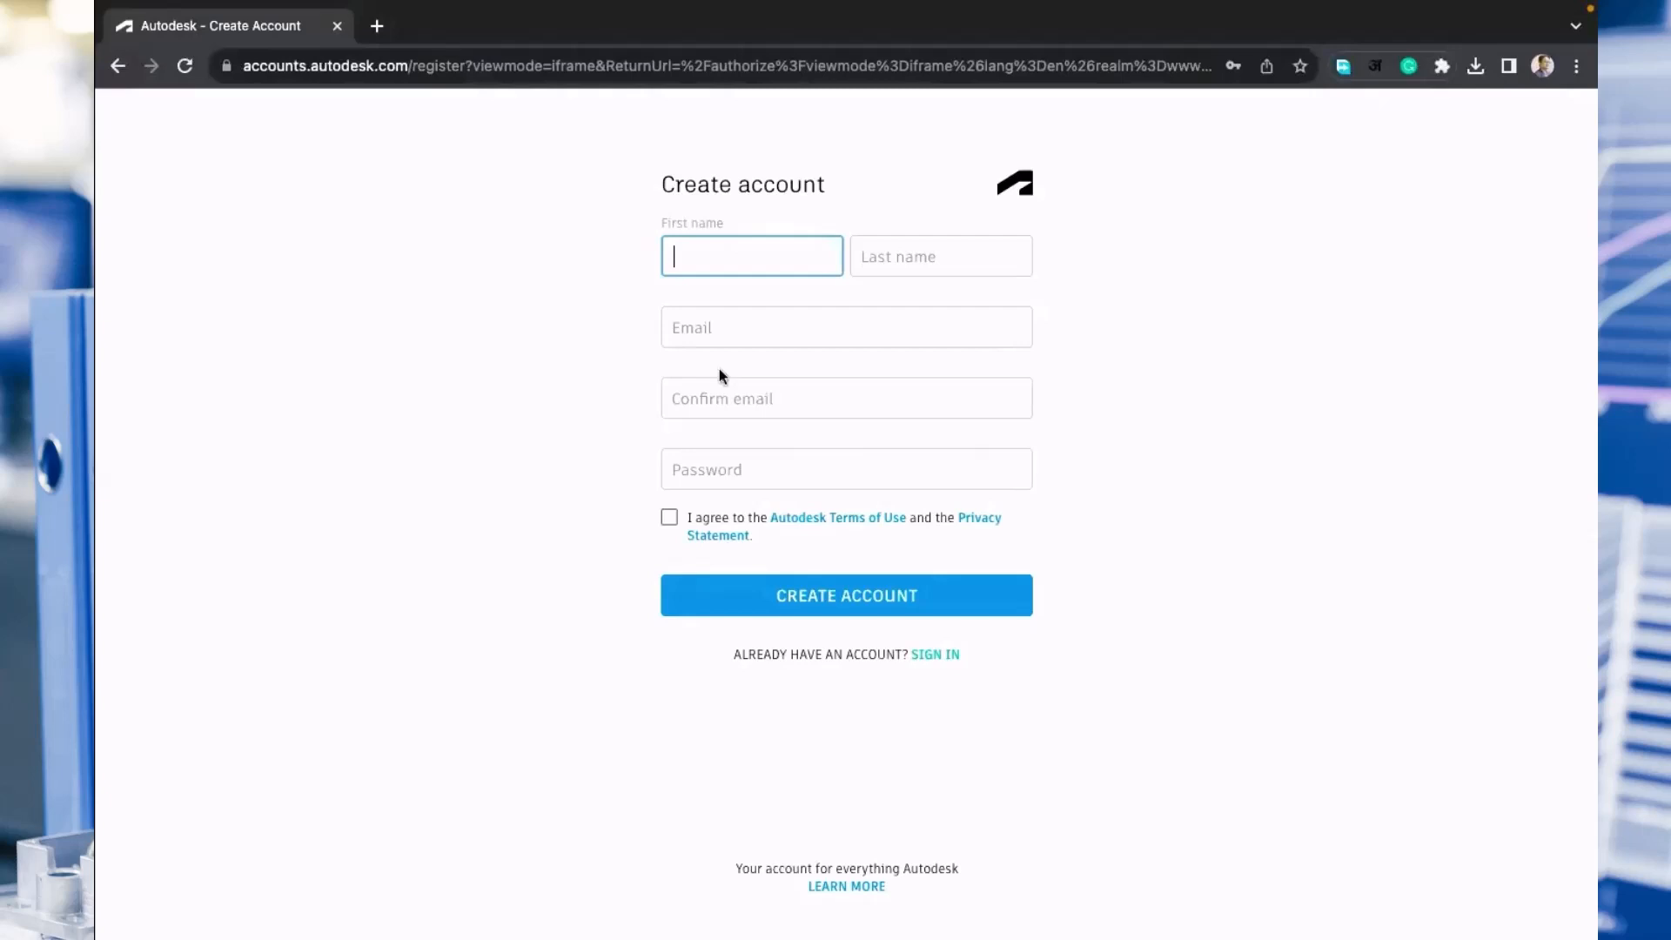
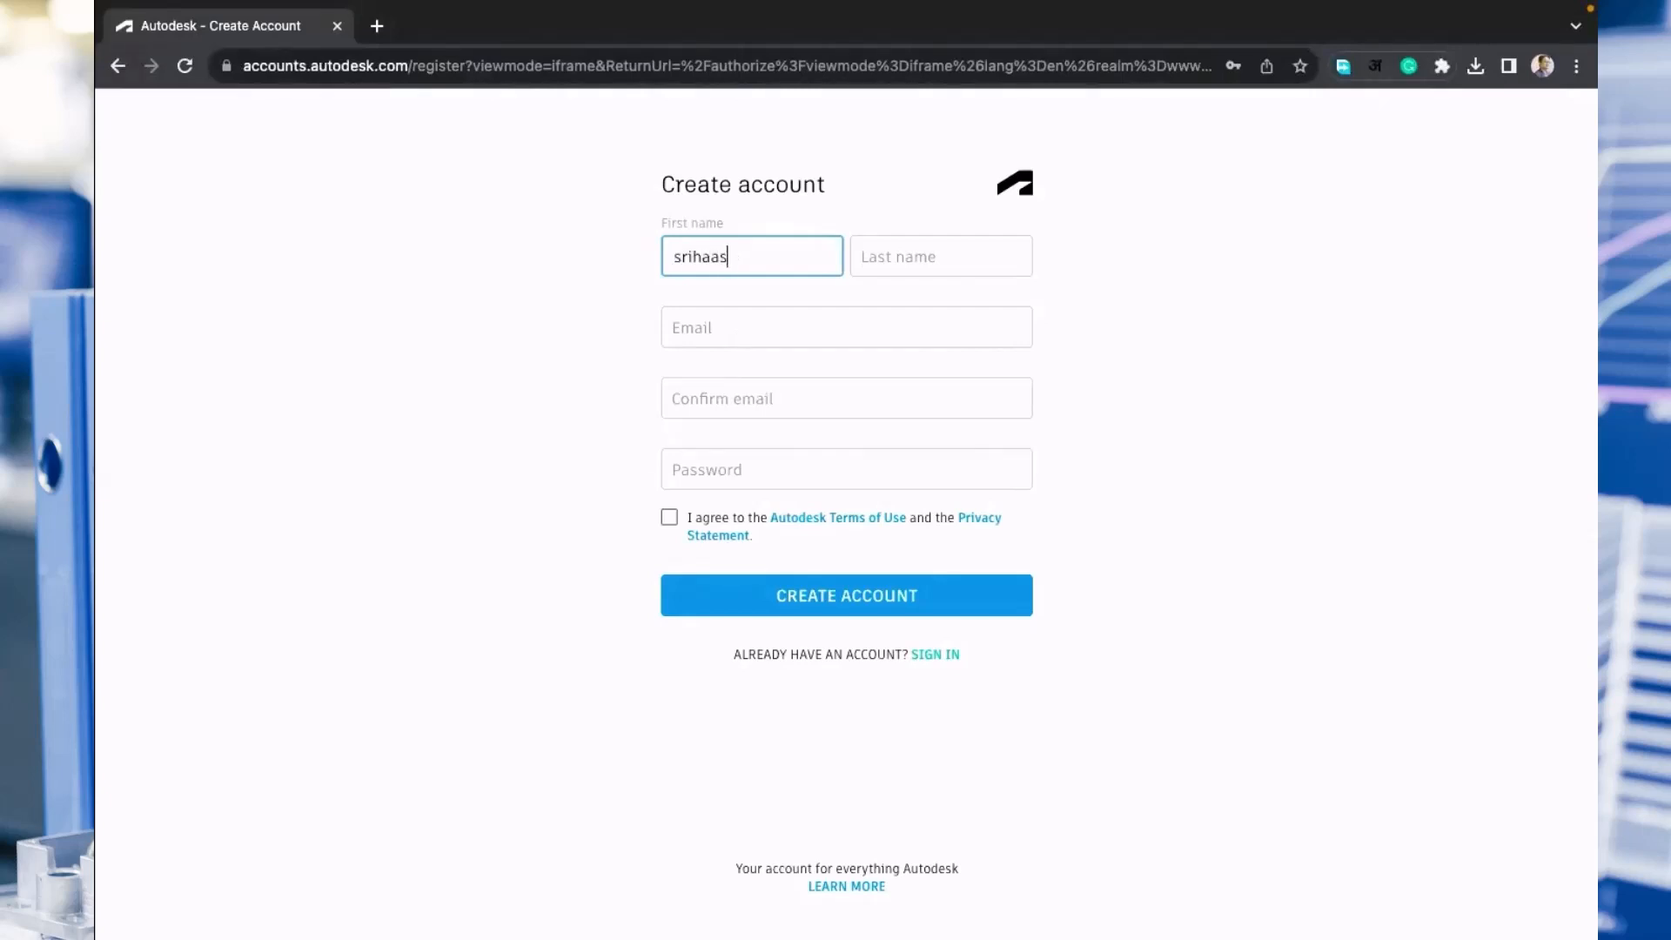
click(940, 256)
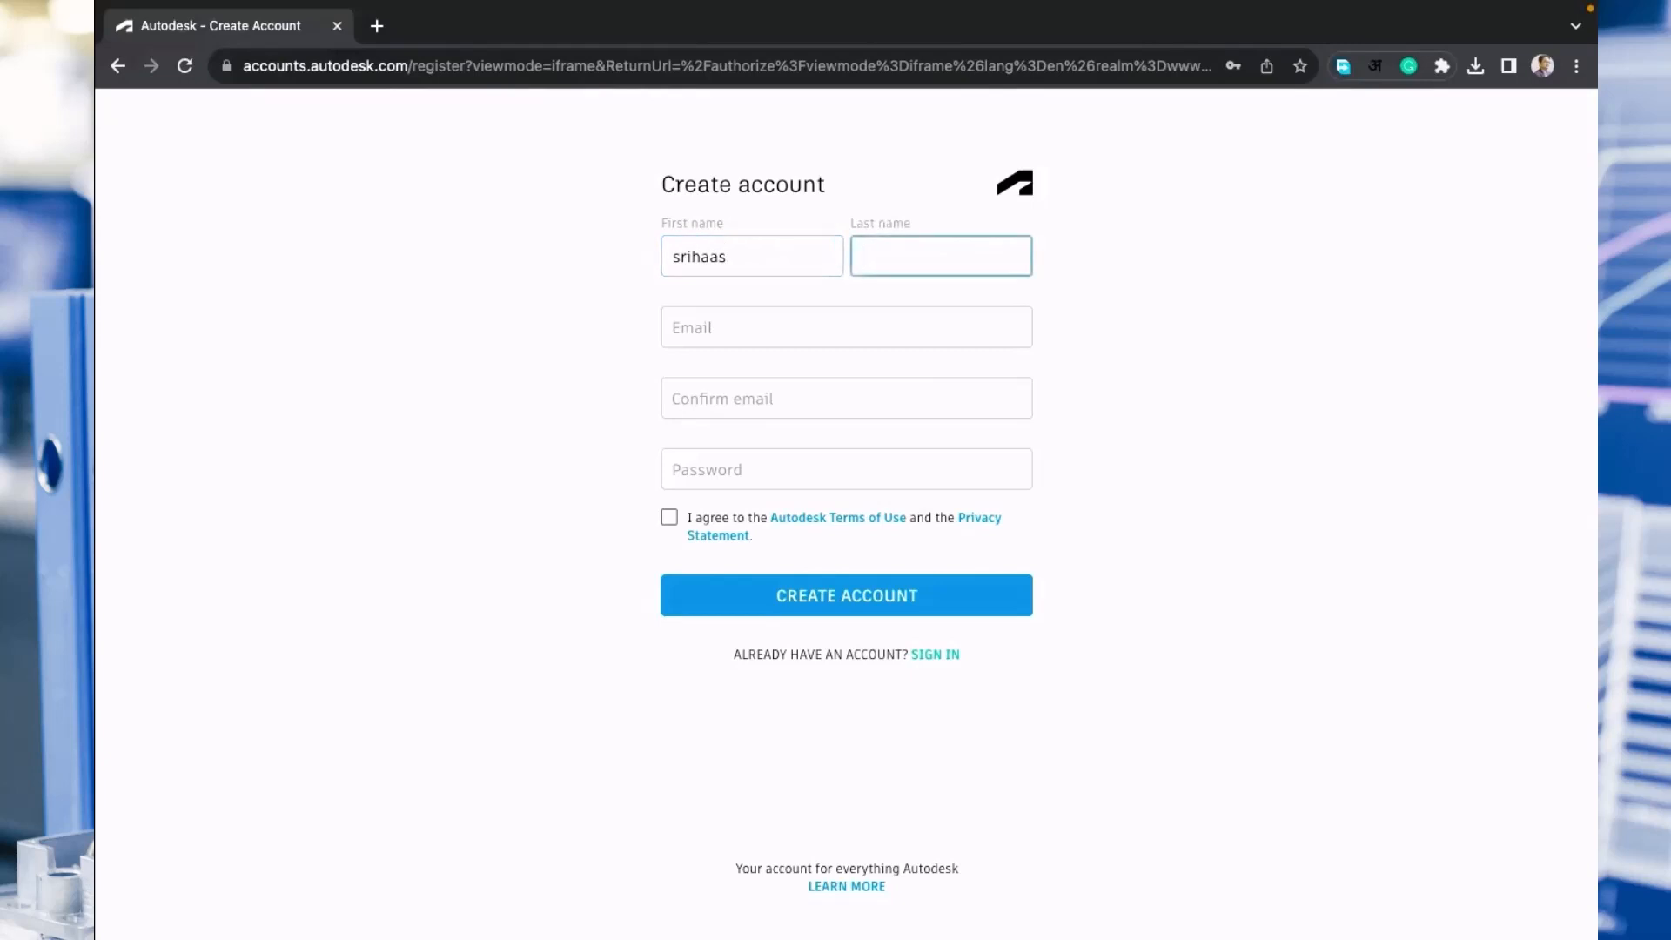
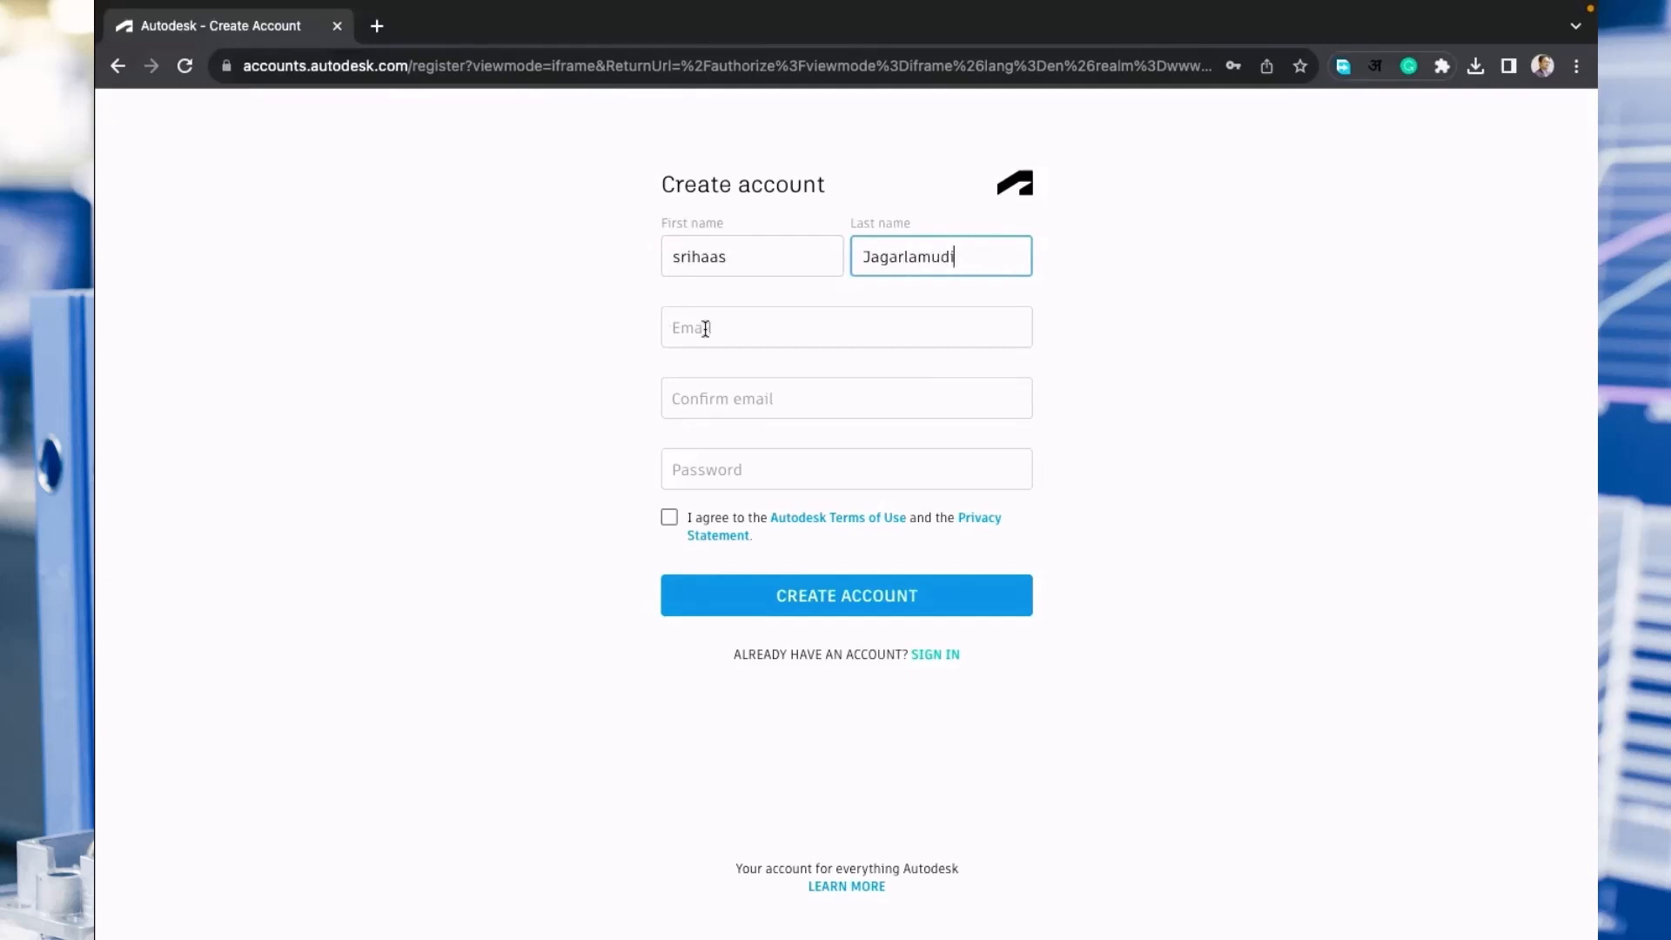
click(845, 327)
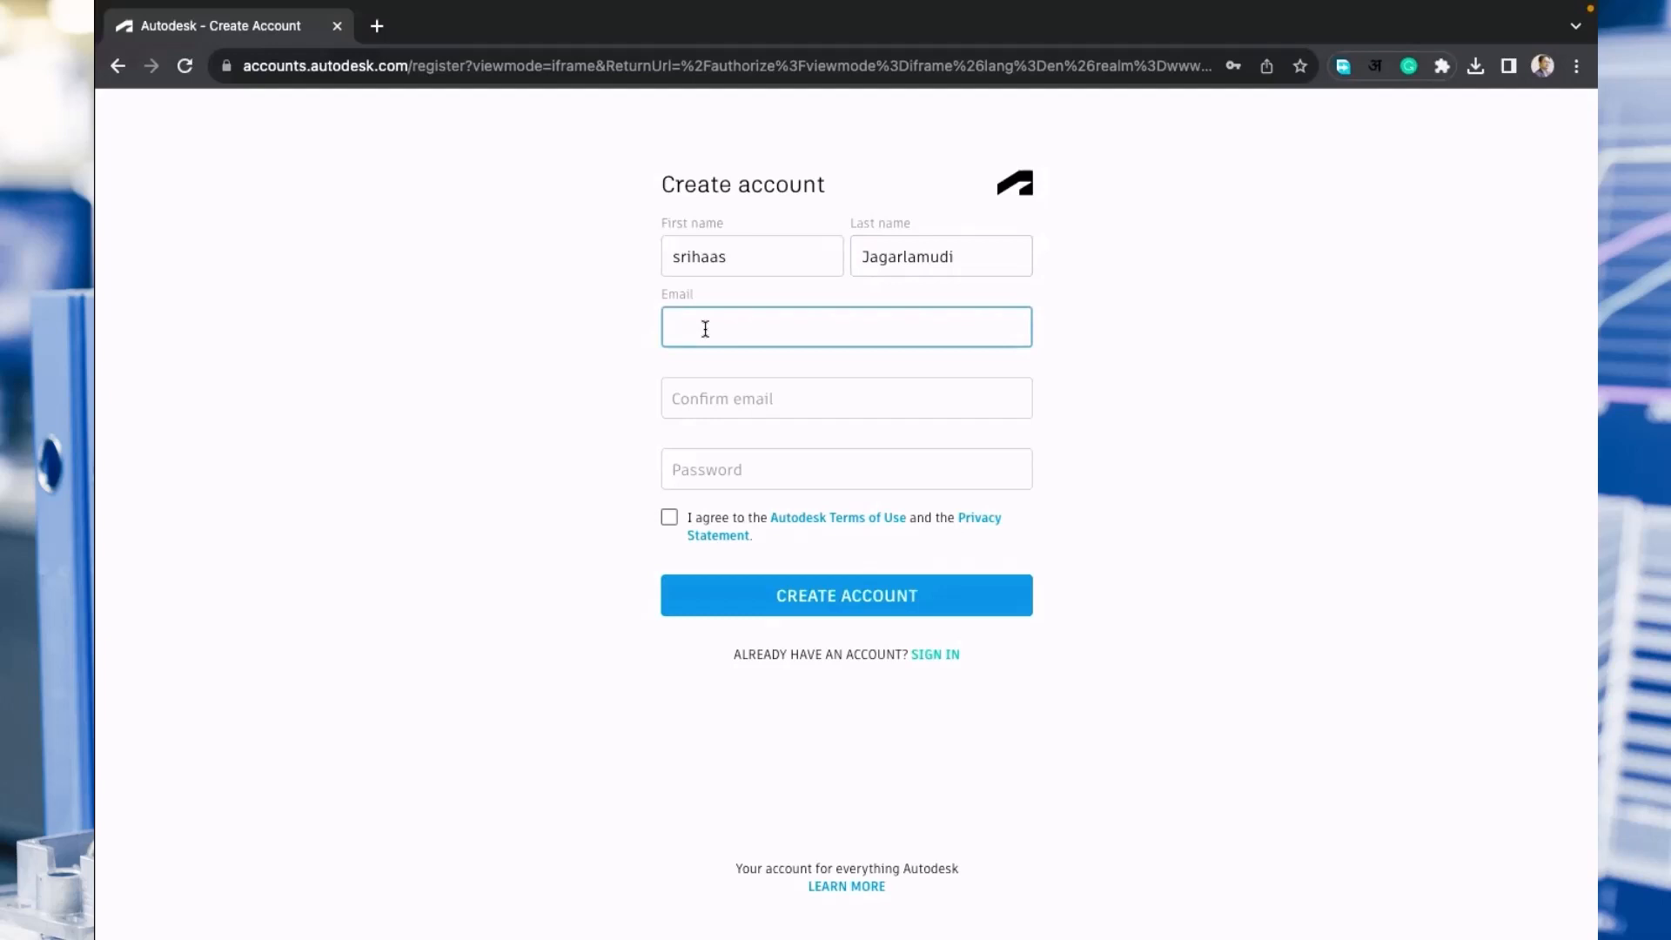
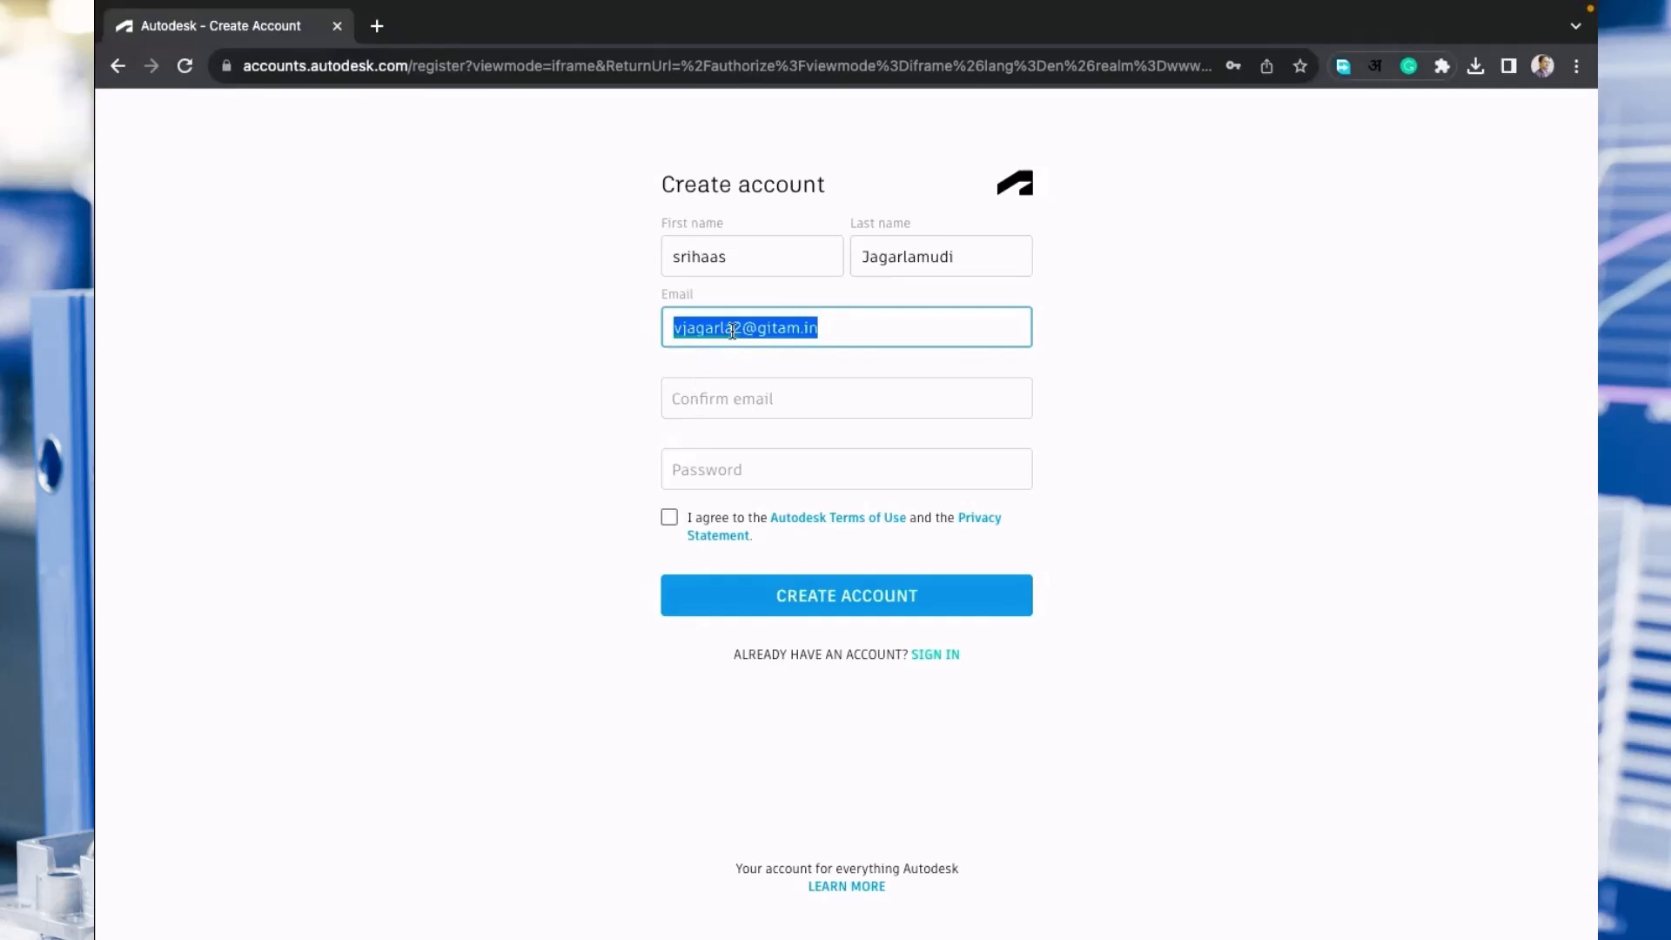
Confirm the email, set the password, accept the terms and submit Create Account
click(846, 396)
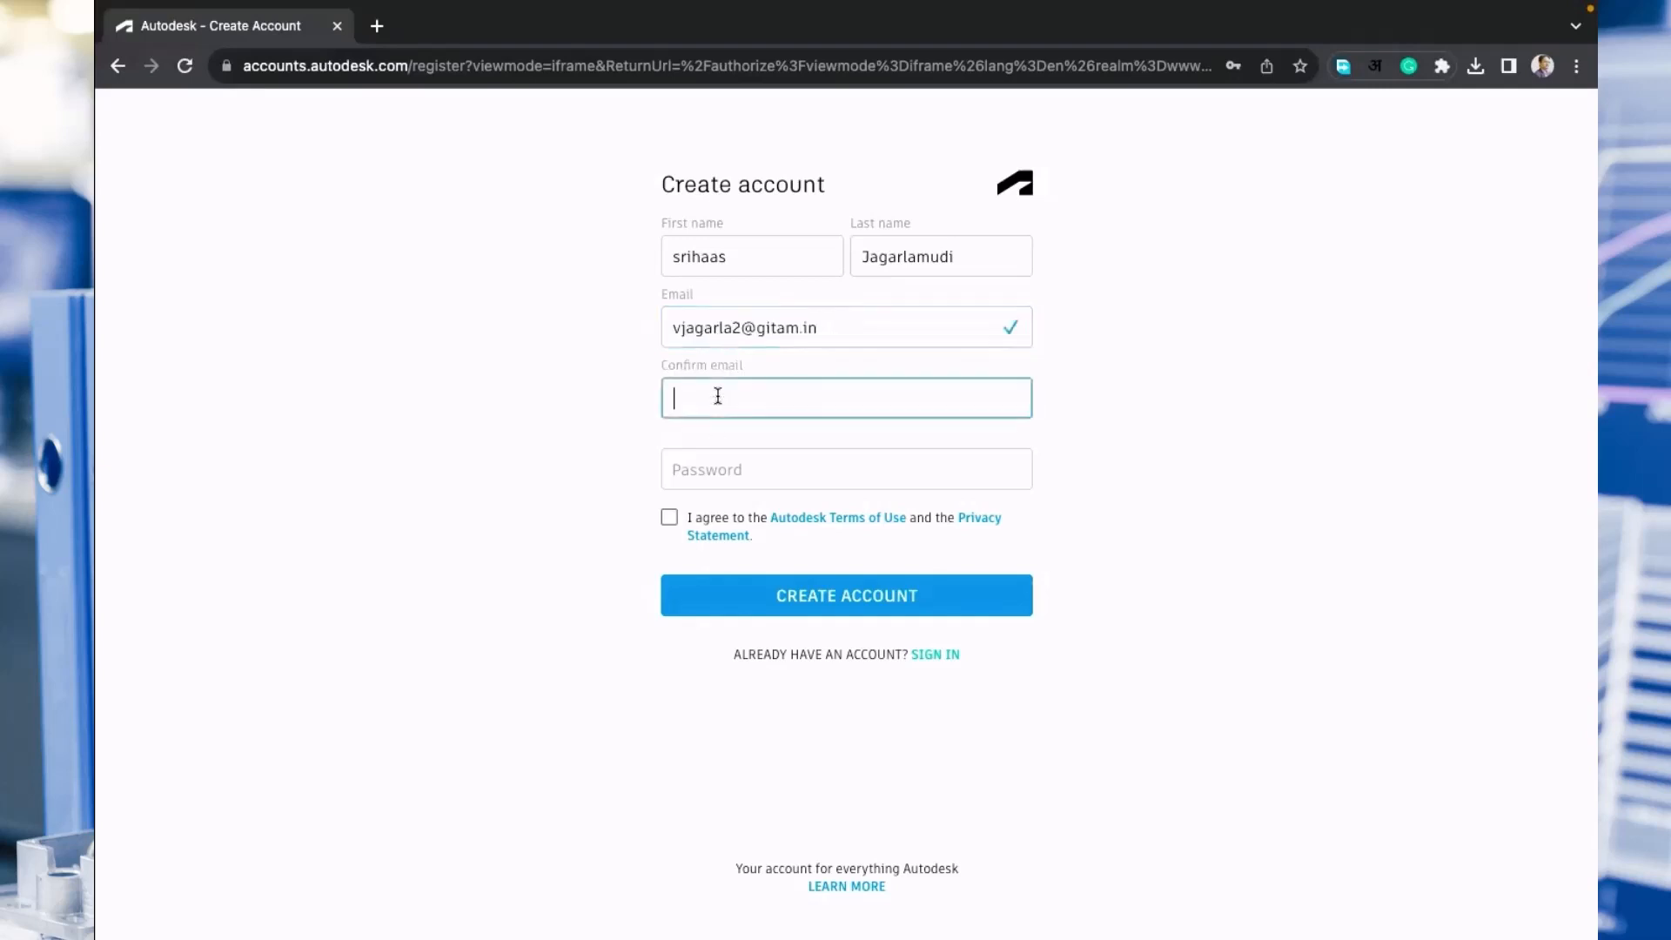
click(846, 468)
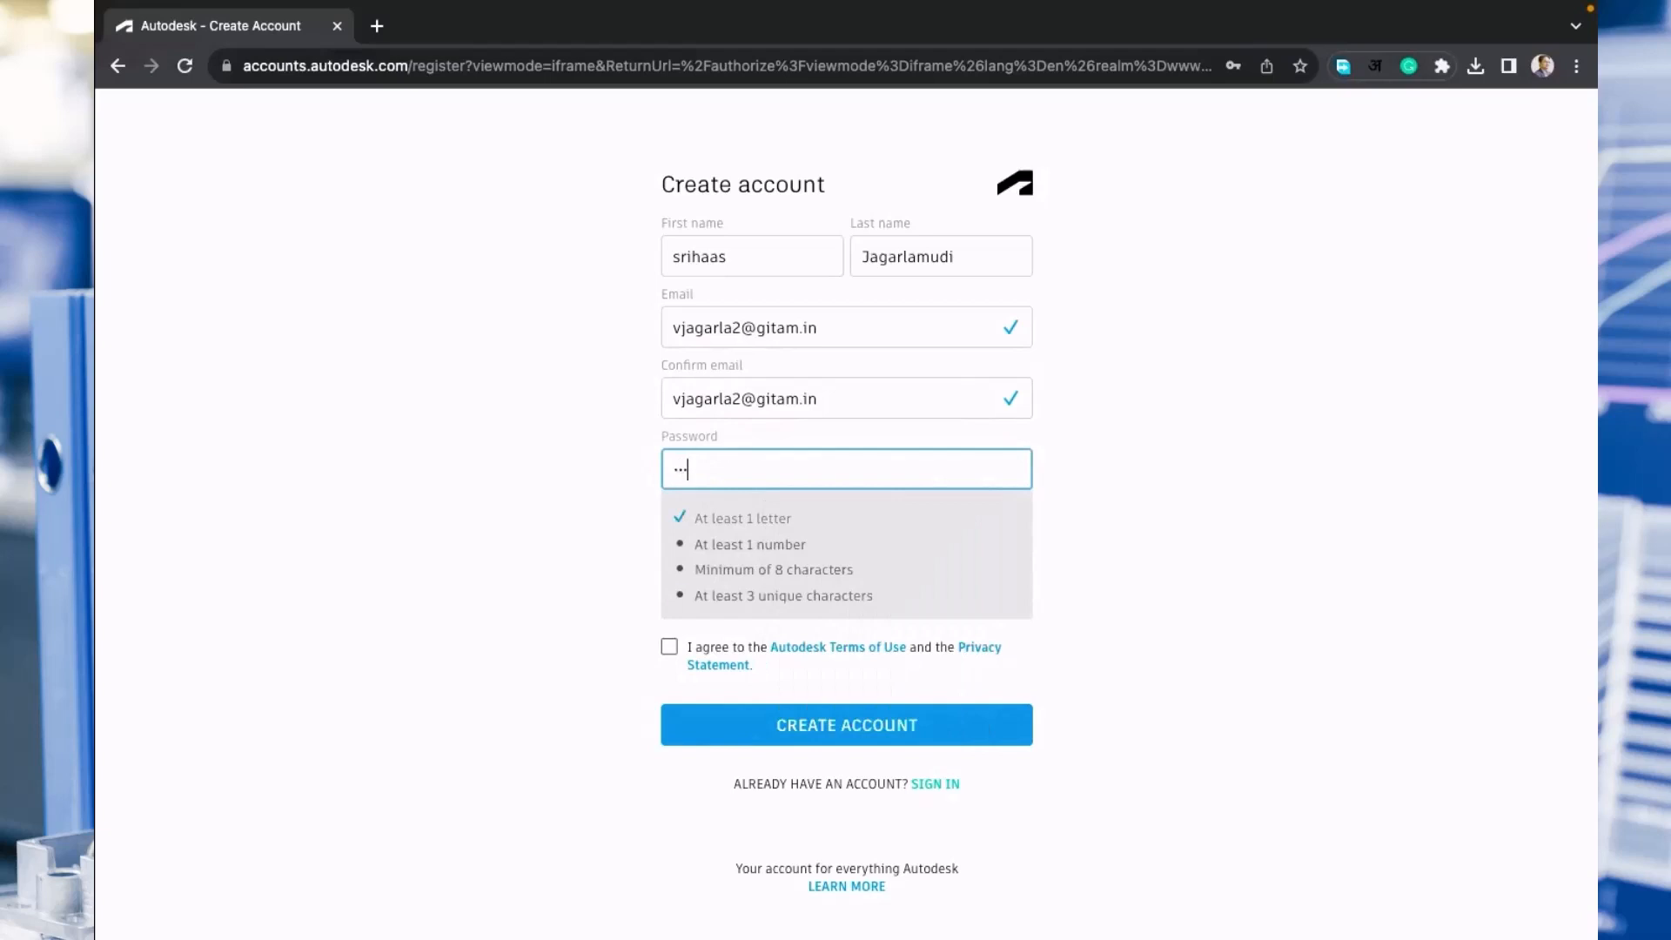
text(password)
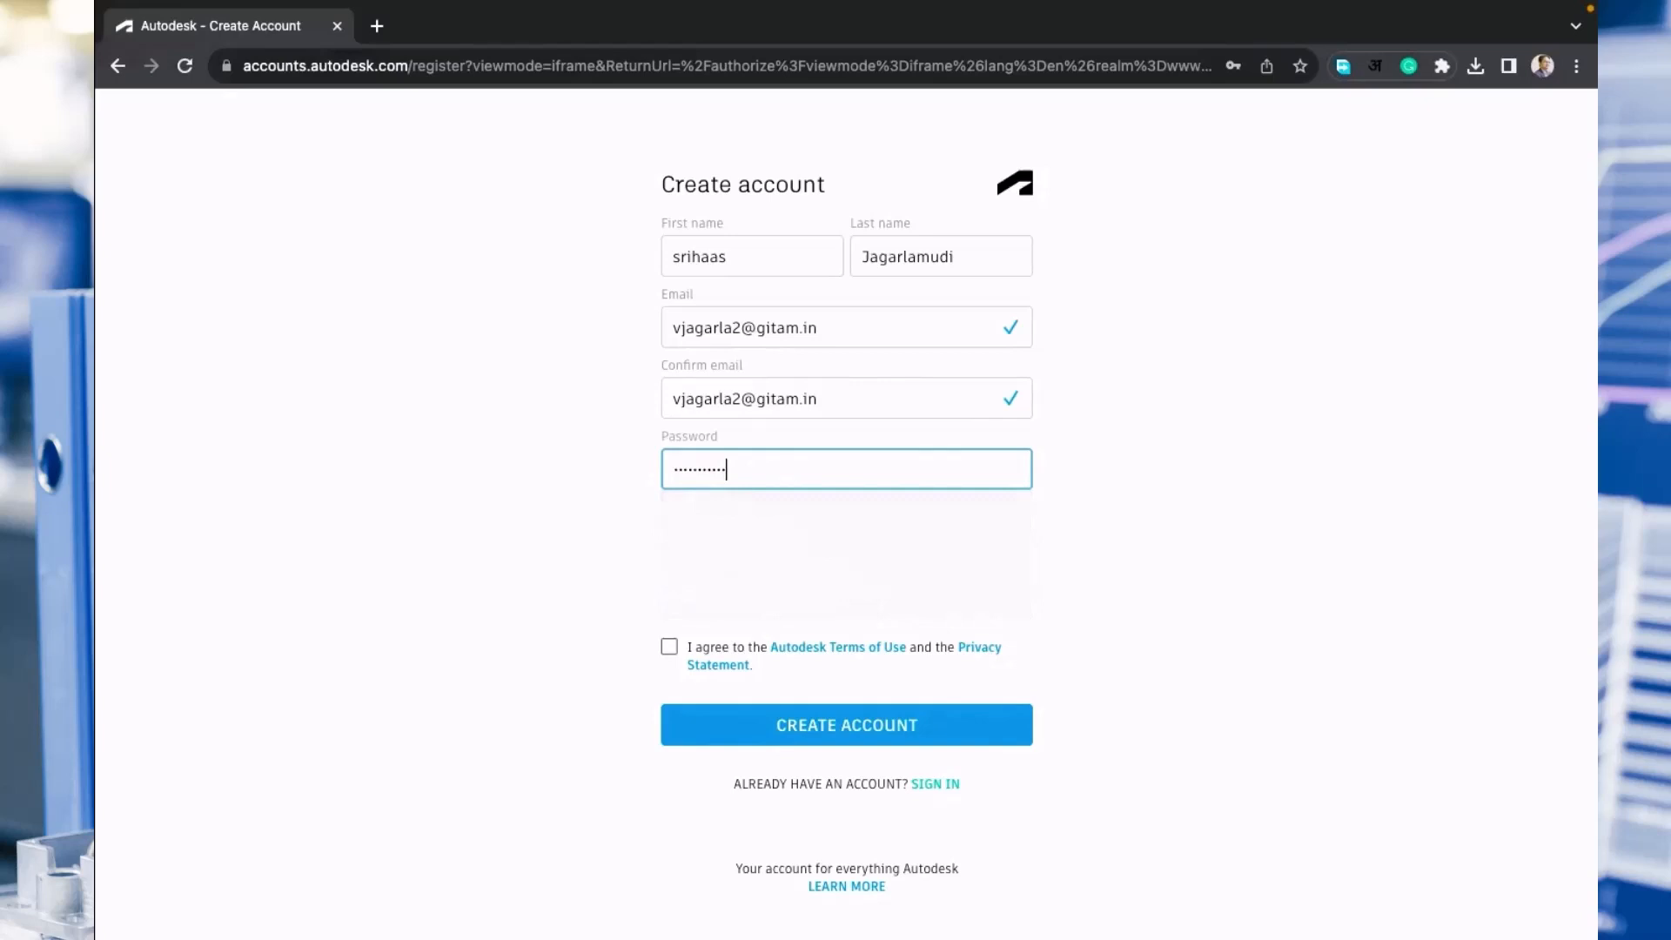
click(668, 522)
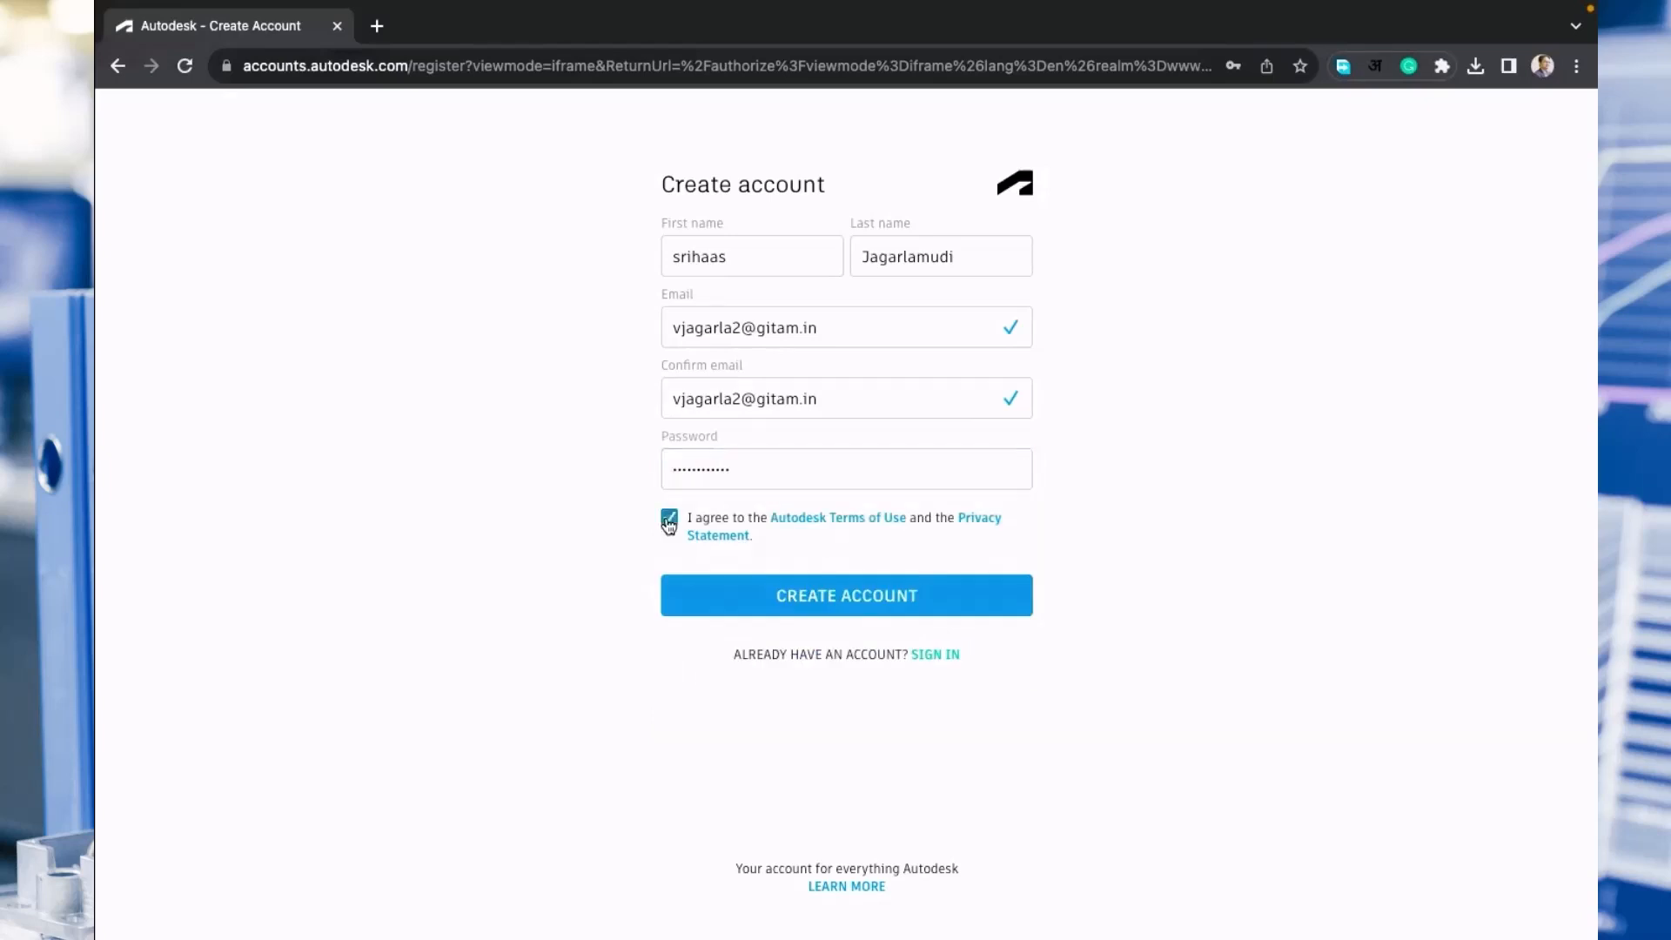
click(846, 595)
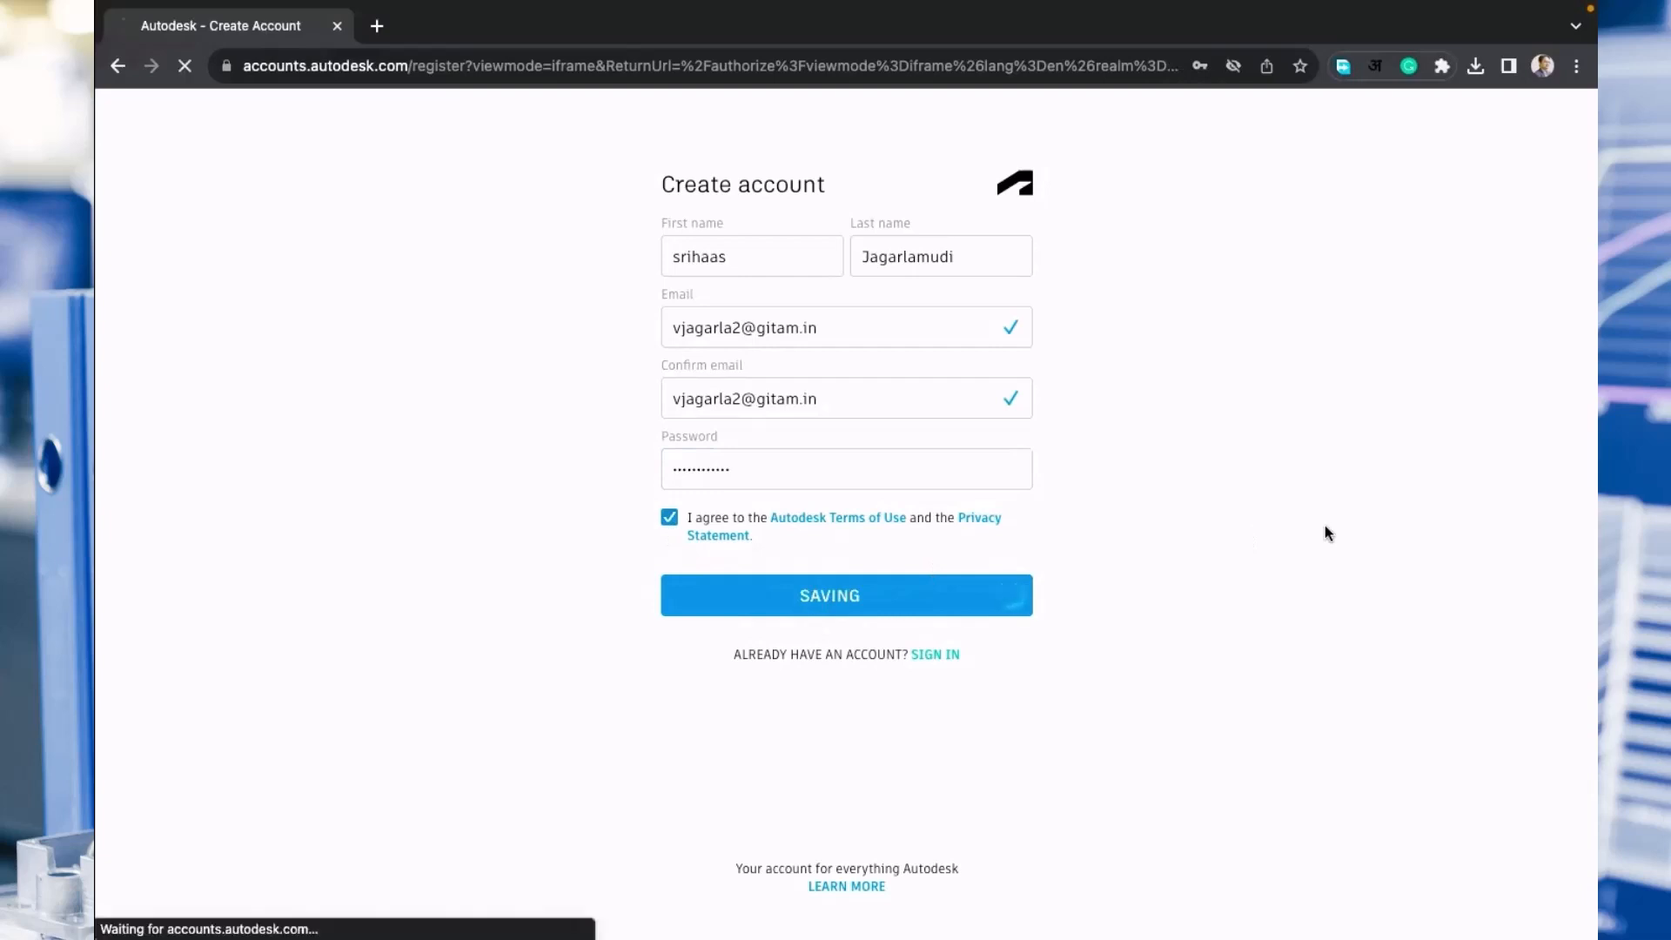
Continue past verification as already verified, returning to the Autodesk Education access page
click(846, 595)
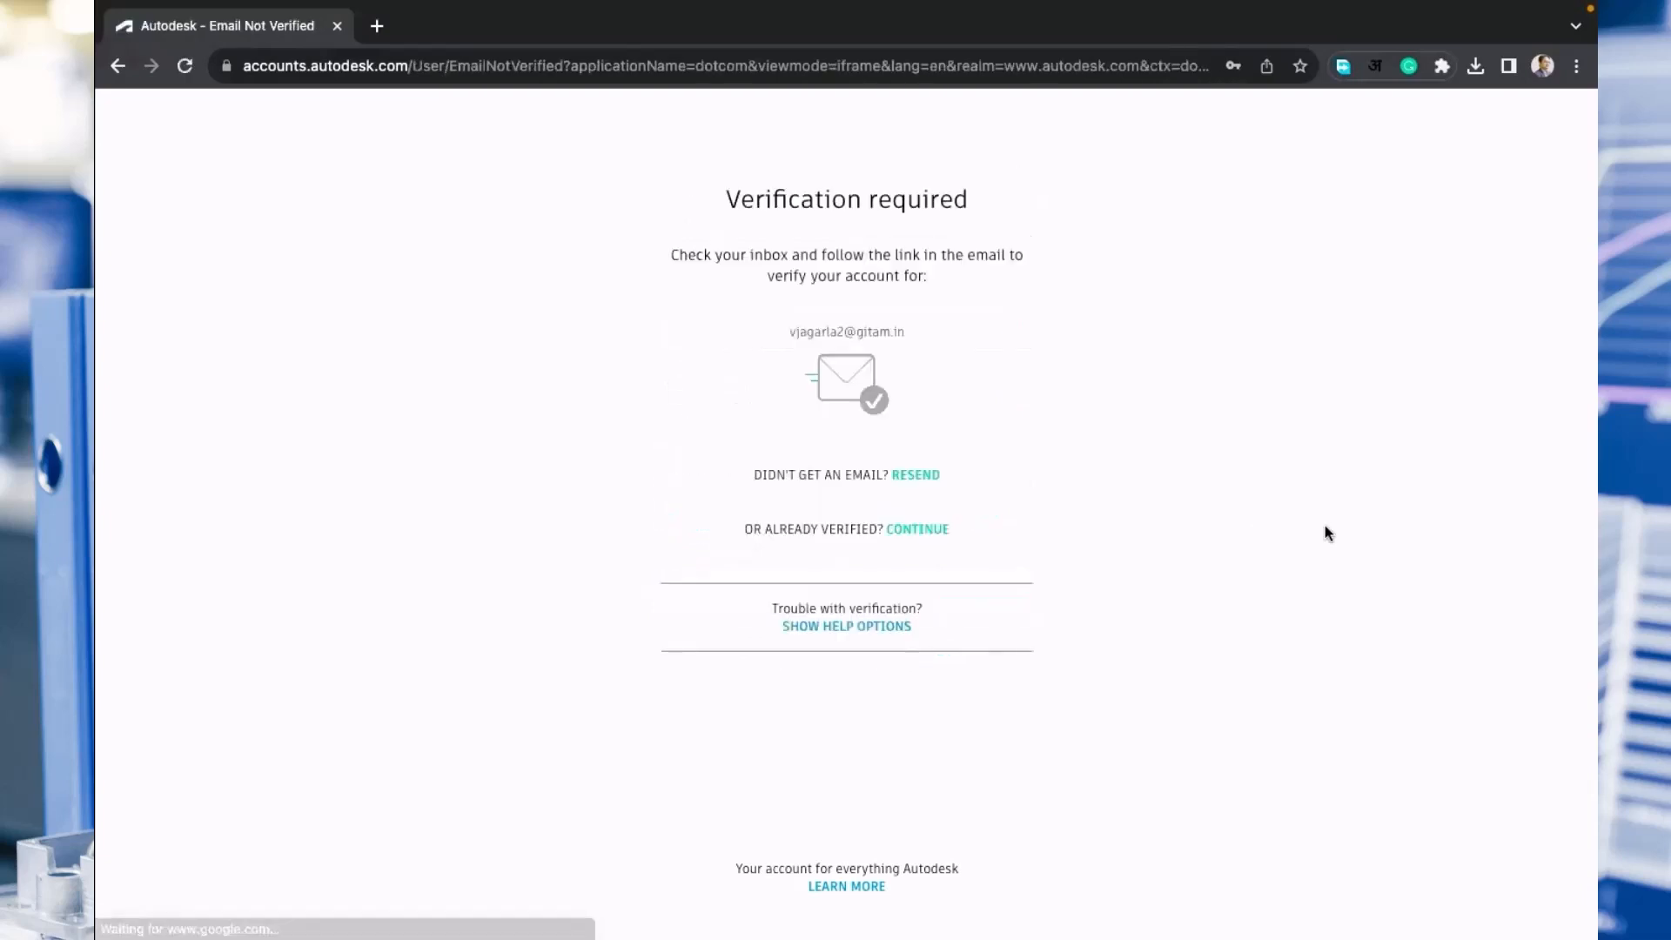
mouse_move(588, 233)
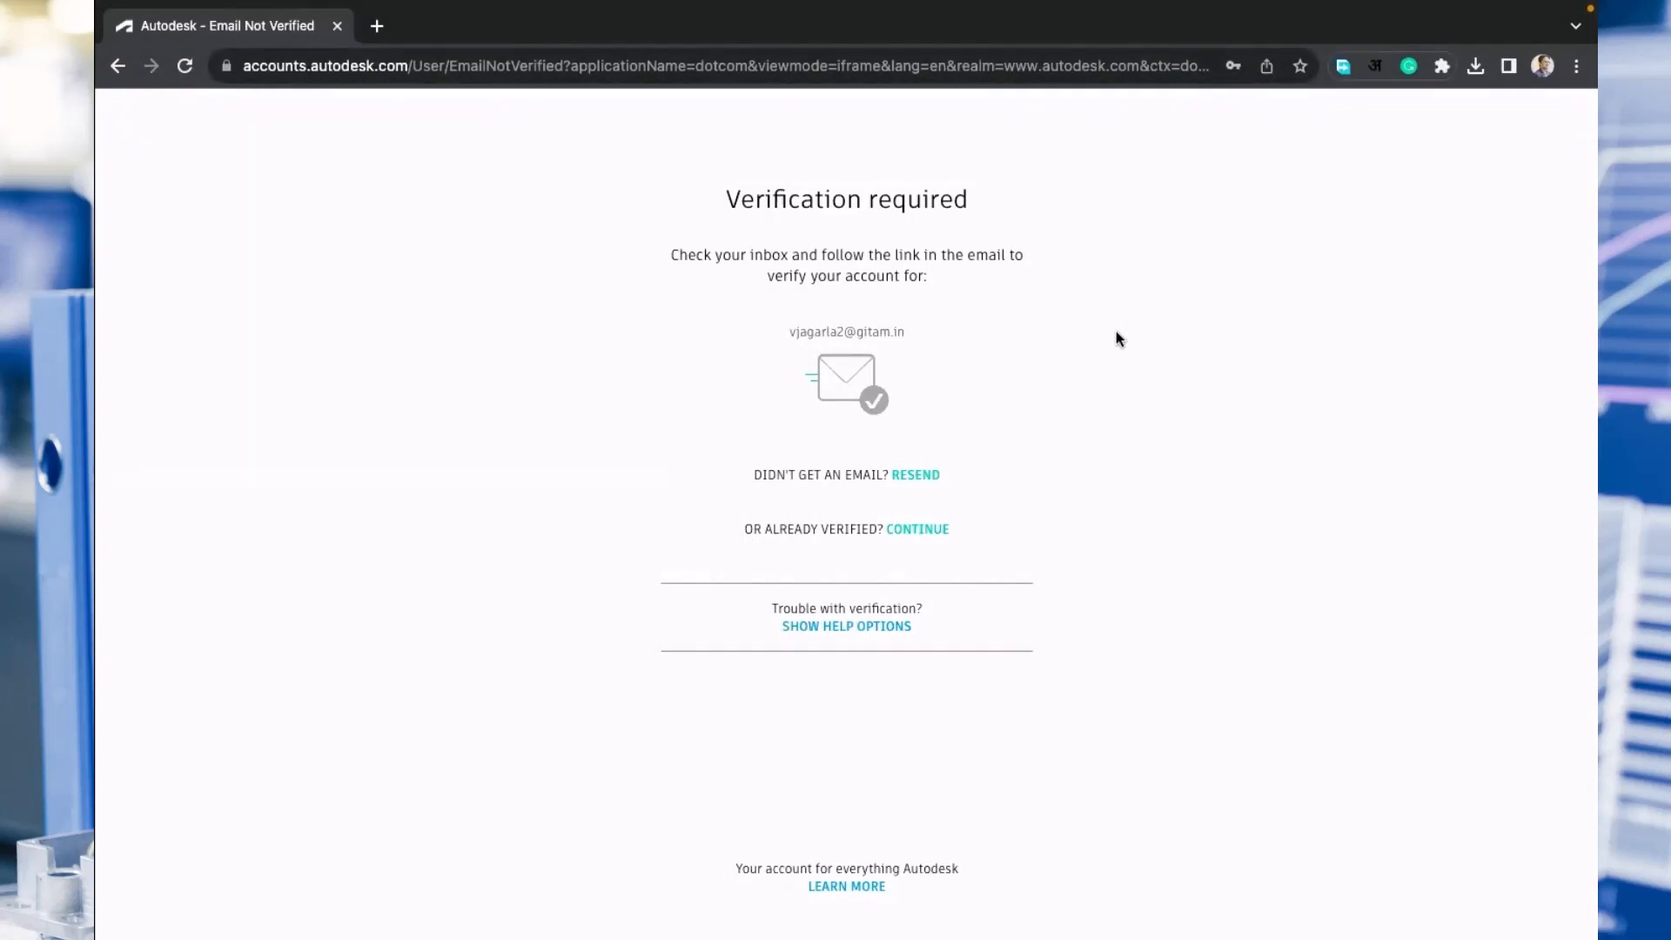
mouse_move(962, 315)
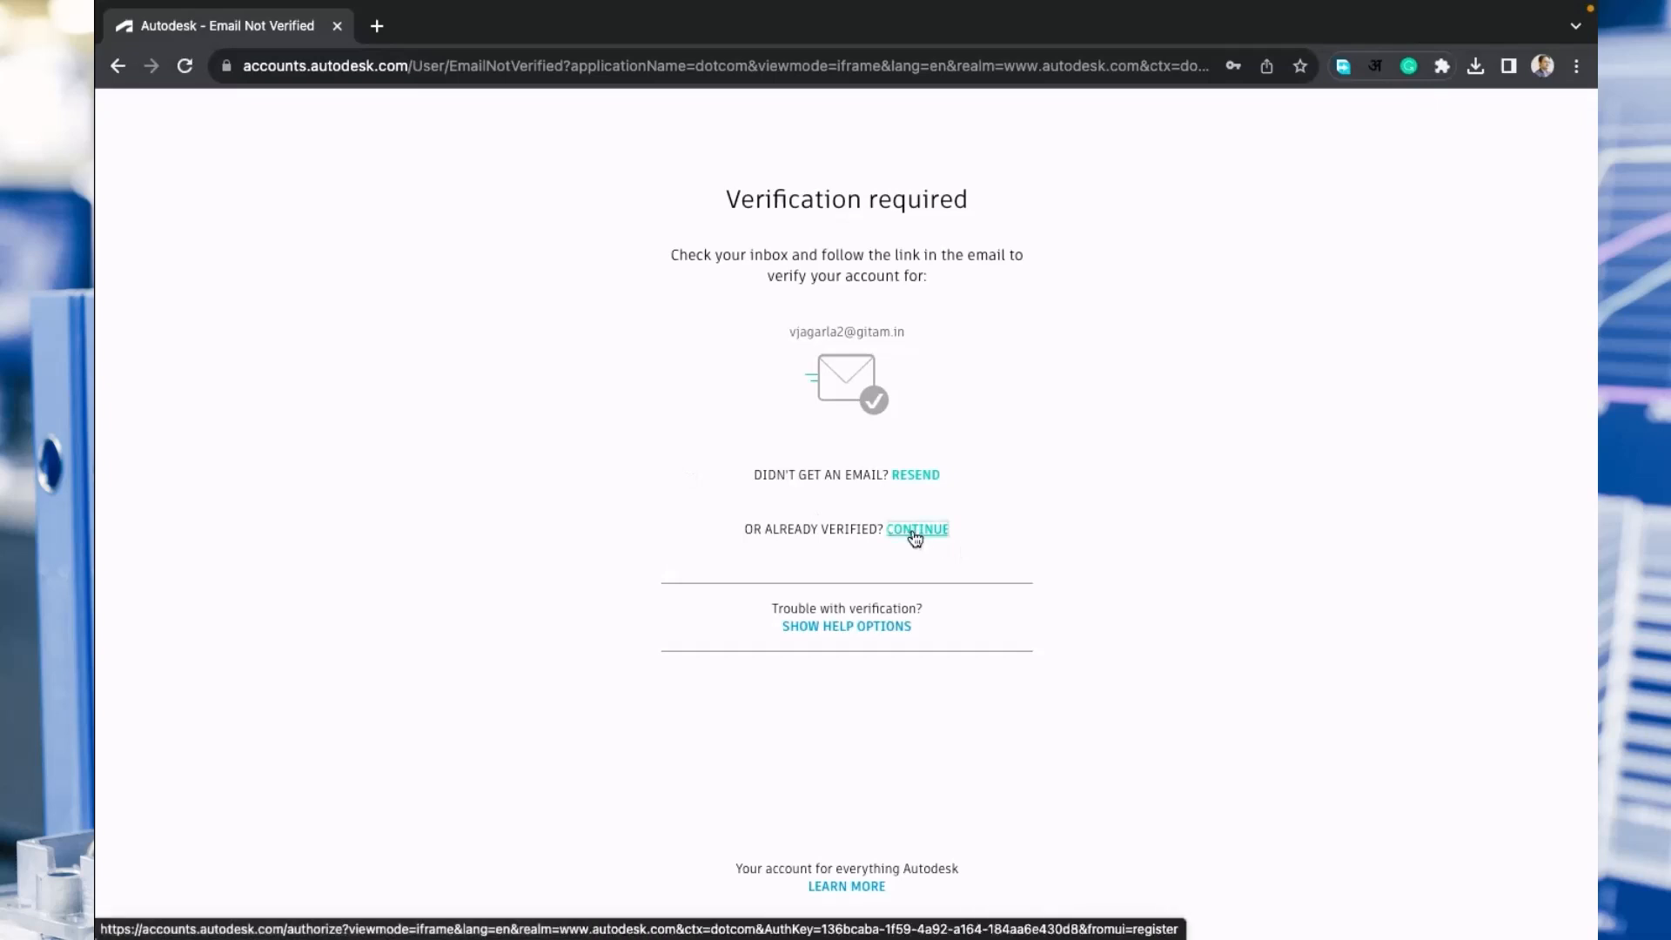
click(917, 529)
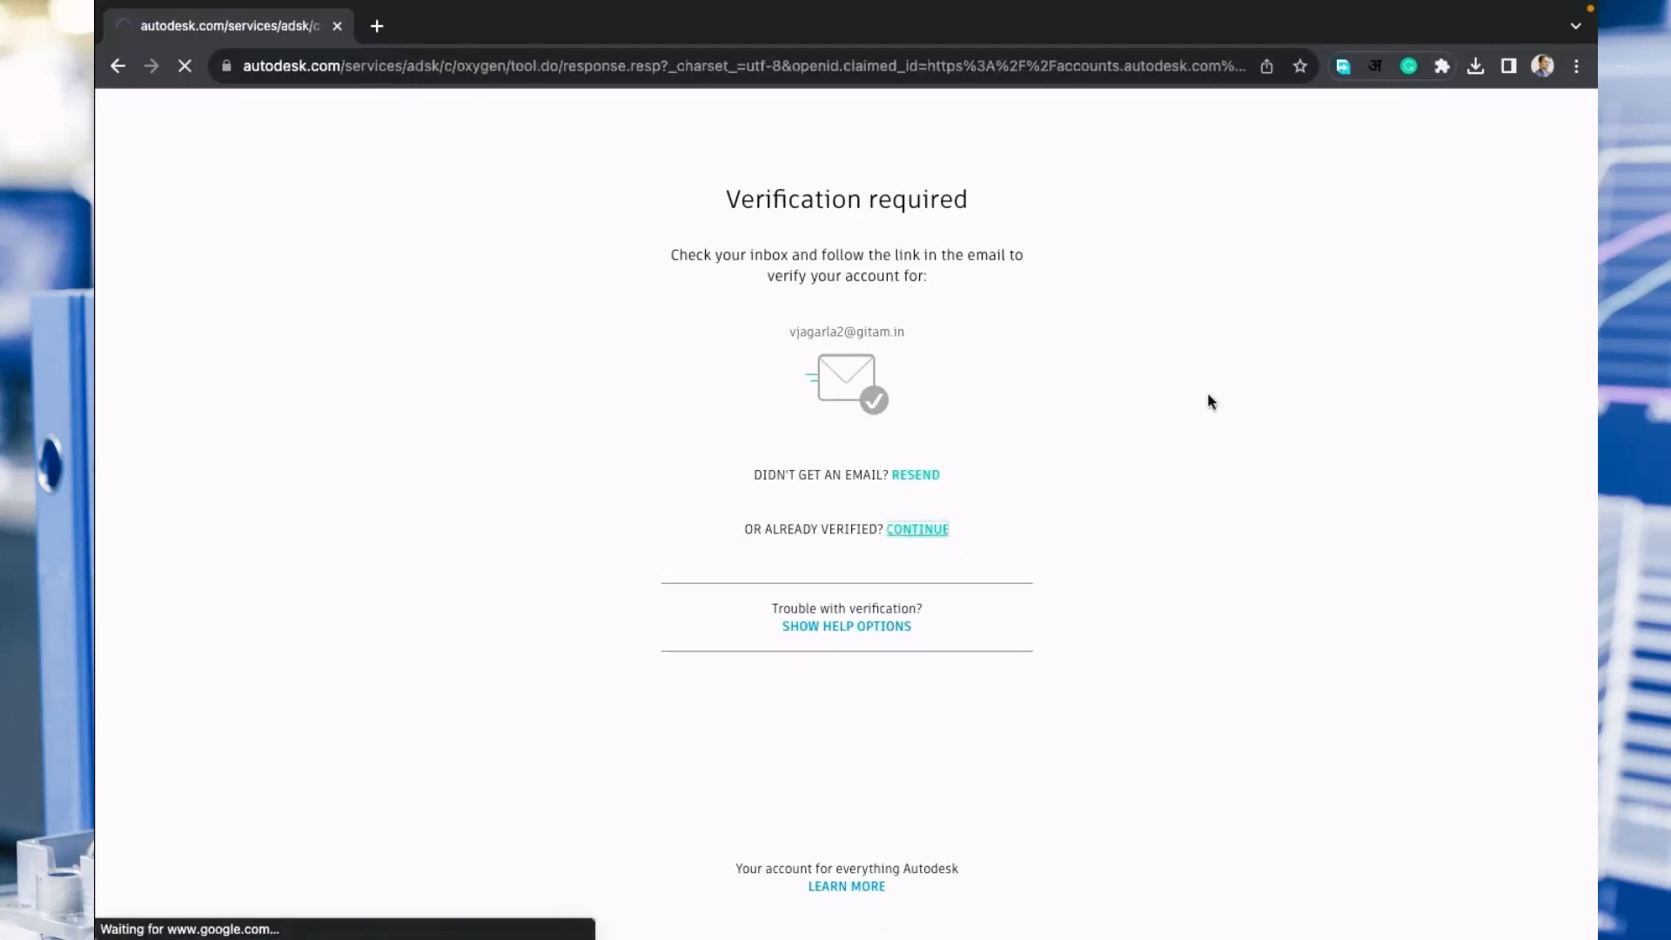
click(918, 529)
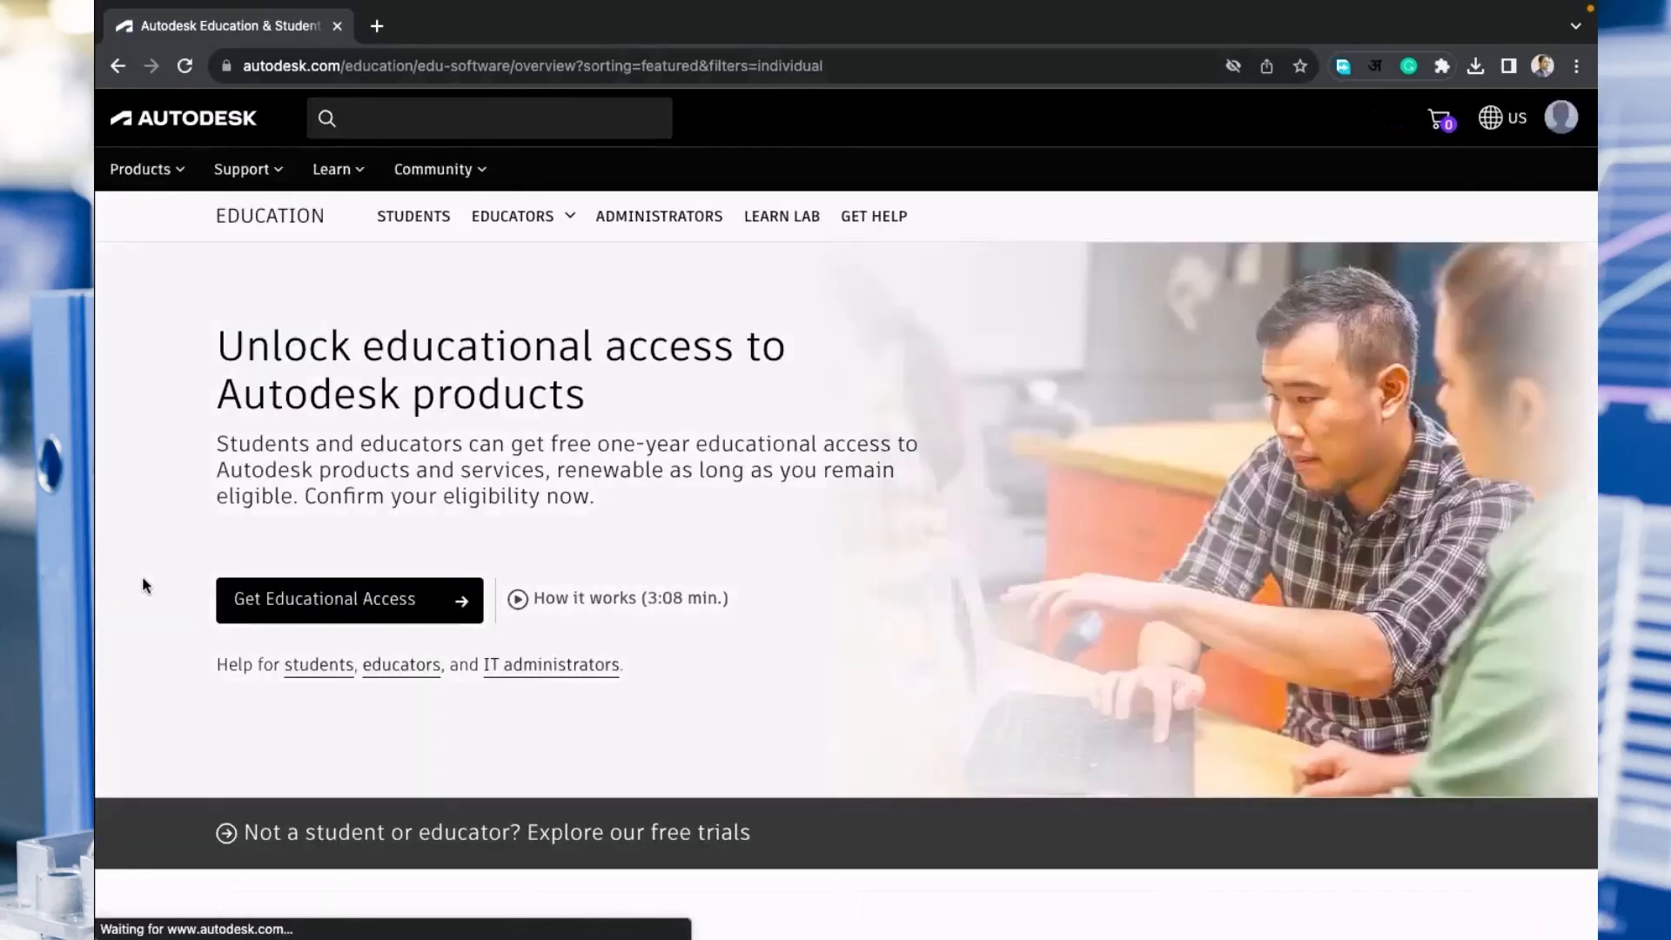
mouse_move(971, 345)
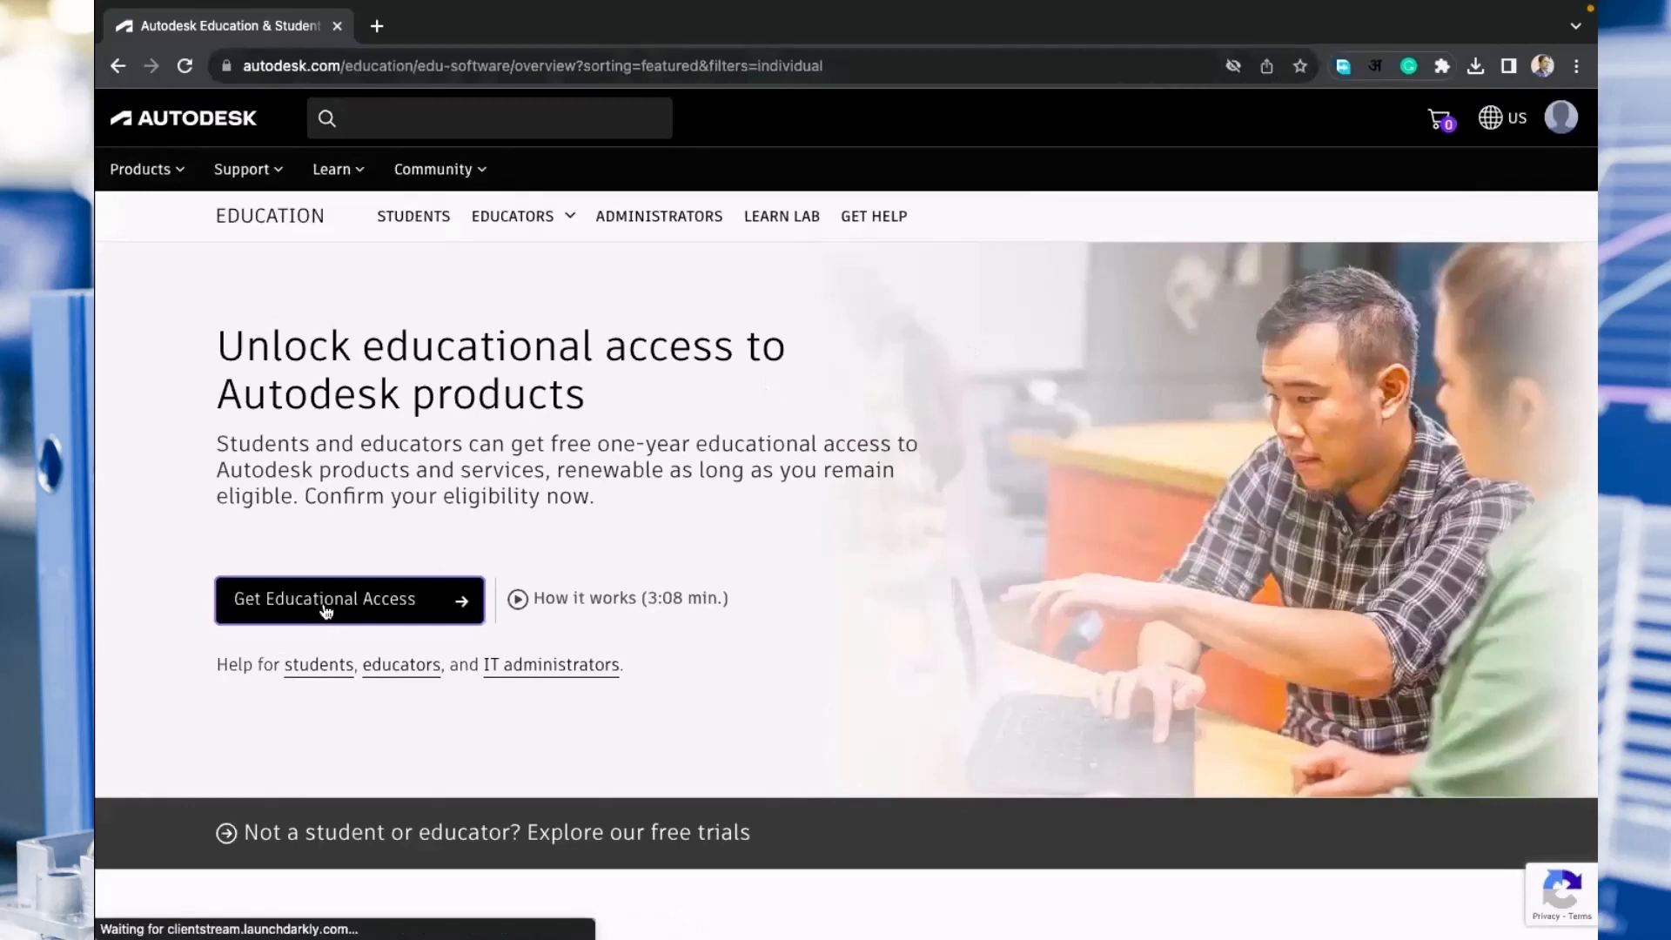
click(350, 599)
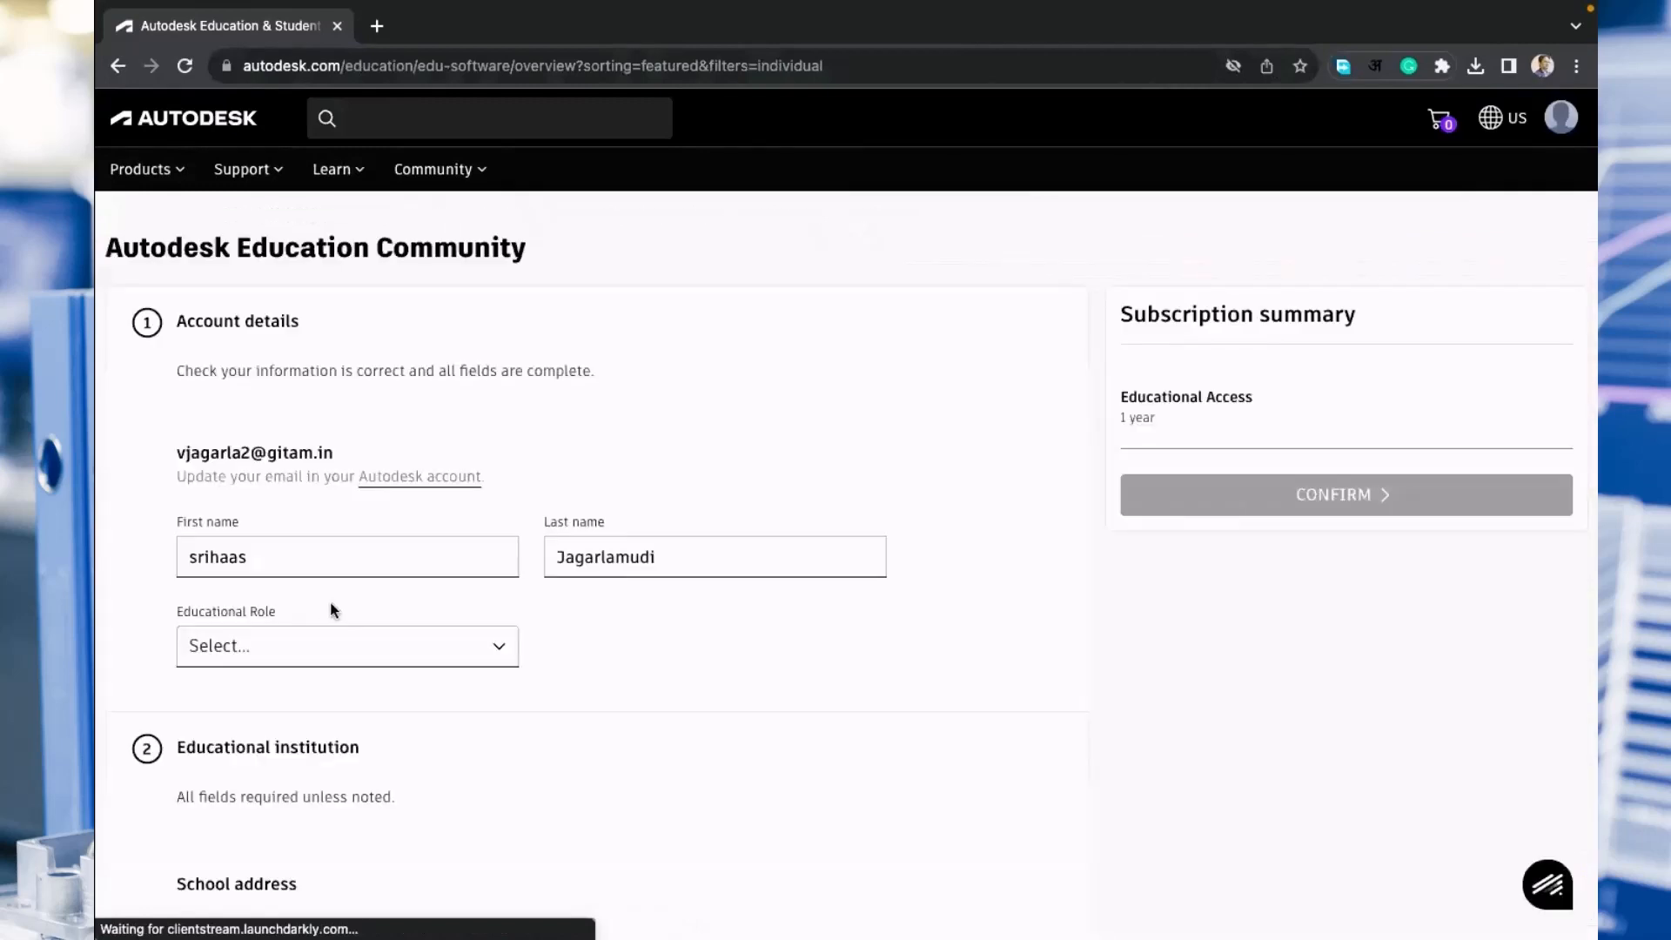
scroll(down, 3)
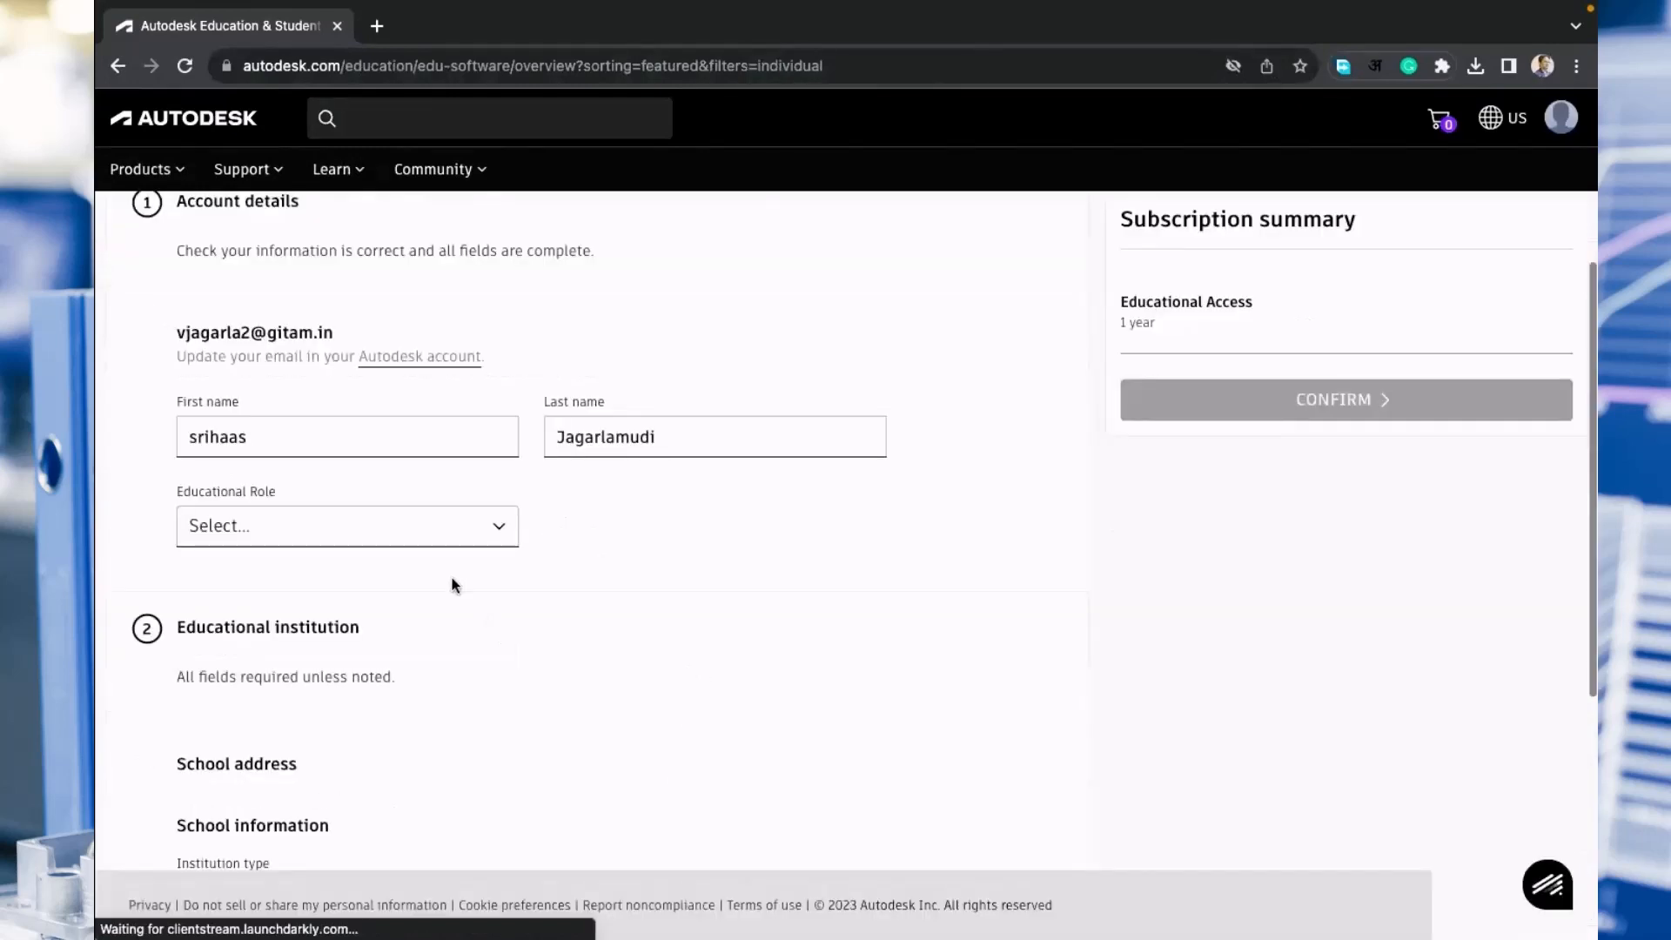
click(346, 525)
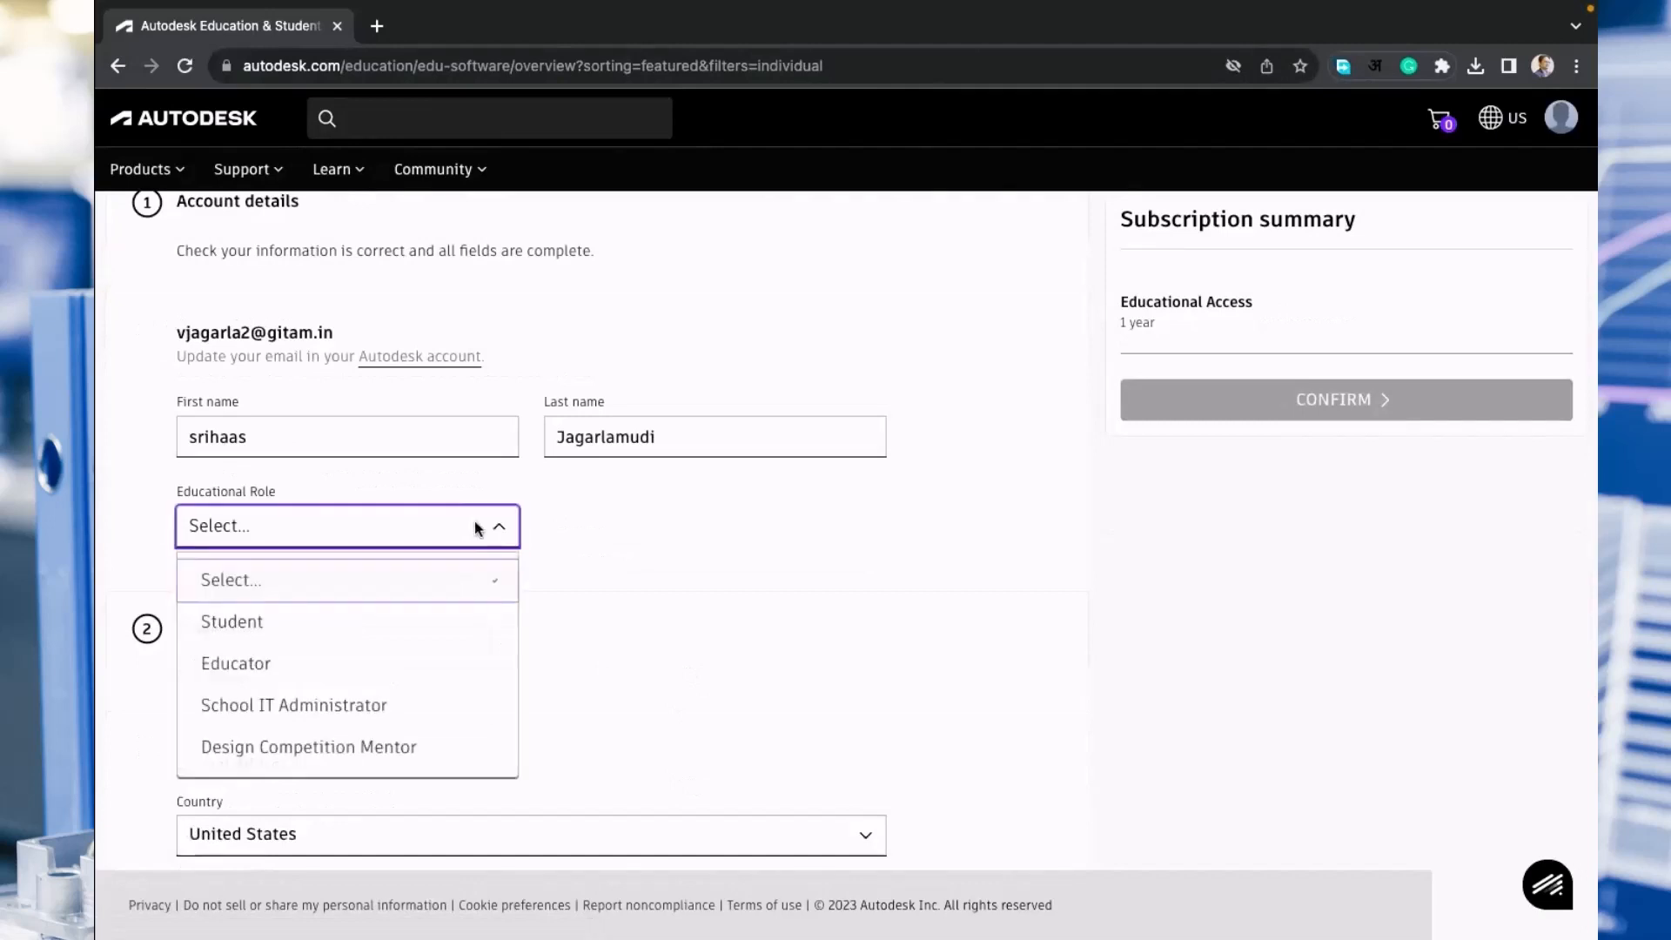
click(232, 621)
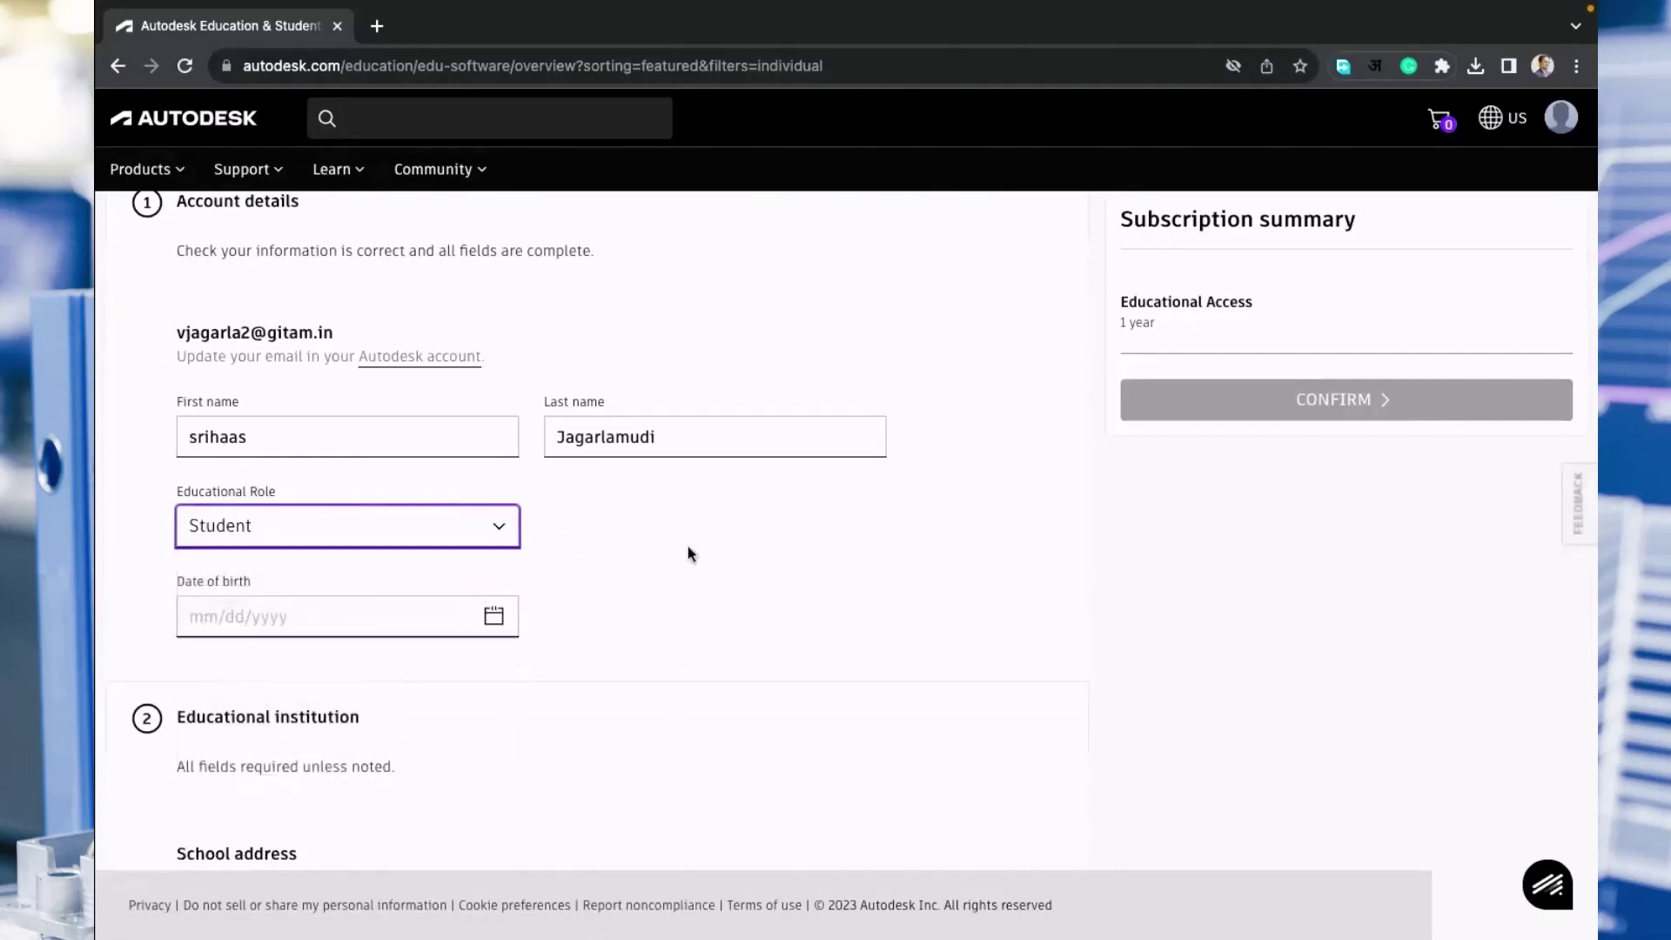
click(327, 616)
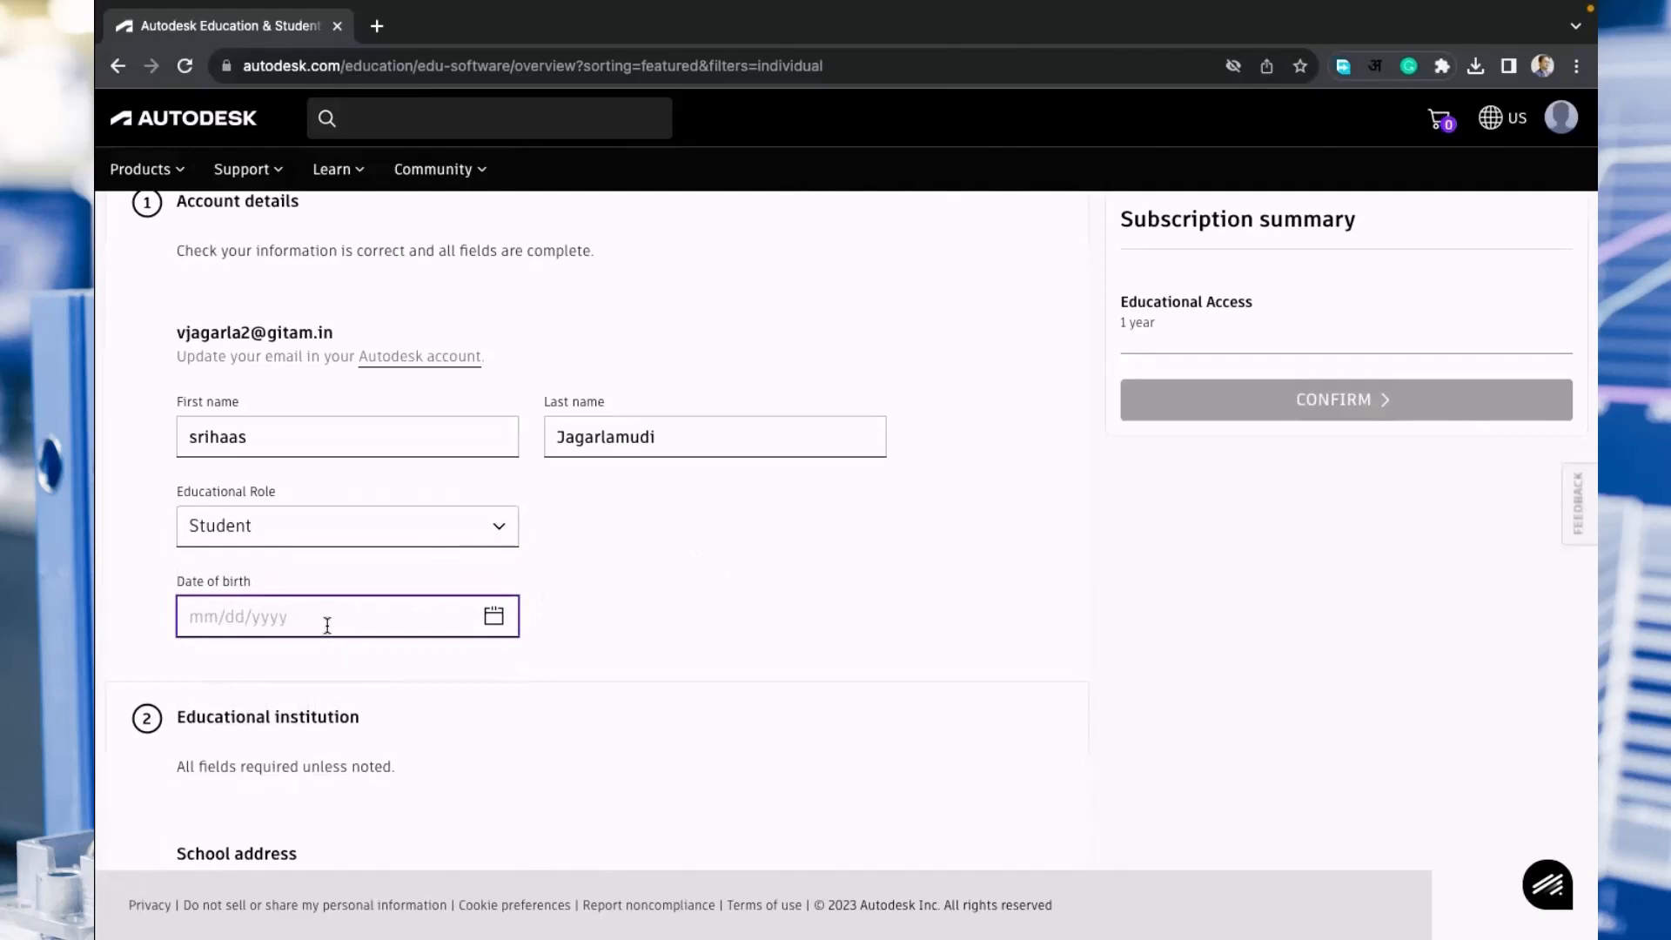
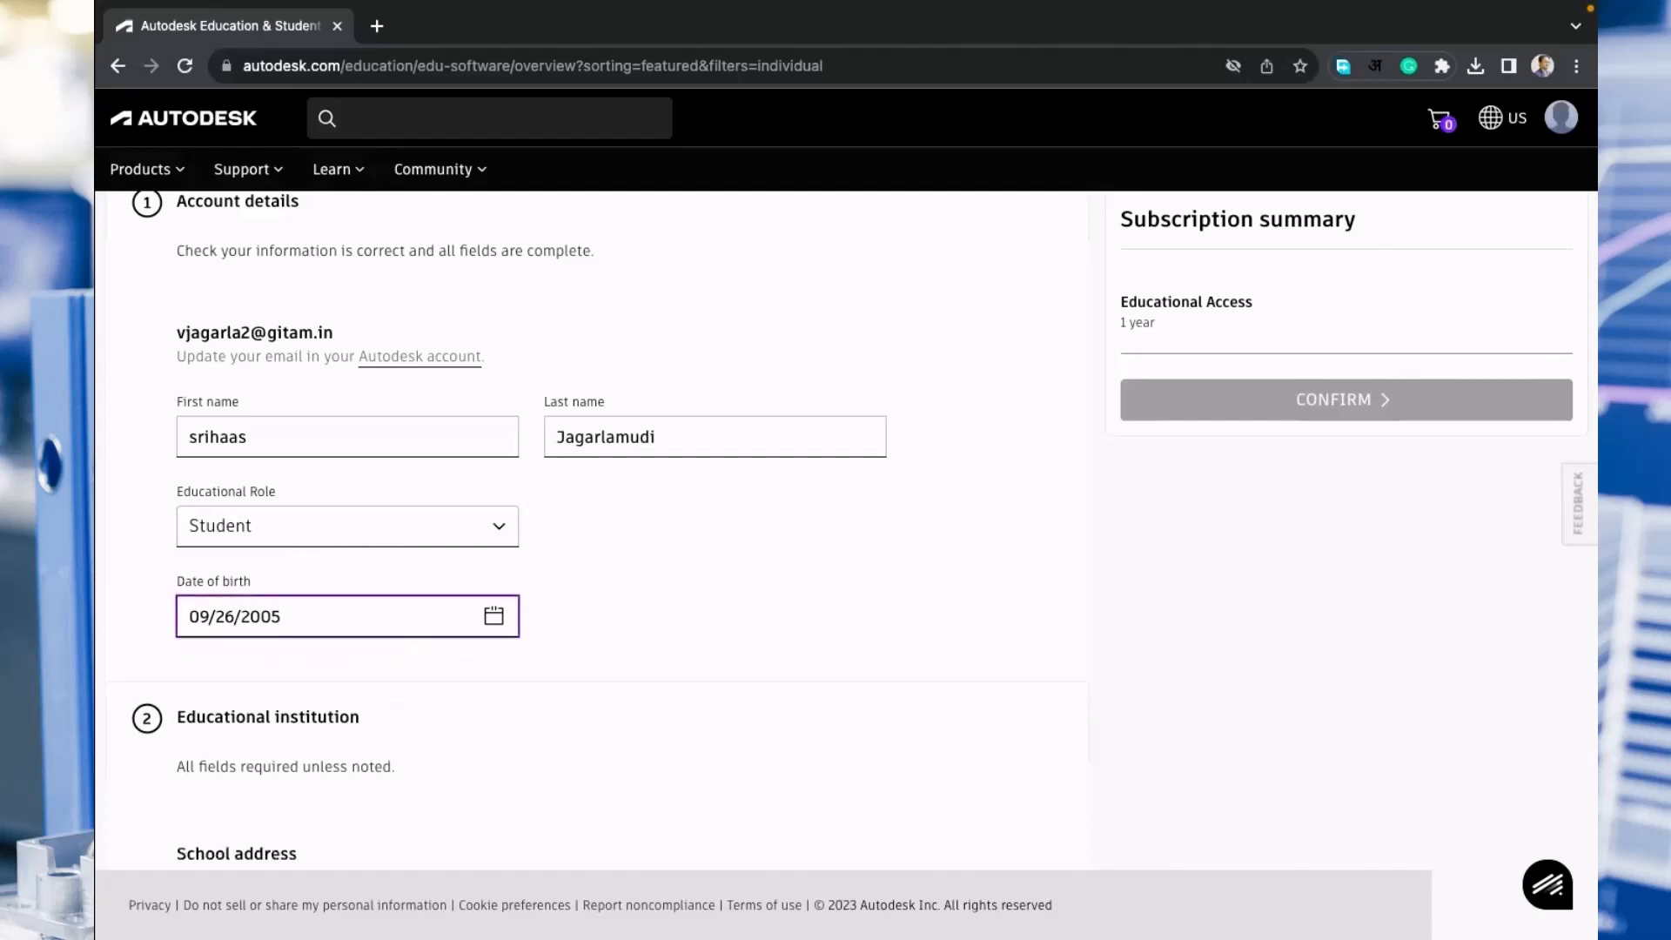
Choose India as the school's country from the Country list
scroll(down, 3)
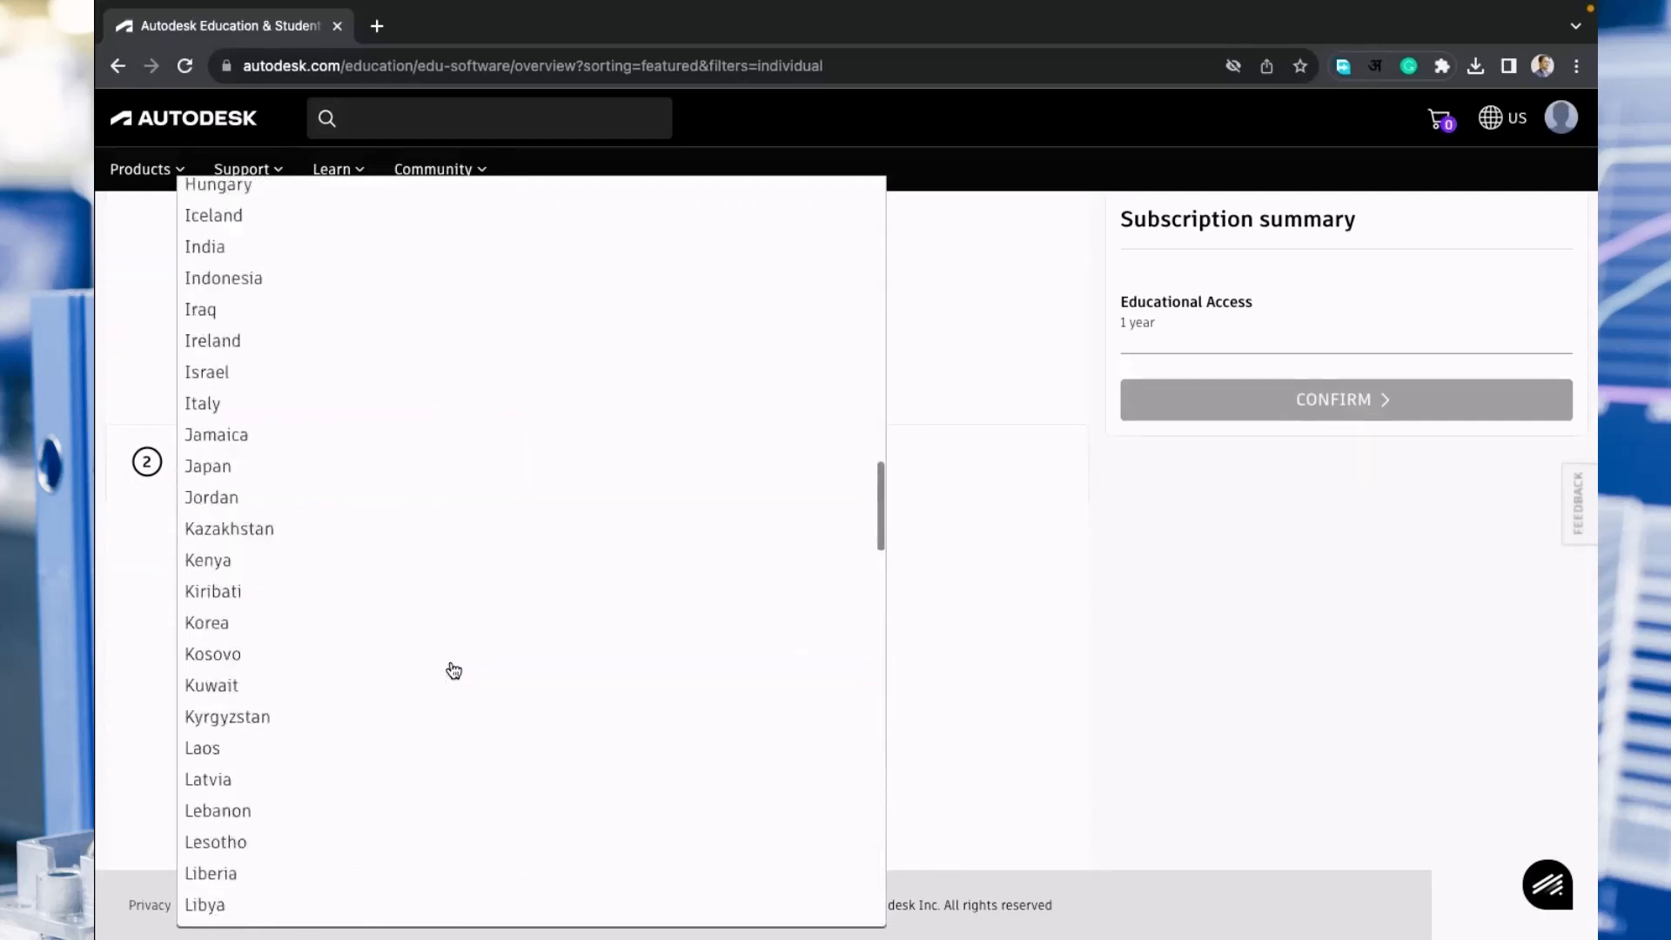
scroll(up, 3)
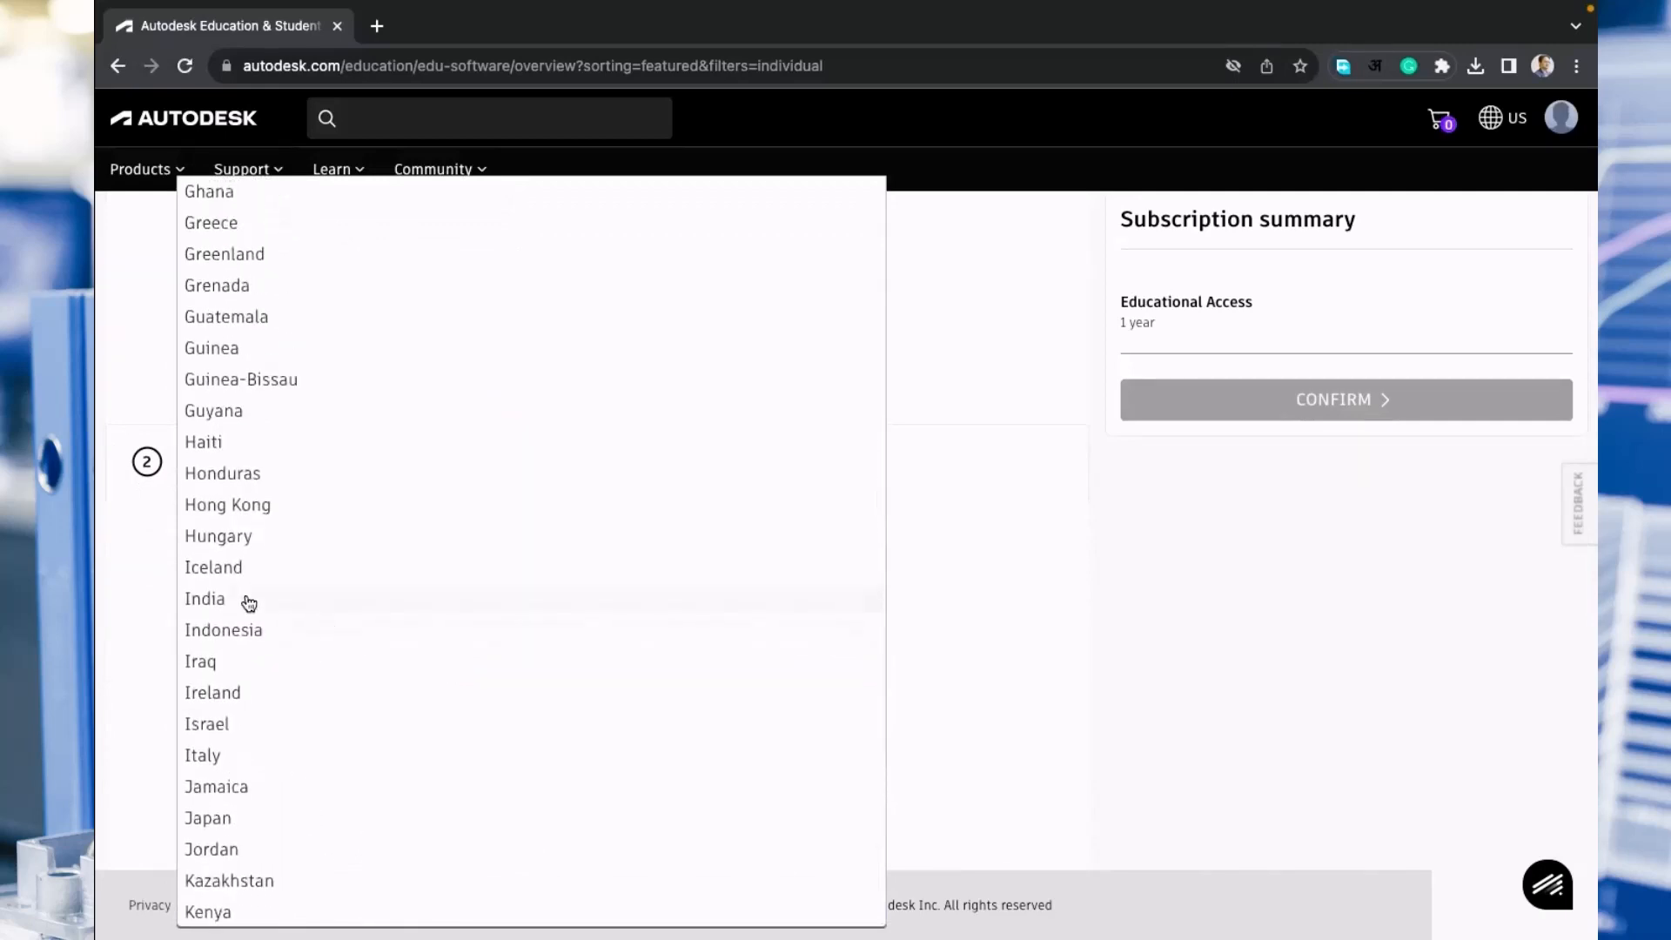
click(205, 599)
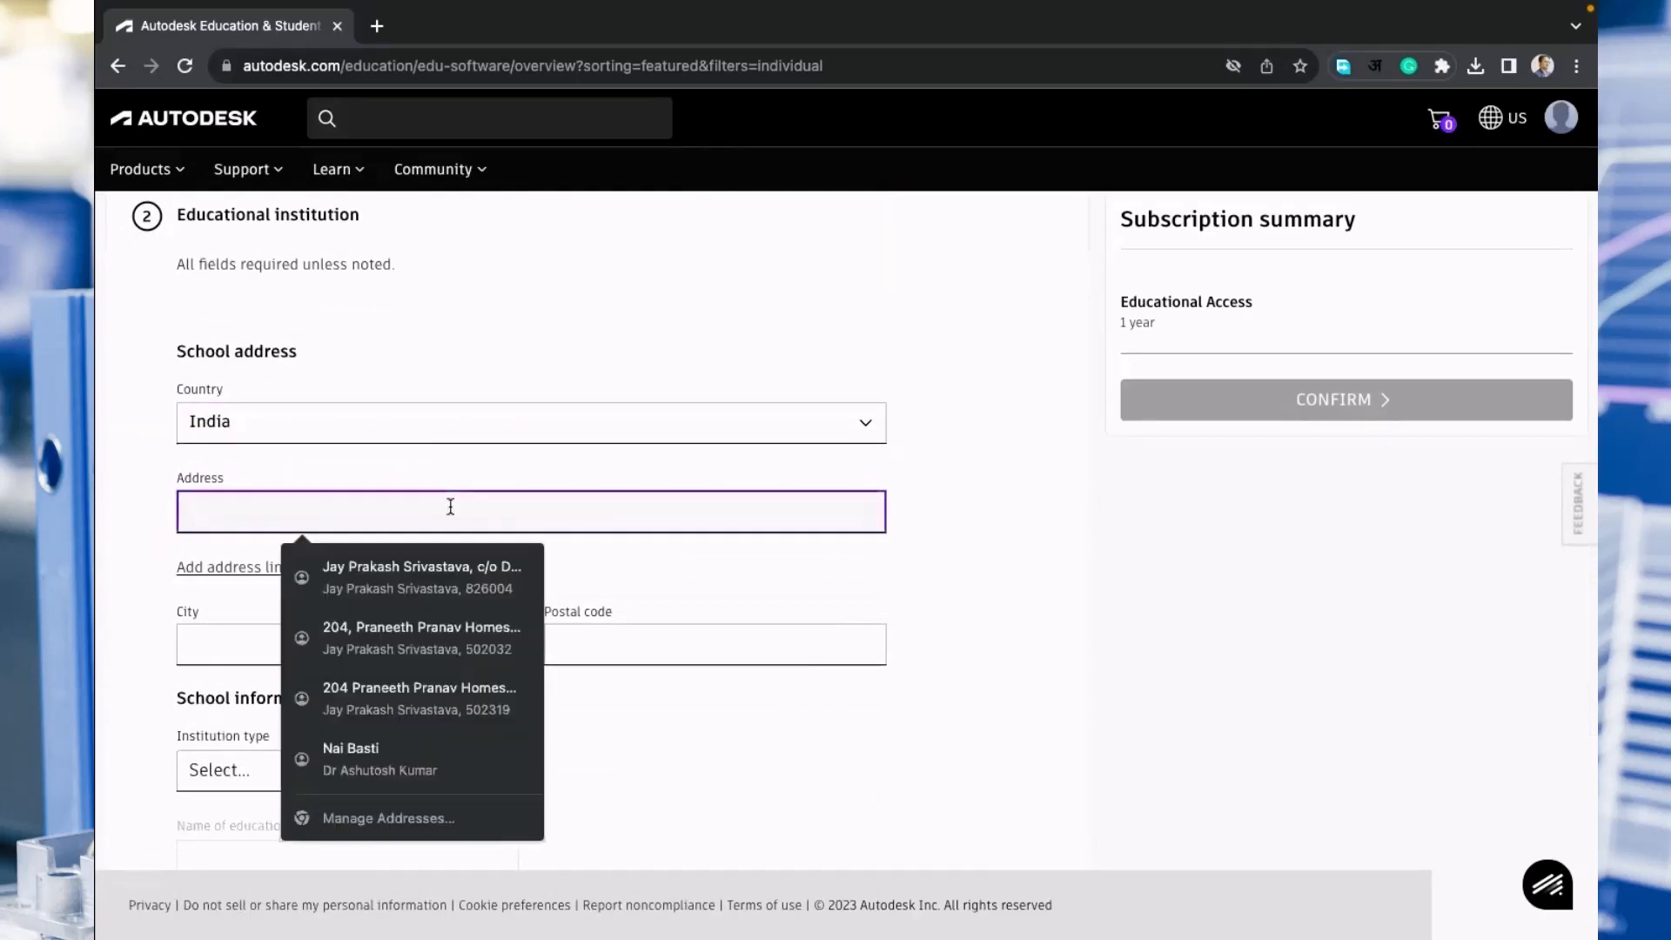
Enter Hyderabad as address and city and postal code 502329, with a new tab opened aside
text(Hyderabad)
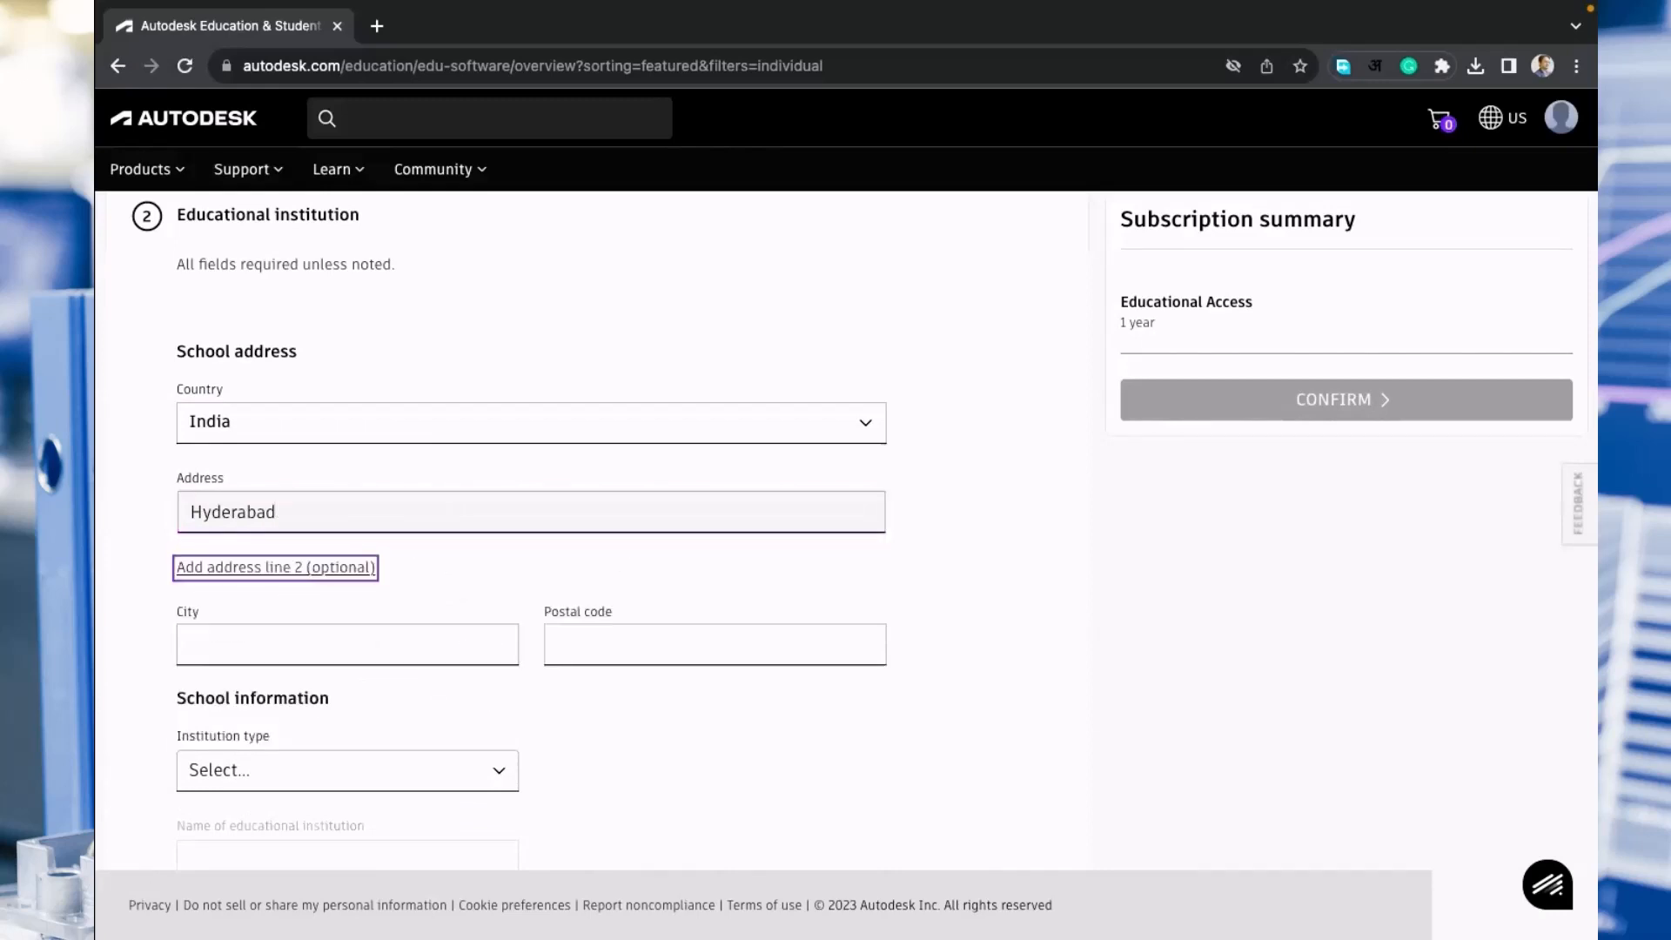
text(H)
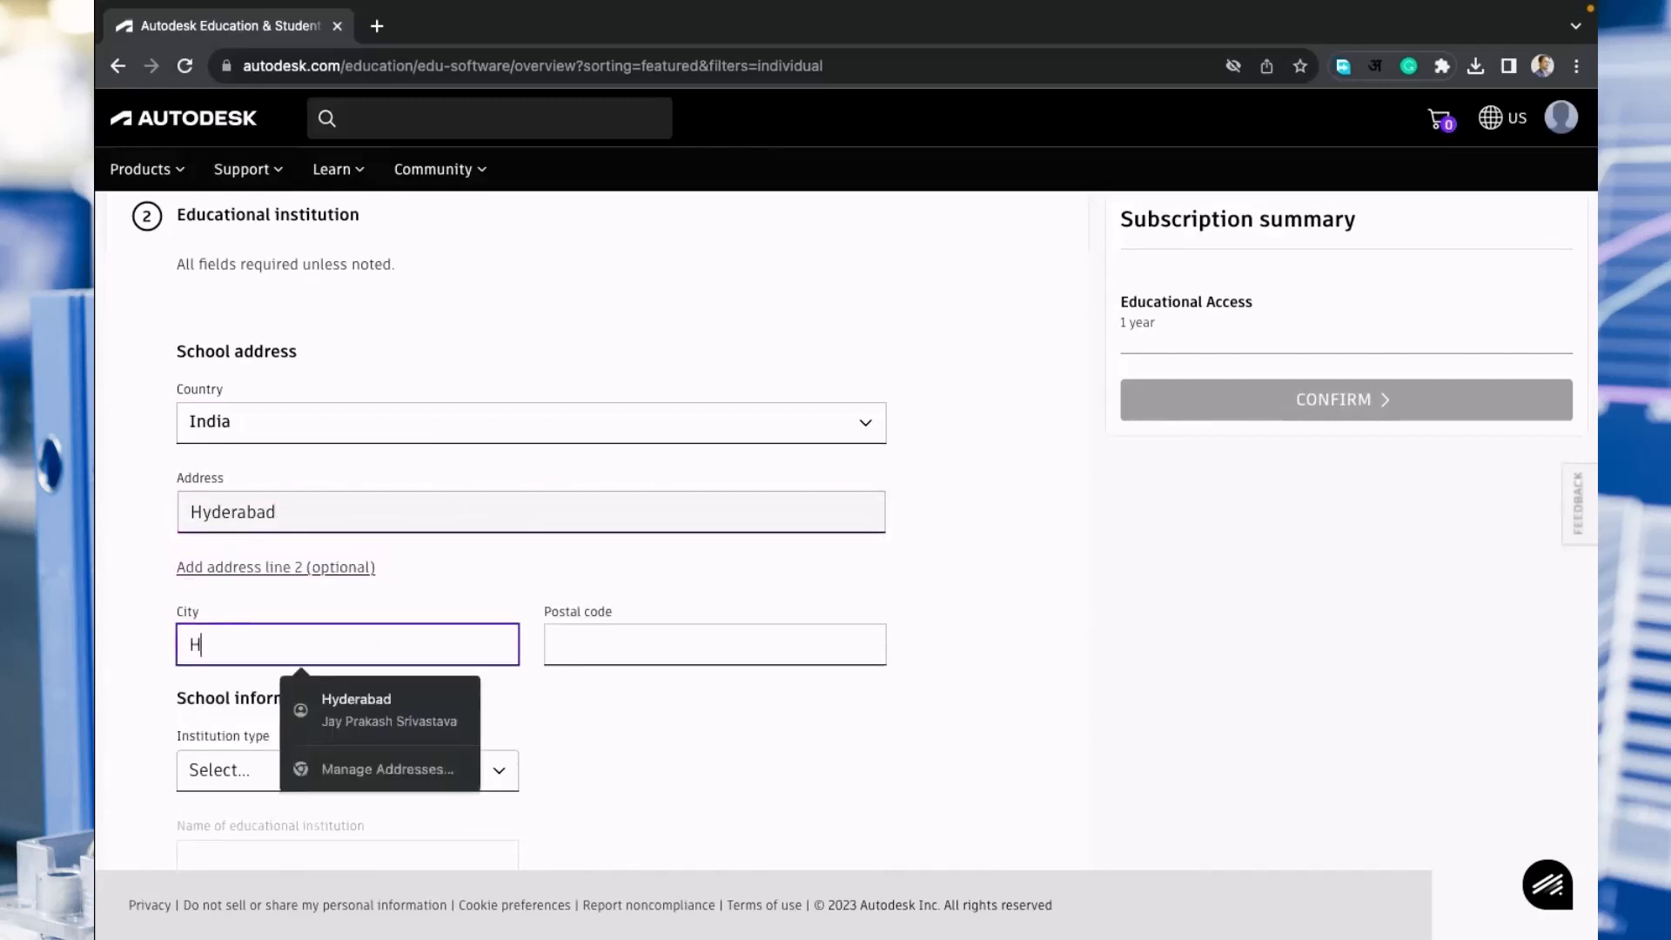
text(yderabad)
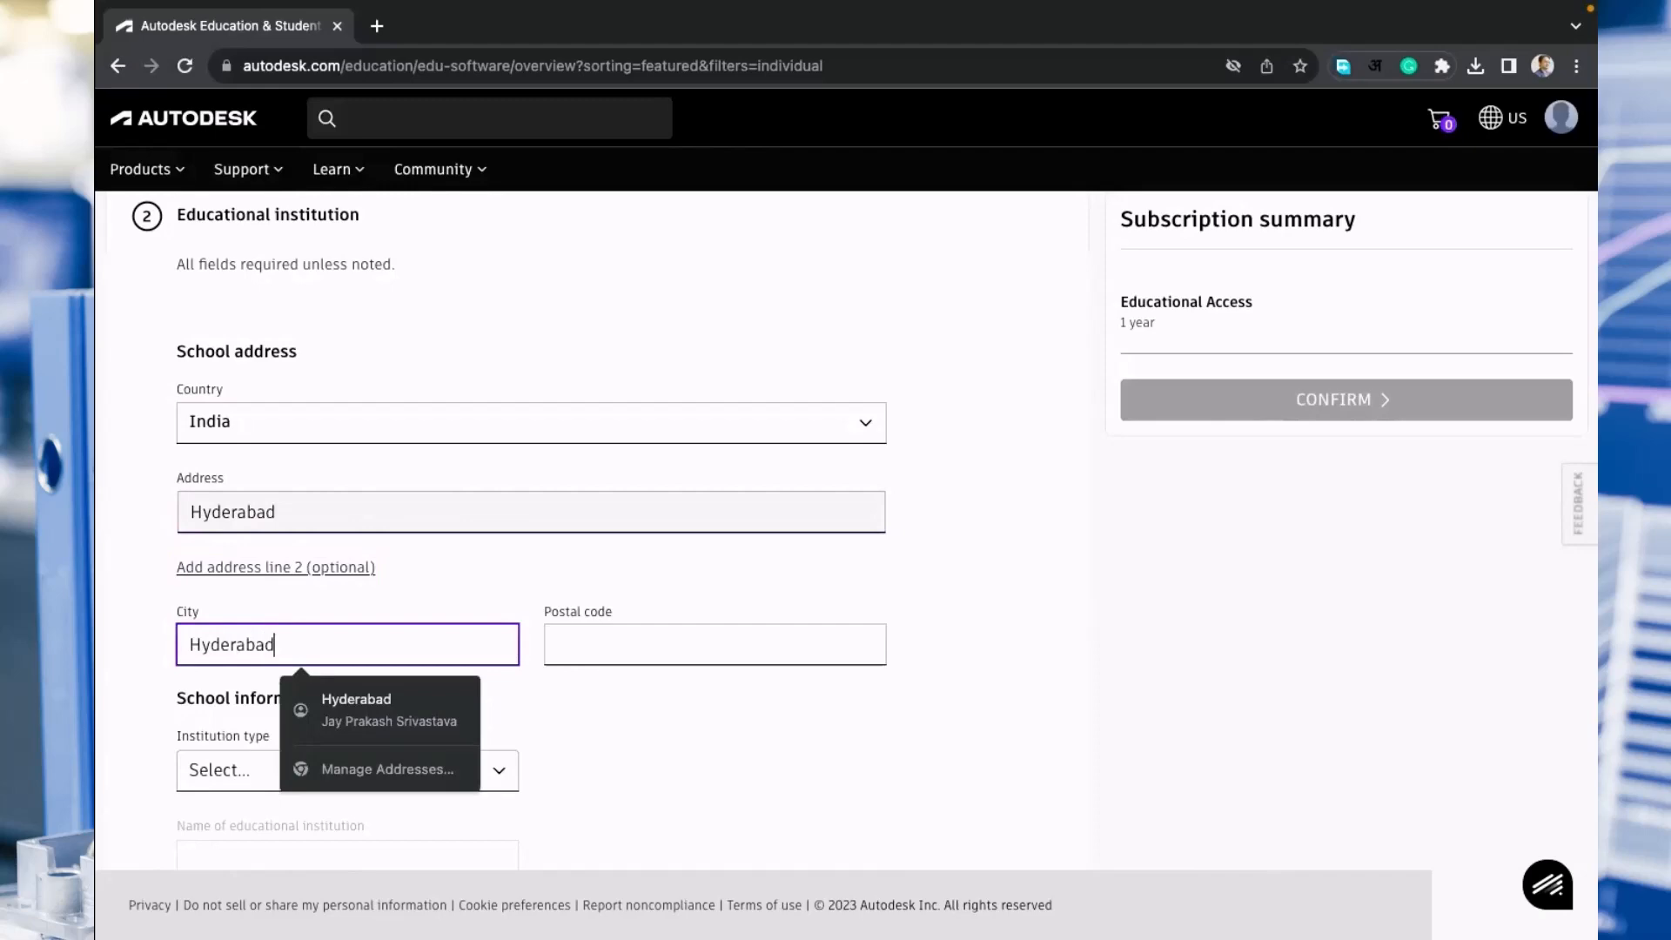
click(714, 643)
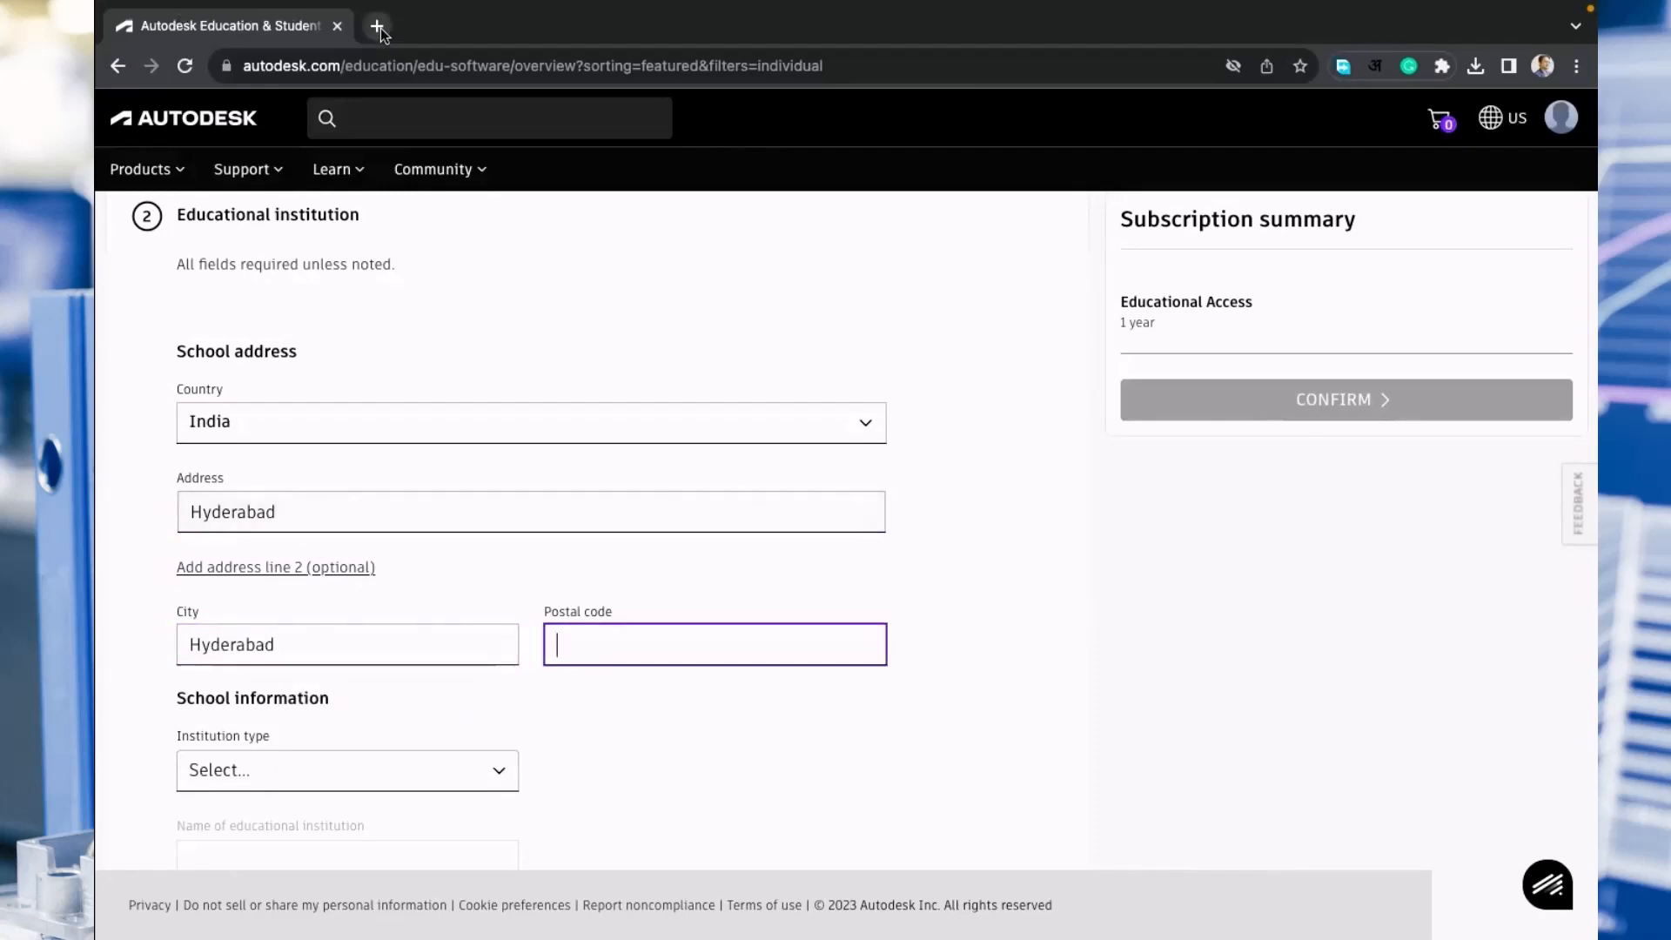
click(376, 24)
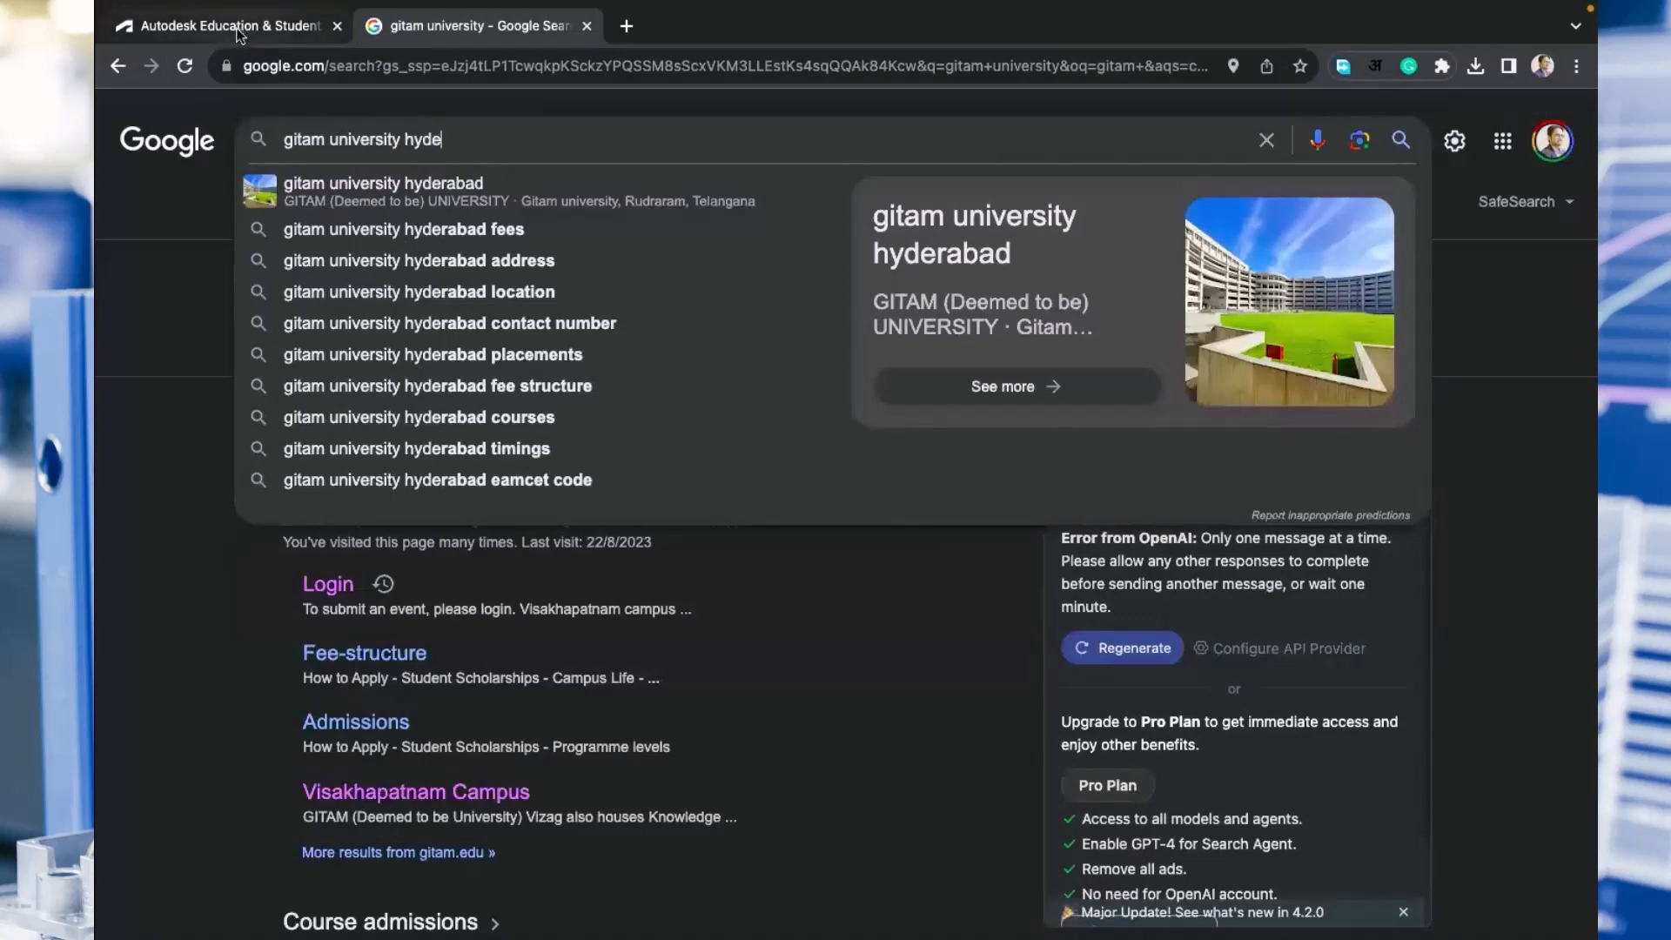
click(235, 25)
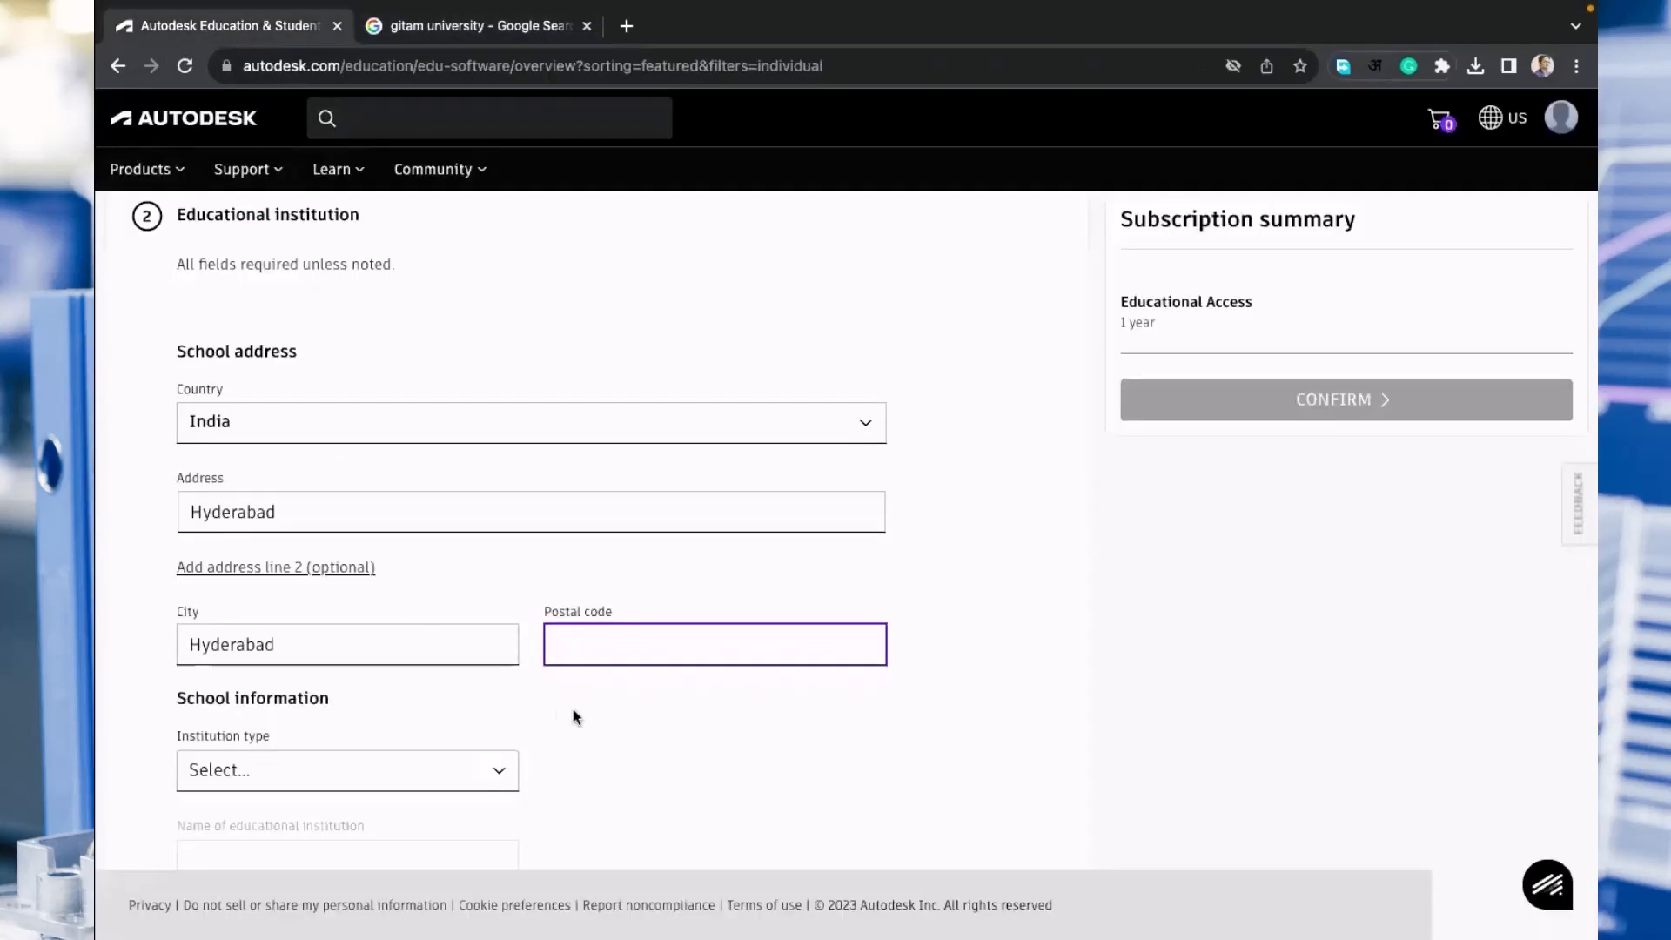
text(502329)
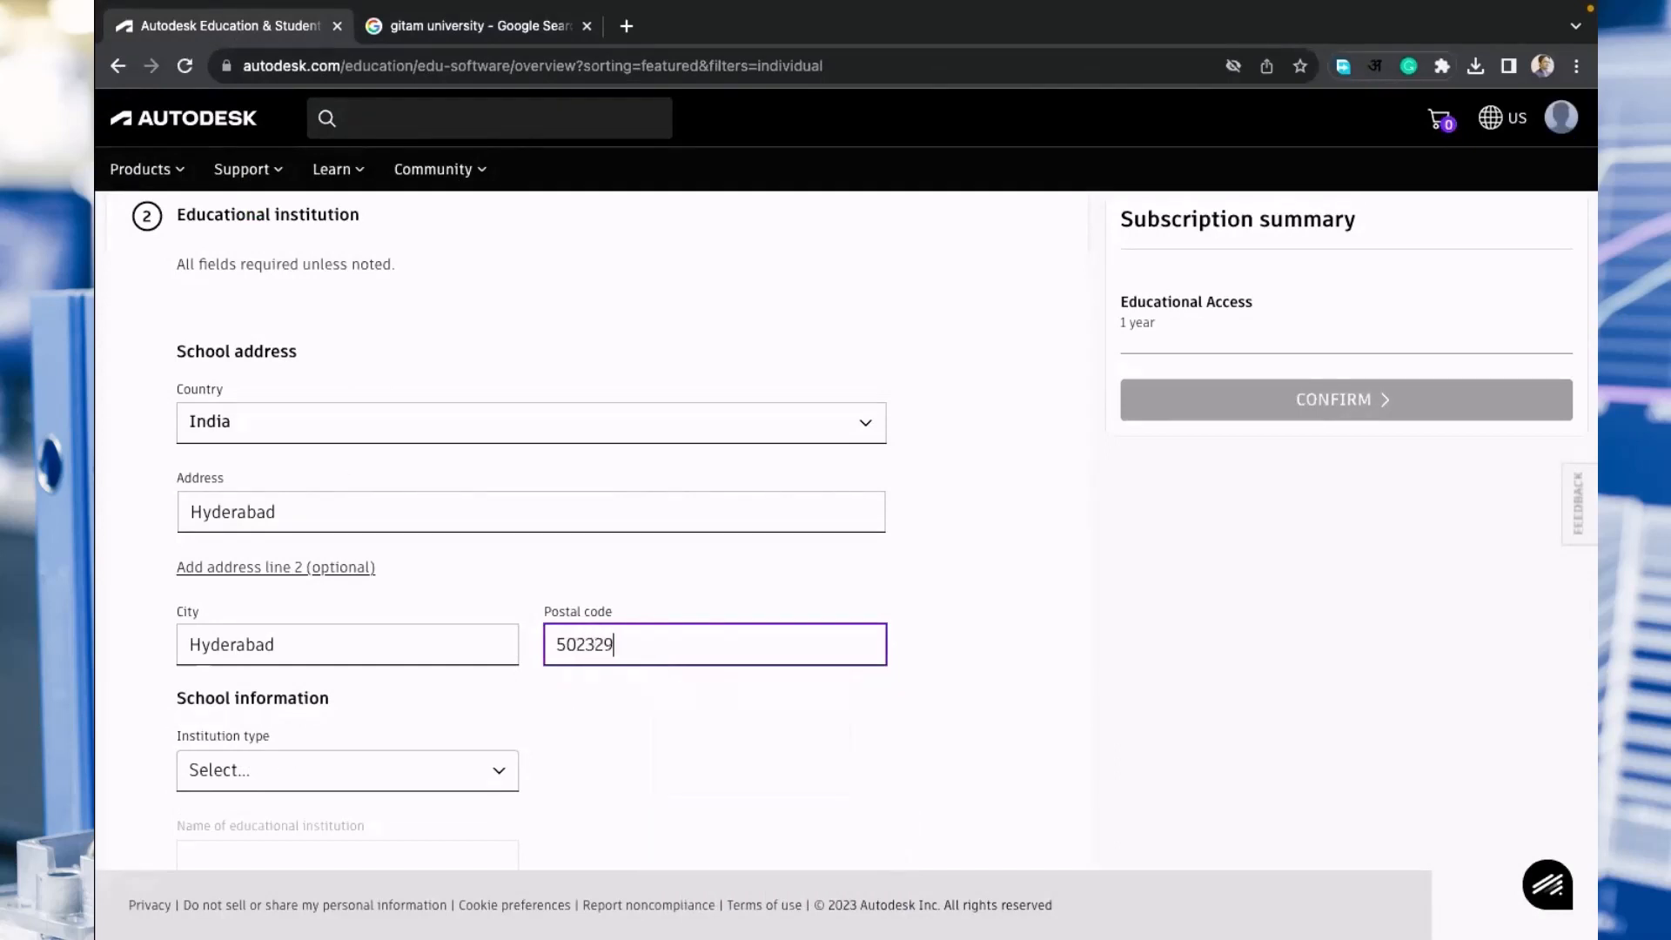
scroll(down, 3)
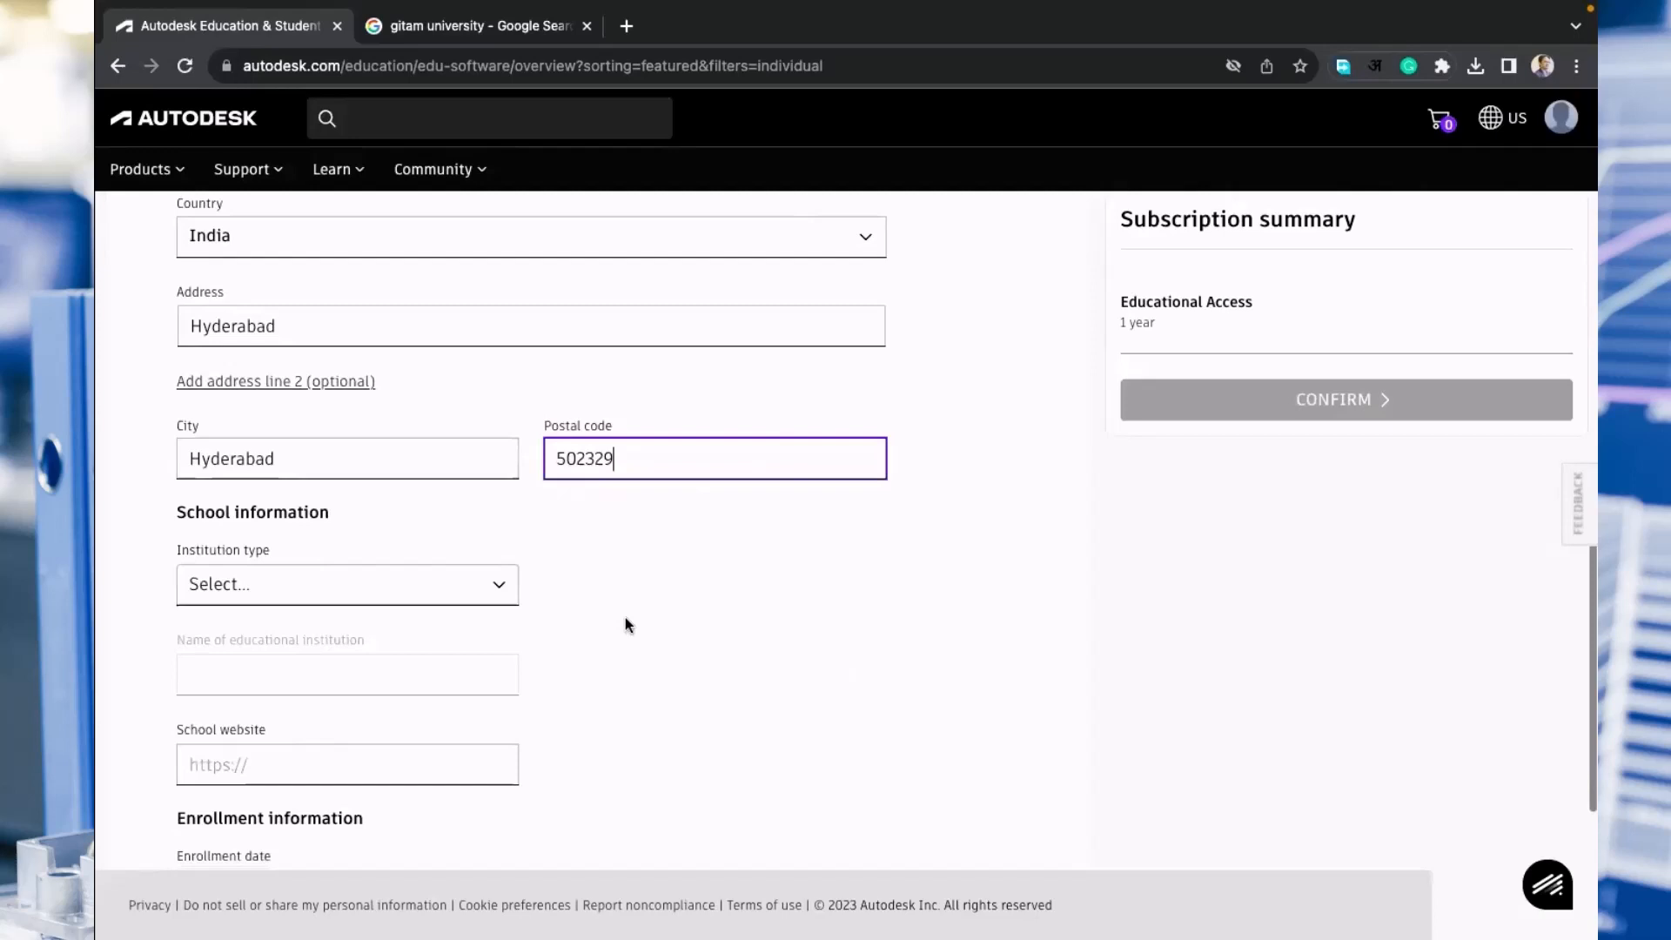
Set institution type University/Post-Secondary and pick GITAM - Hyderabad as the school
click(347, 585)
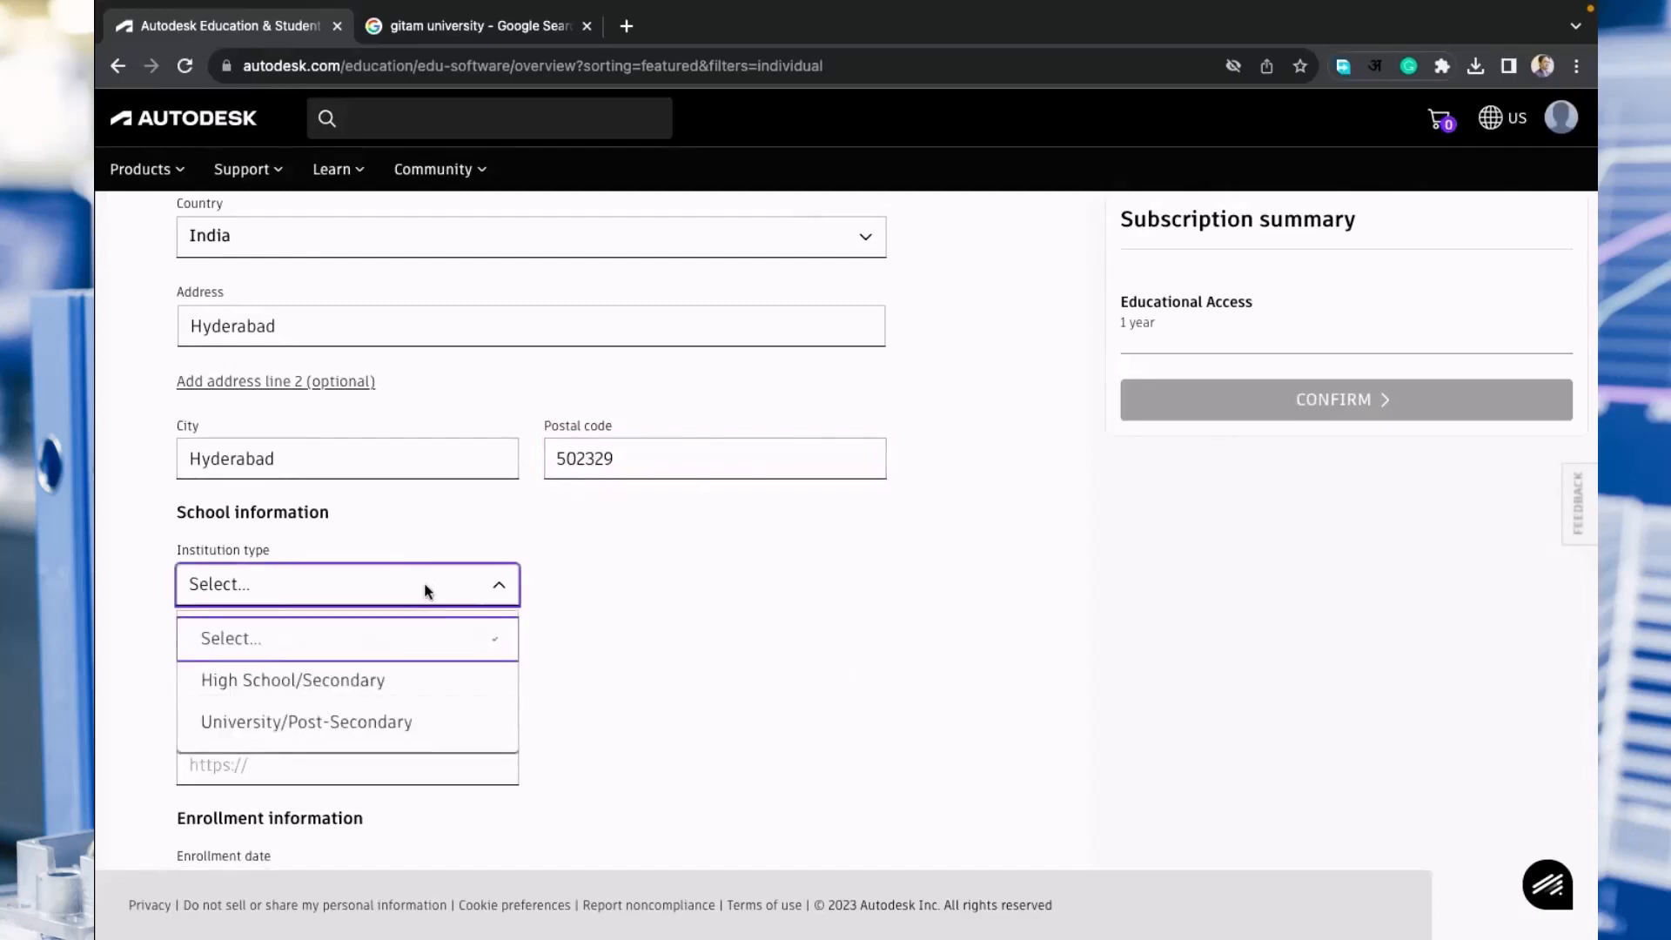
click(306, 722)
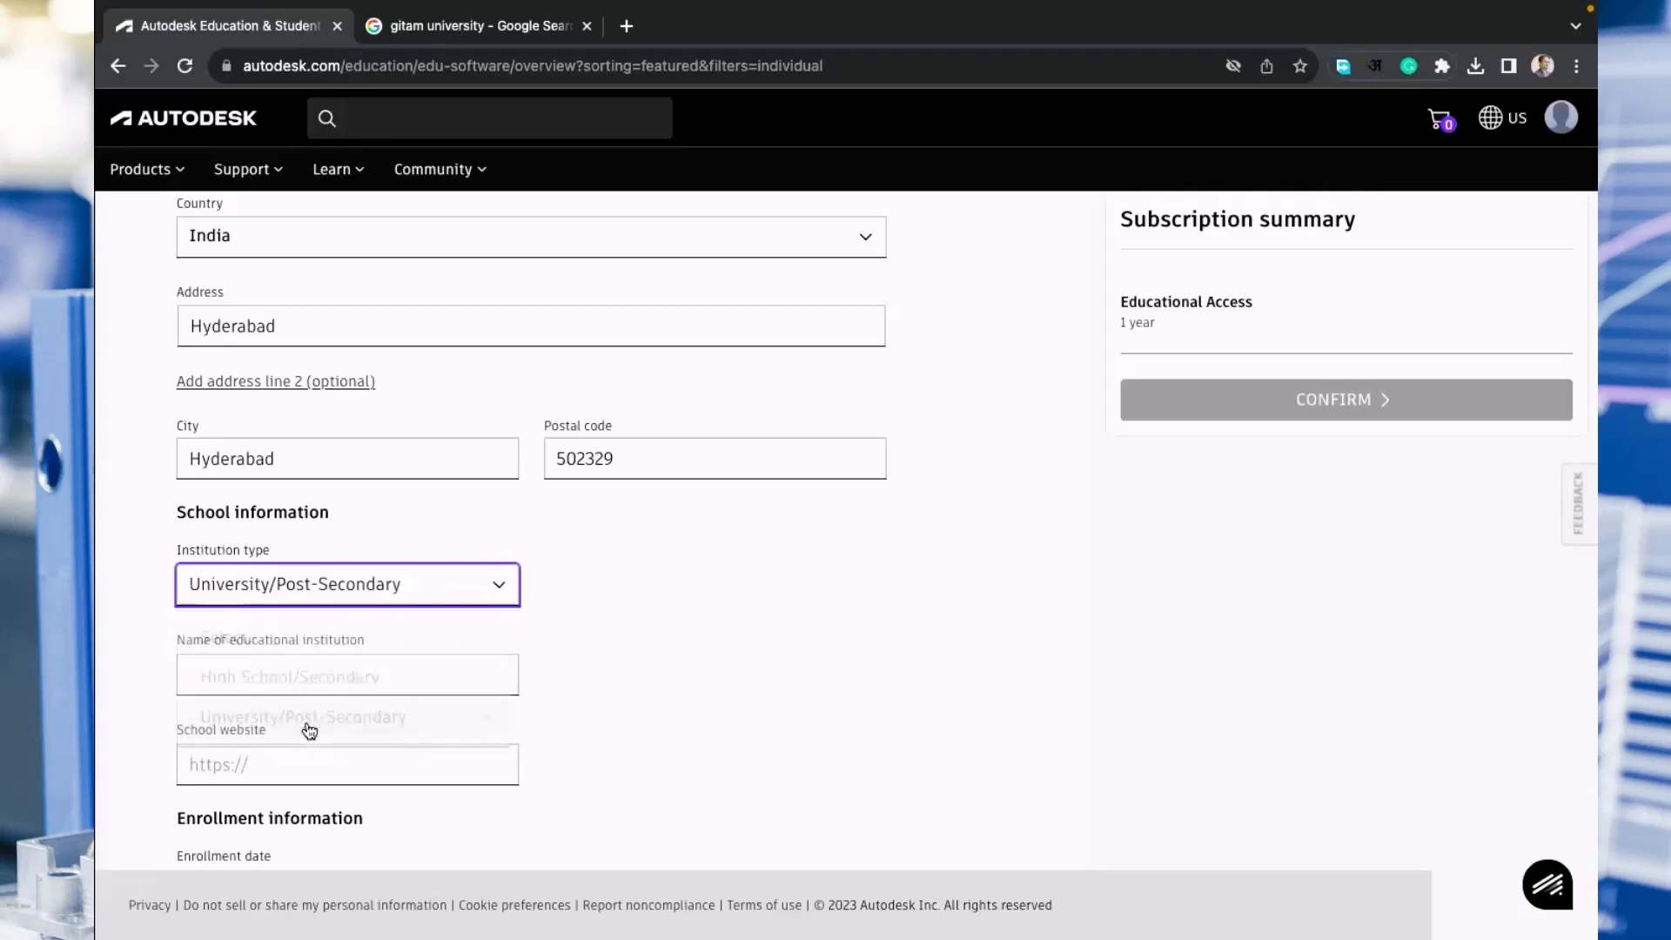
click(346, 675)
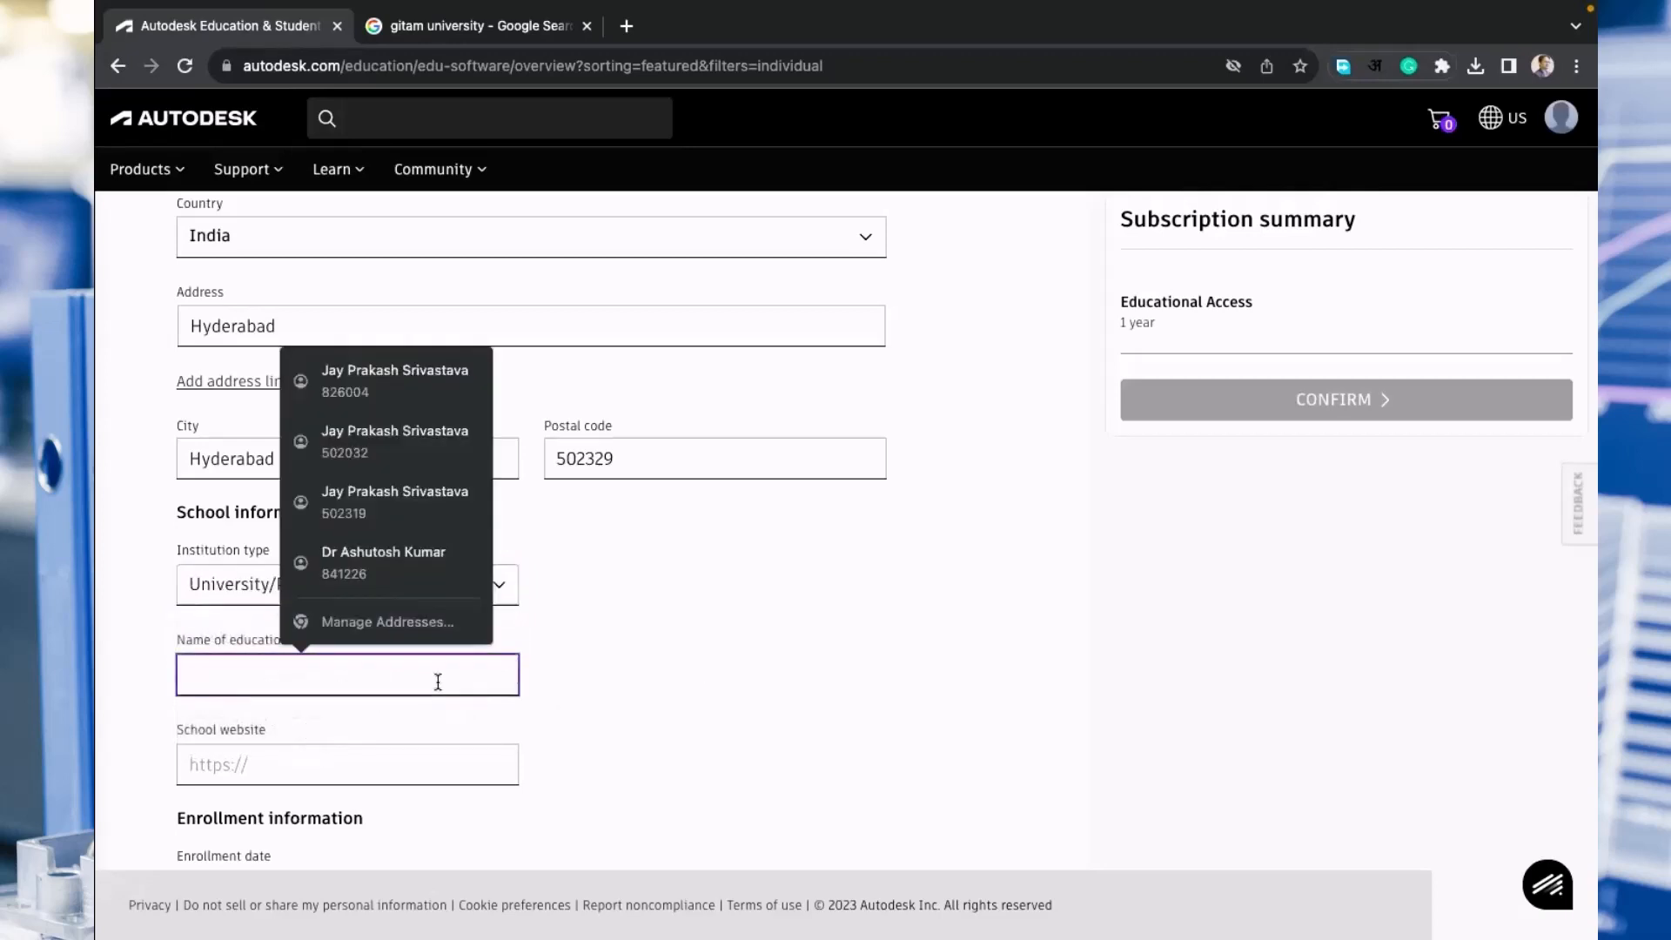
text(G)
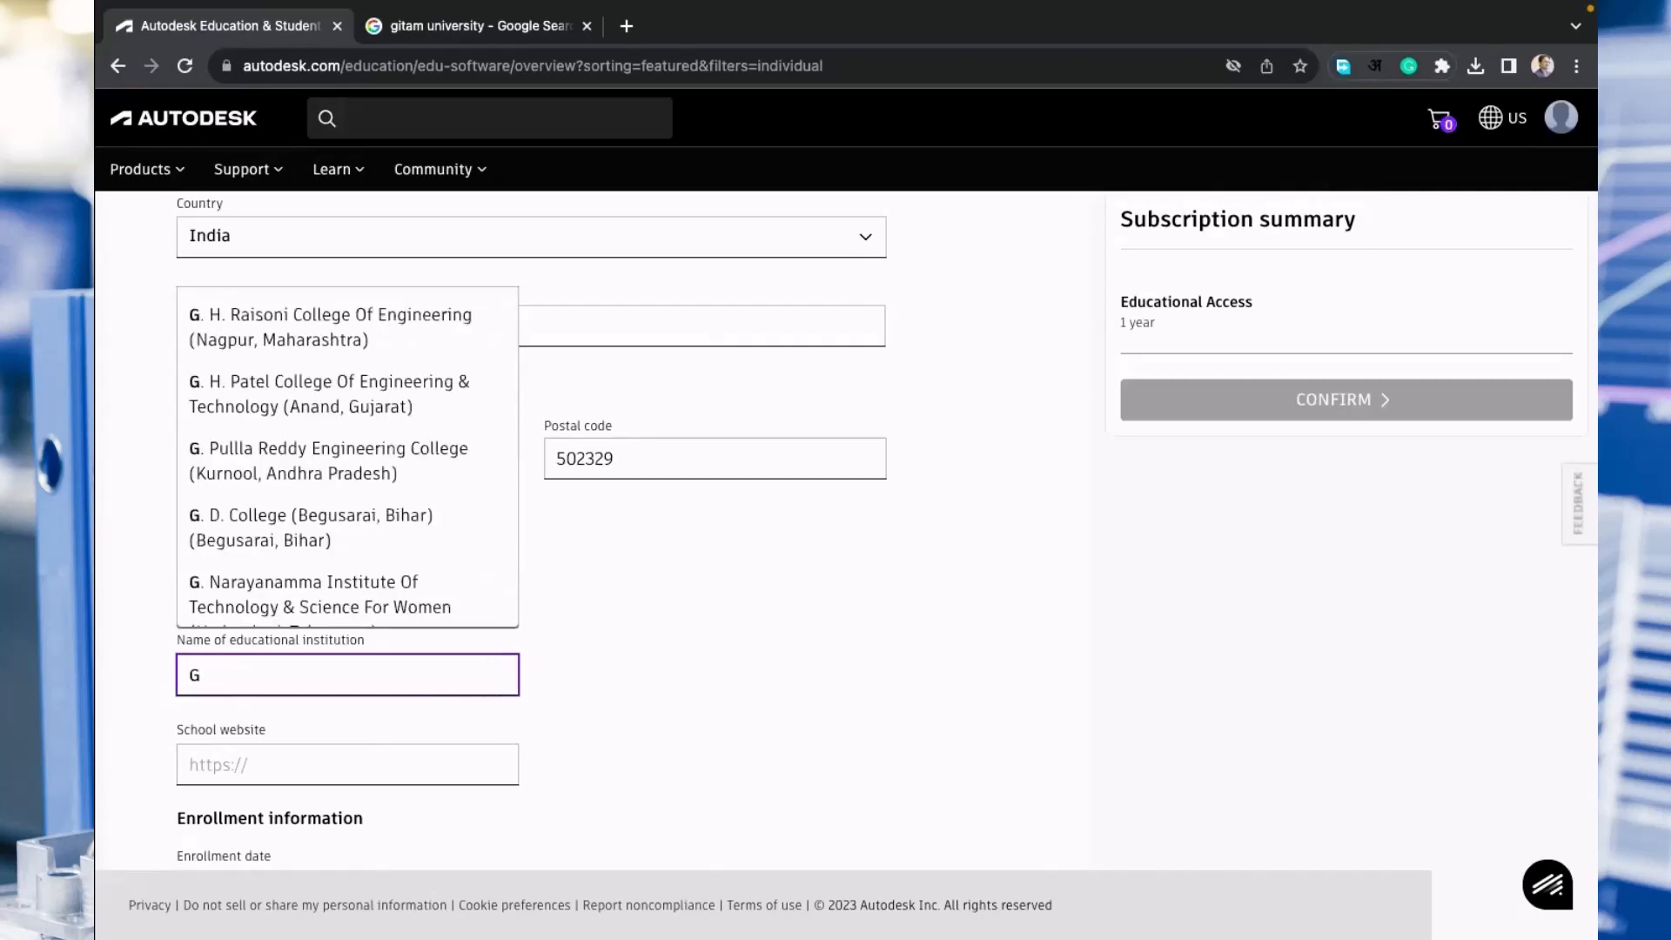
text(ITAM)
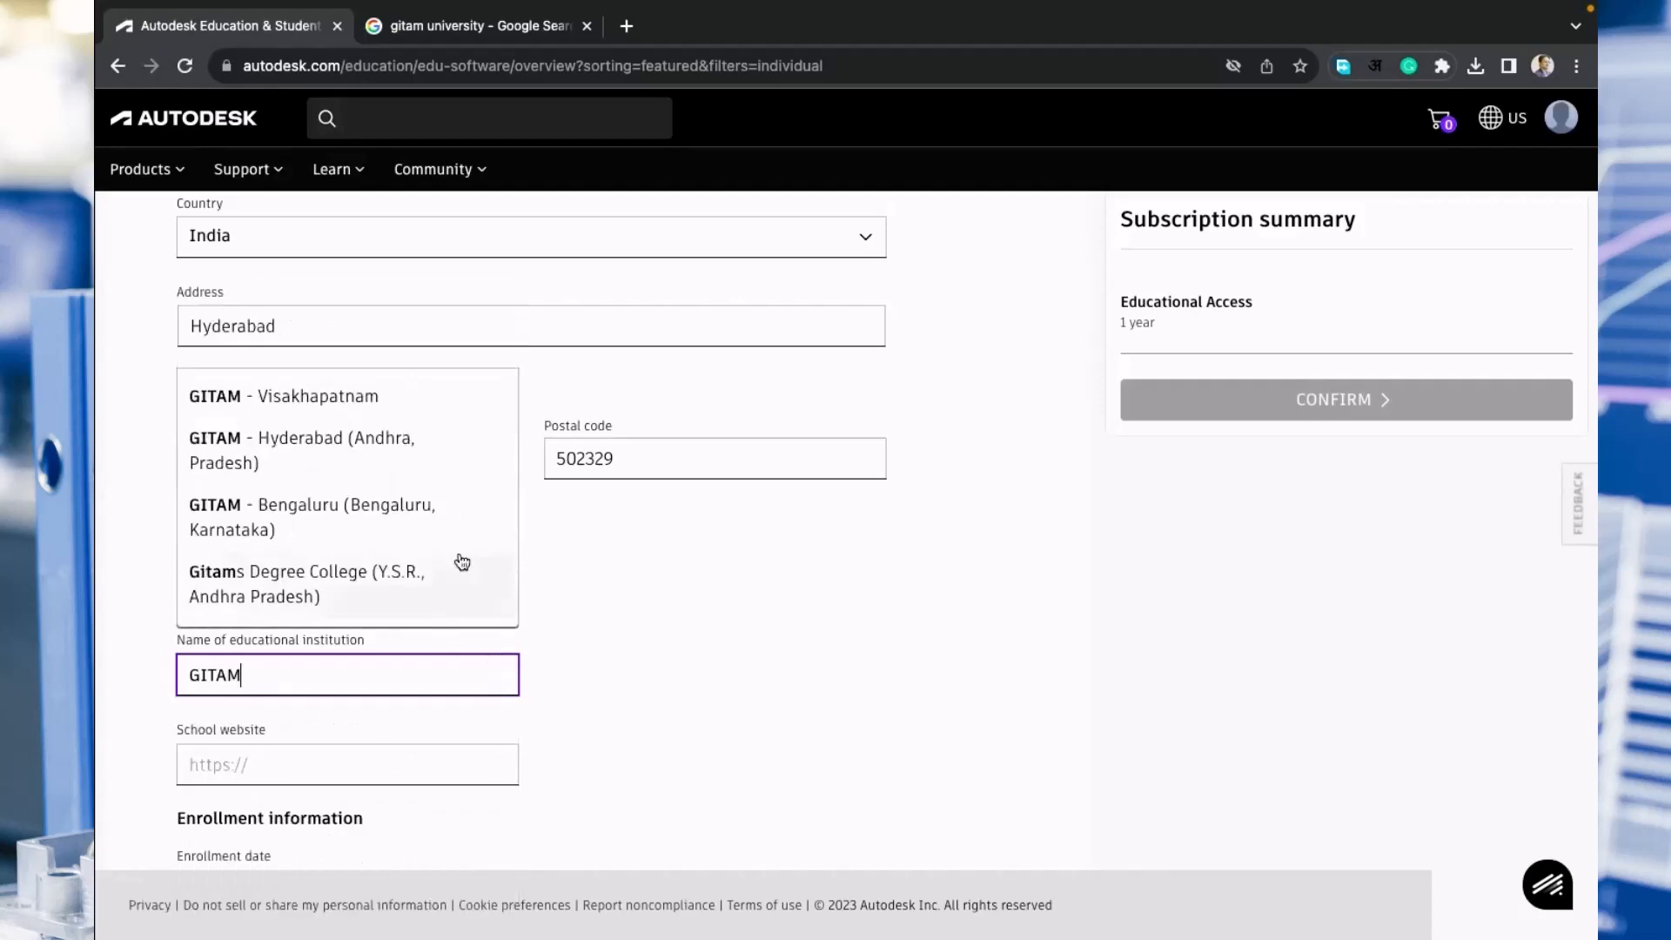
mouse_move(365, 456)
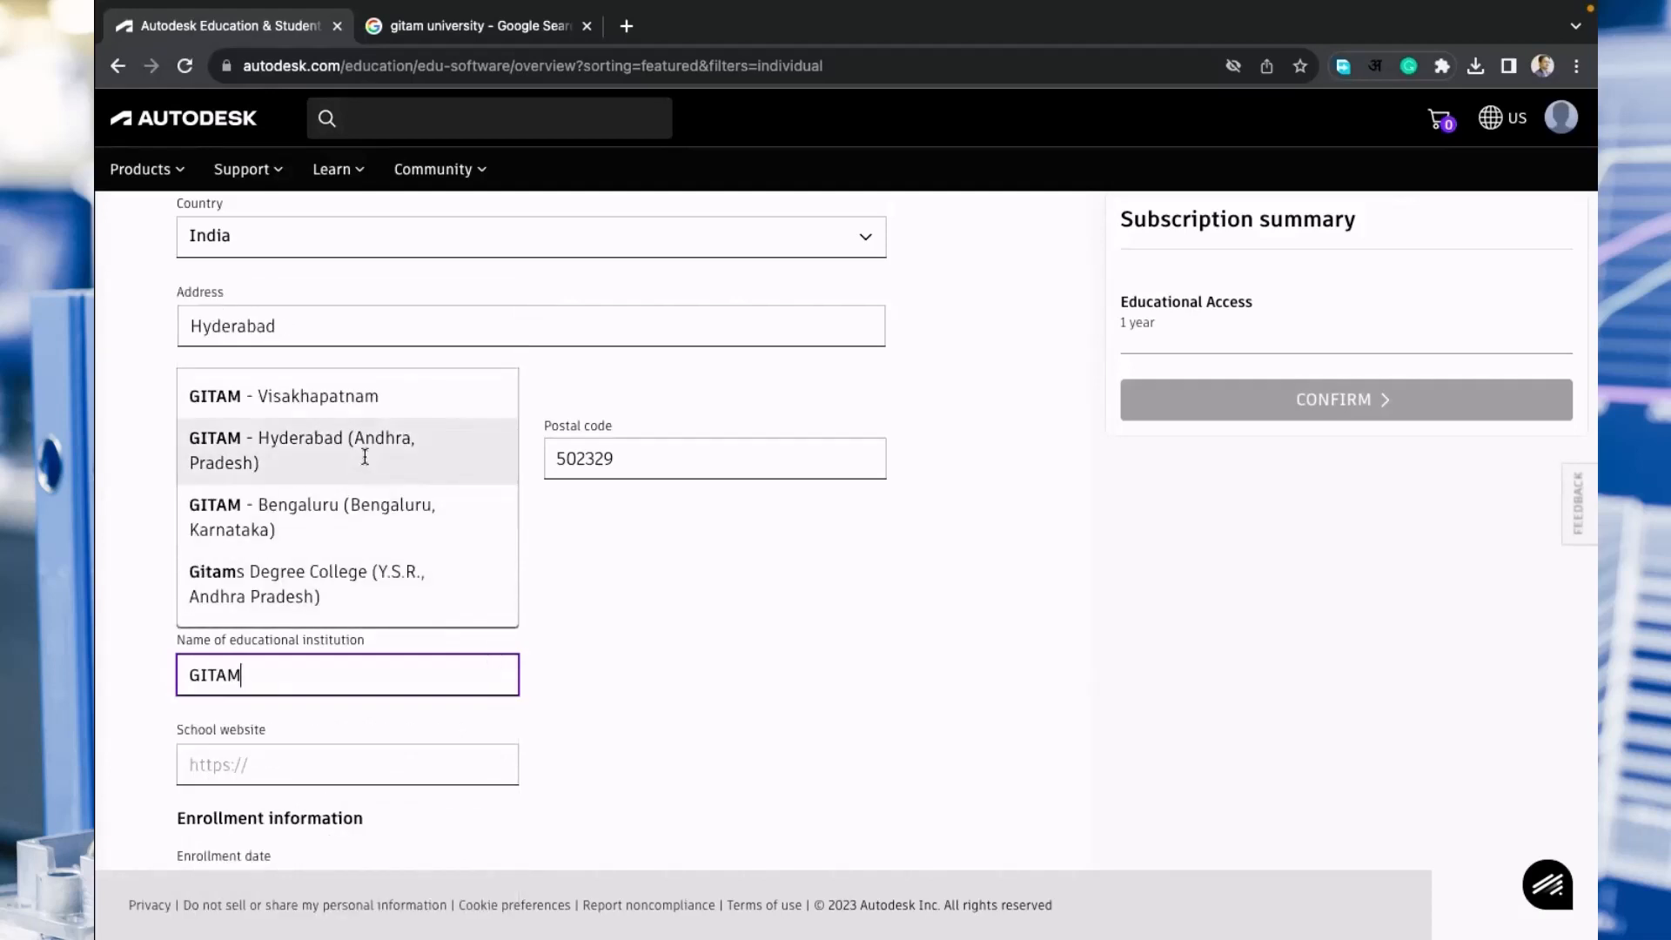
click(305, 449)
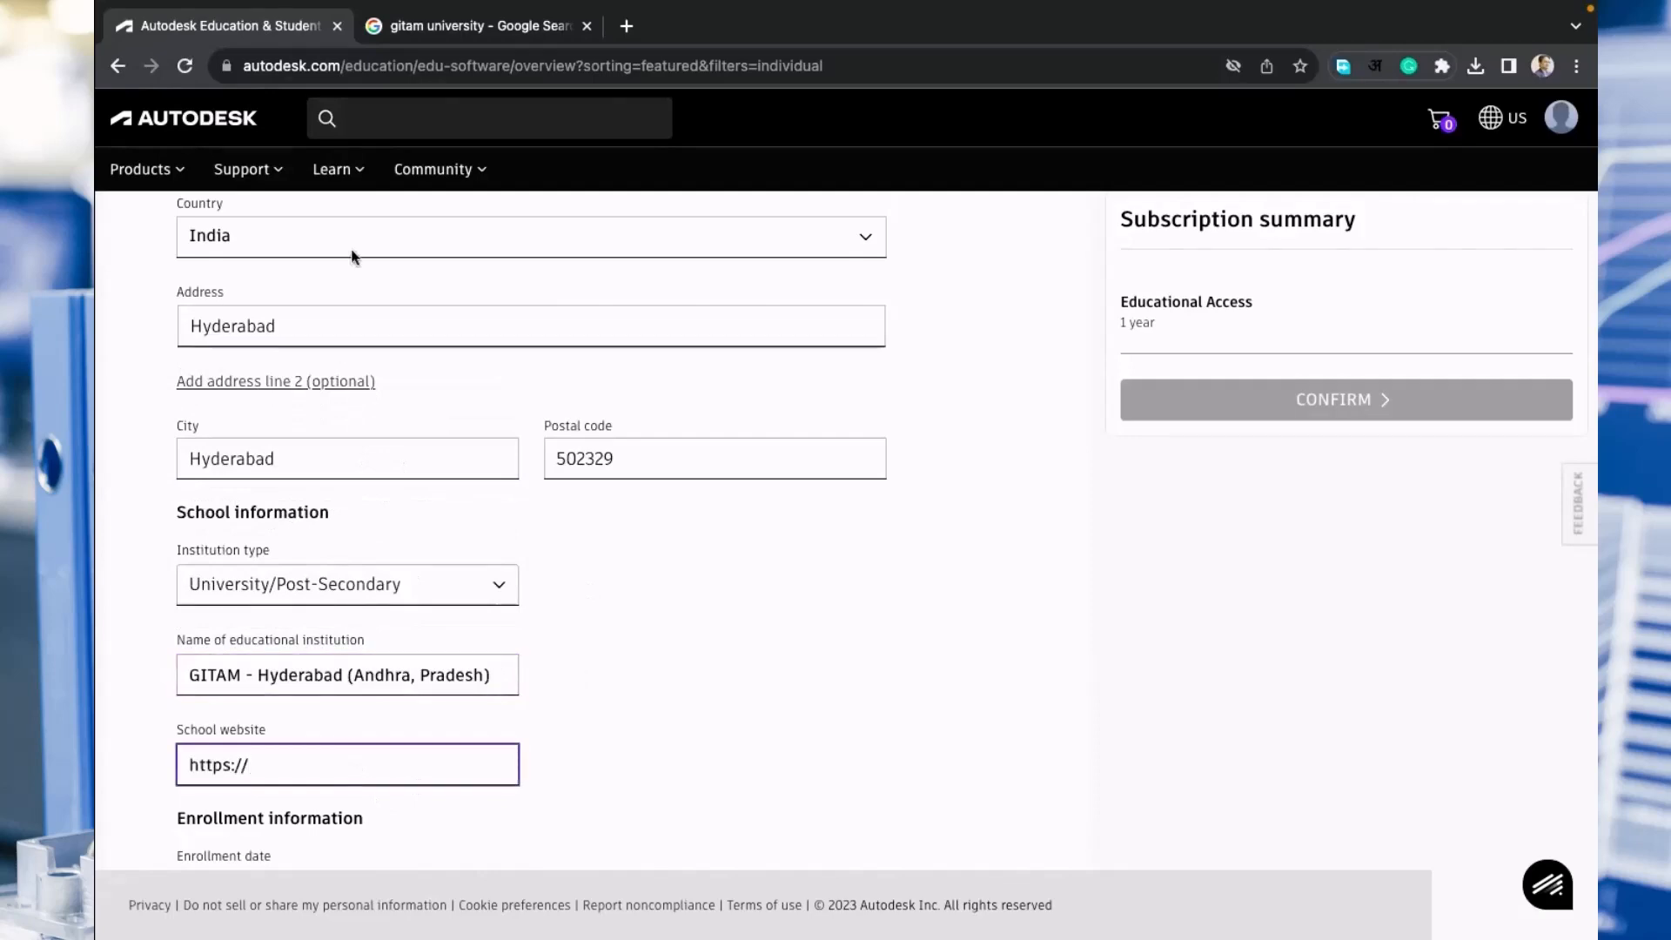
Find the GITAM Hyderabad Campus page and paste its URL as the school website
click(486, 24)
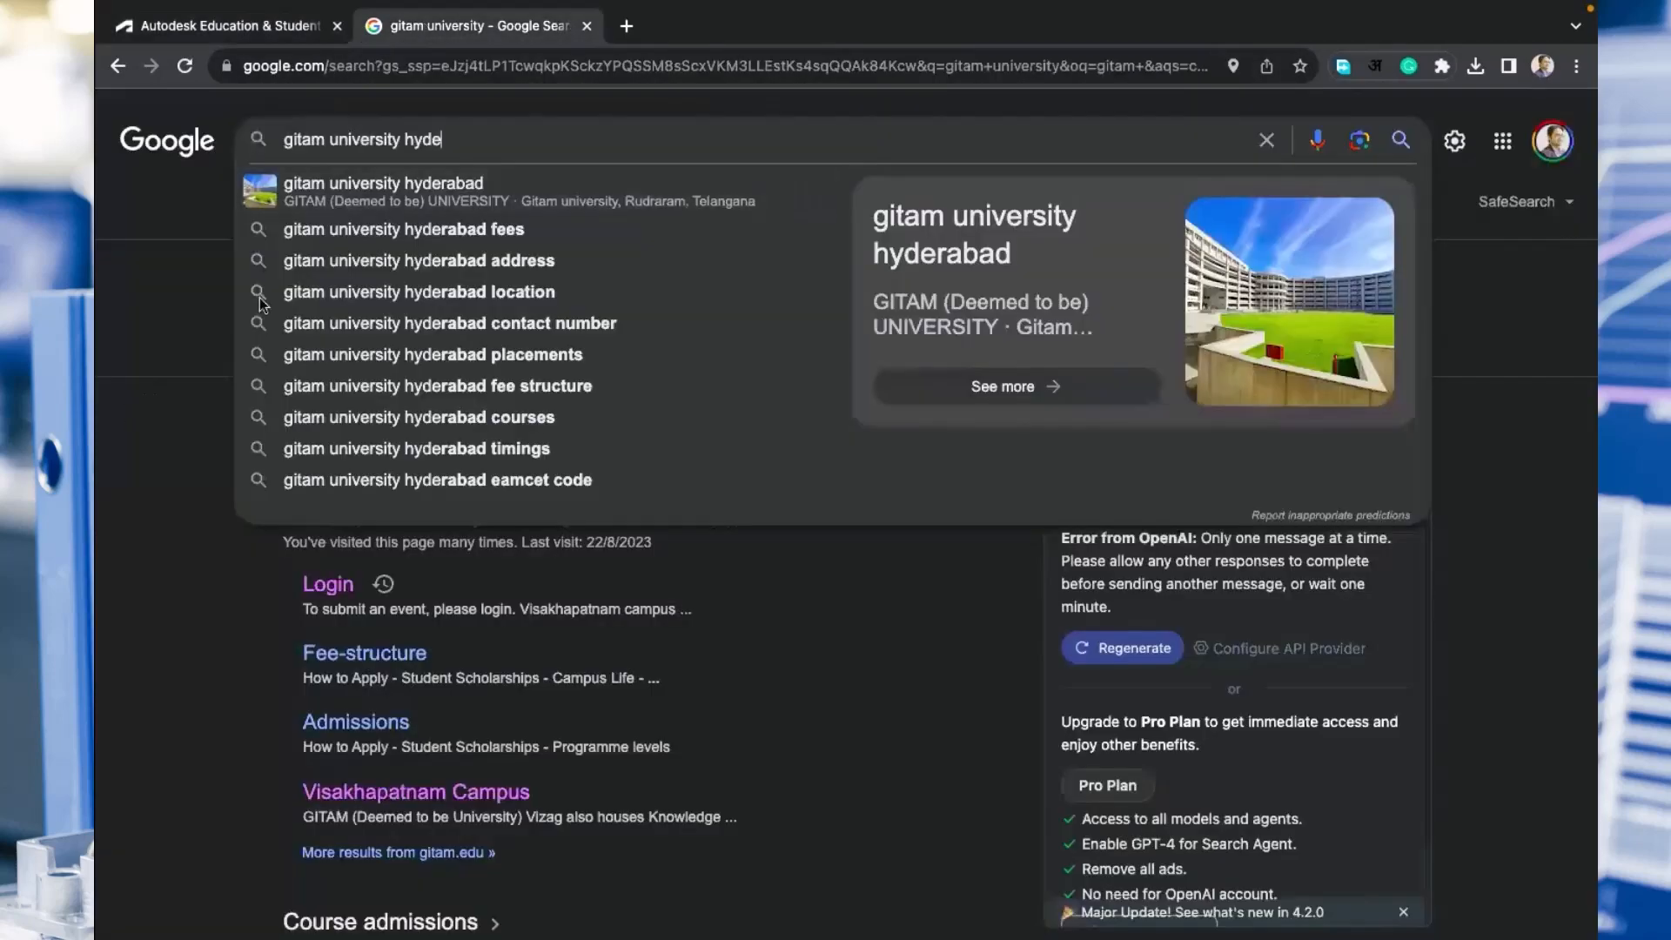
click(389, 185)
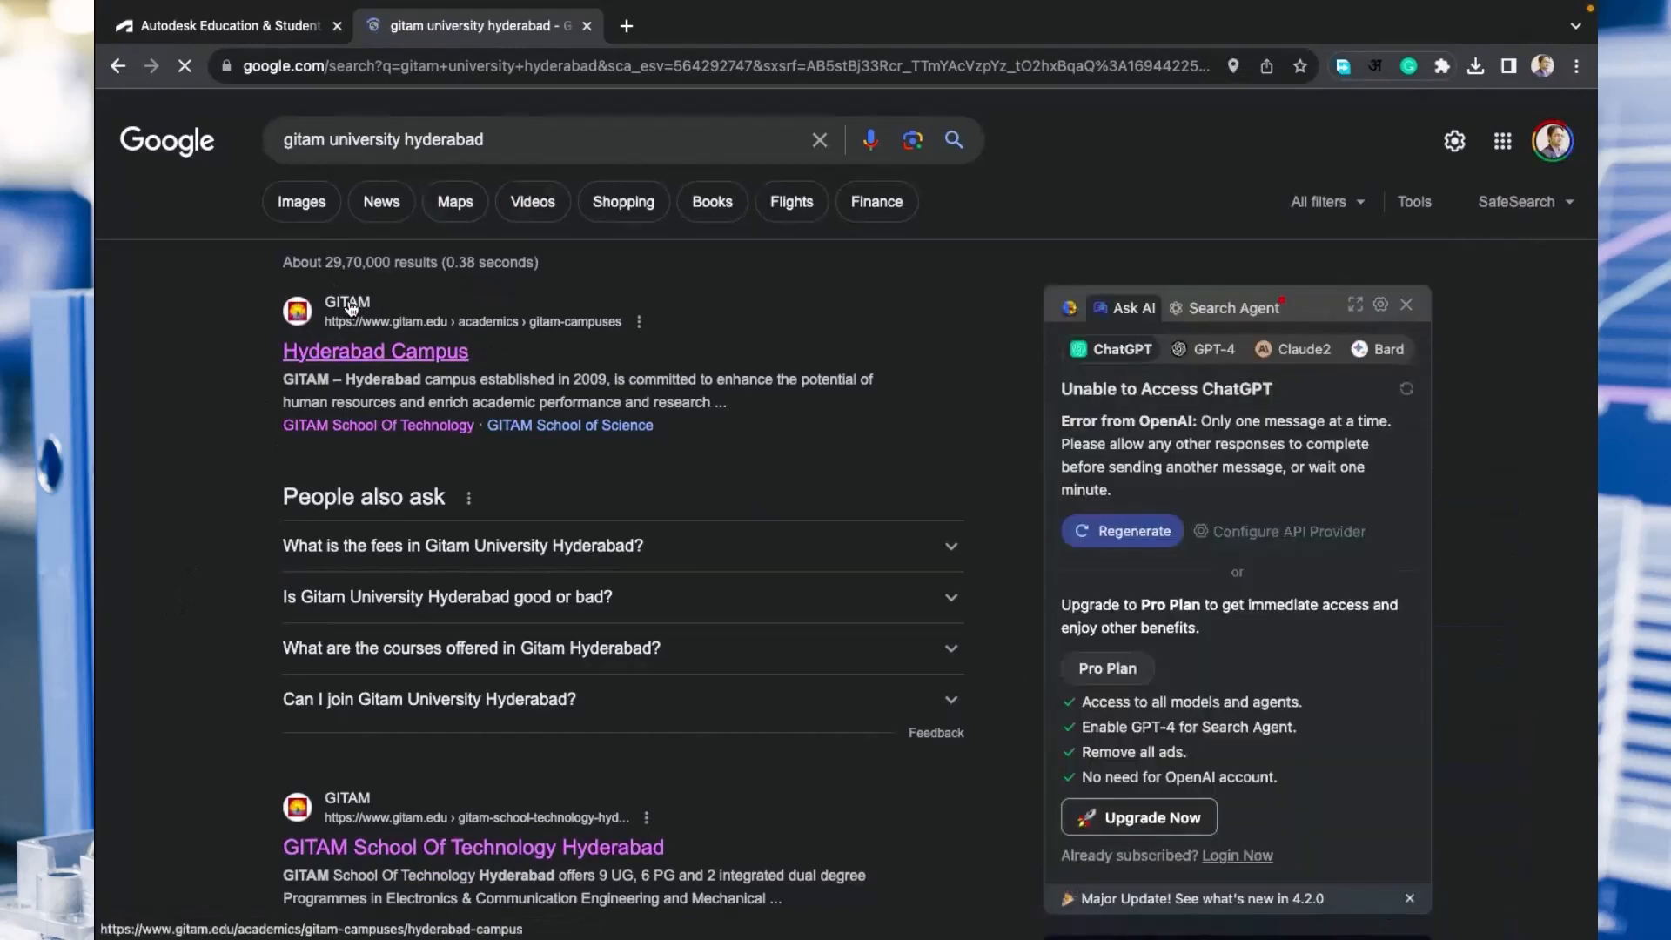
click(375, 352)
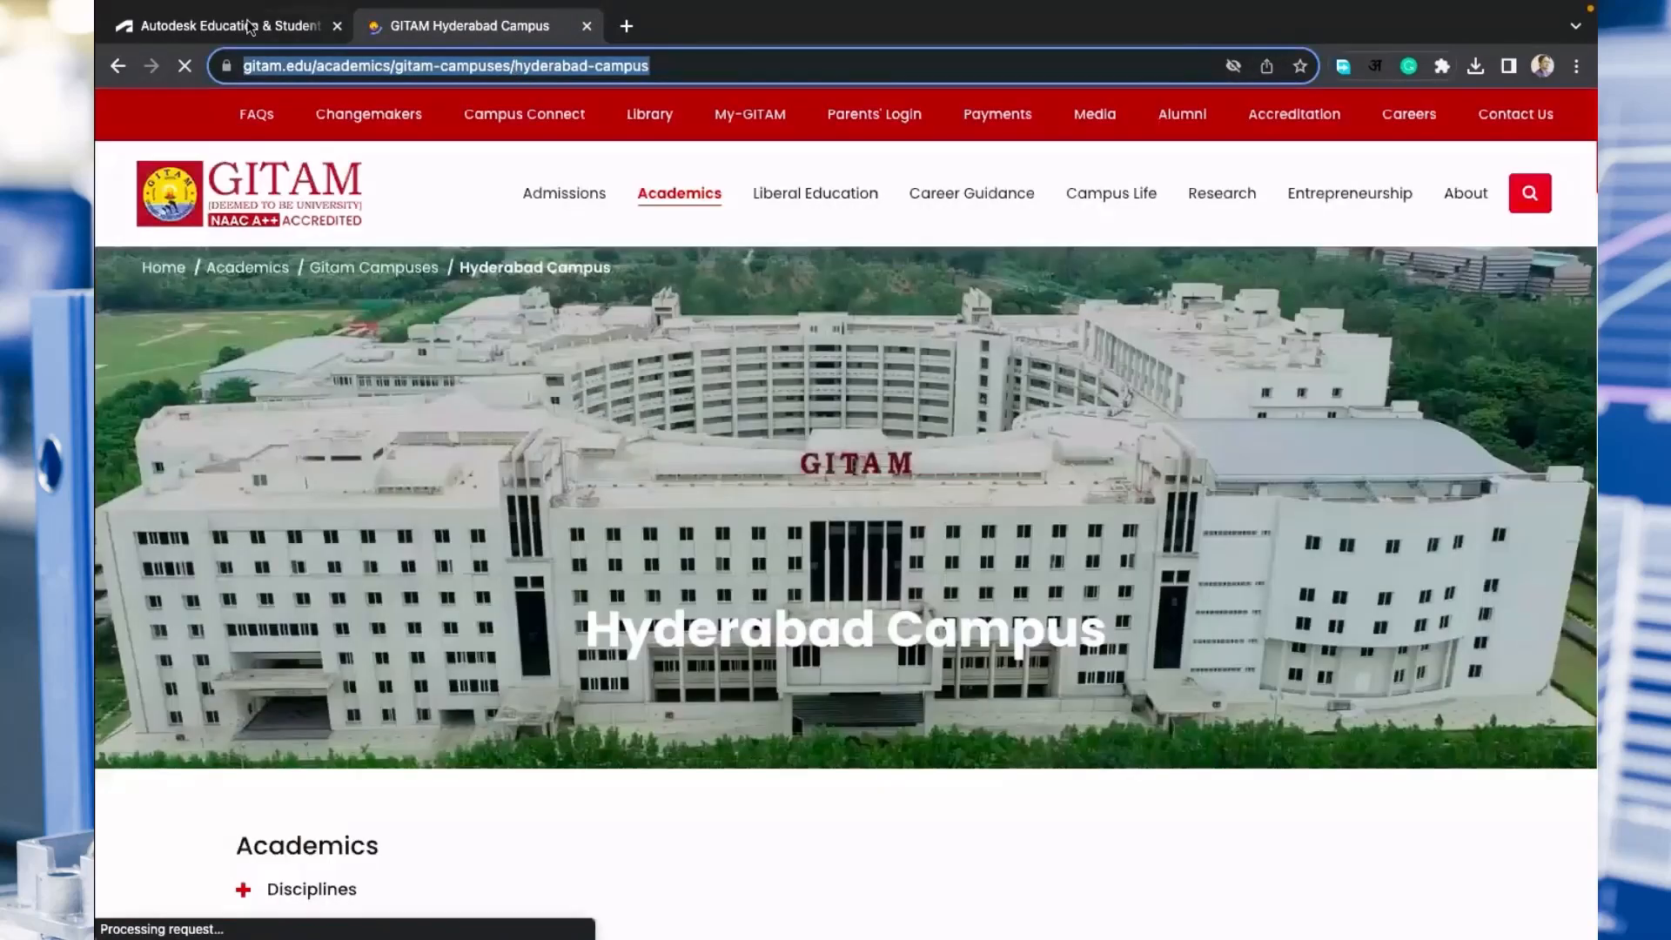
click(235, 21)
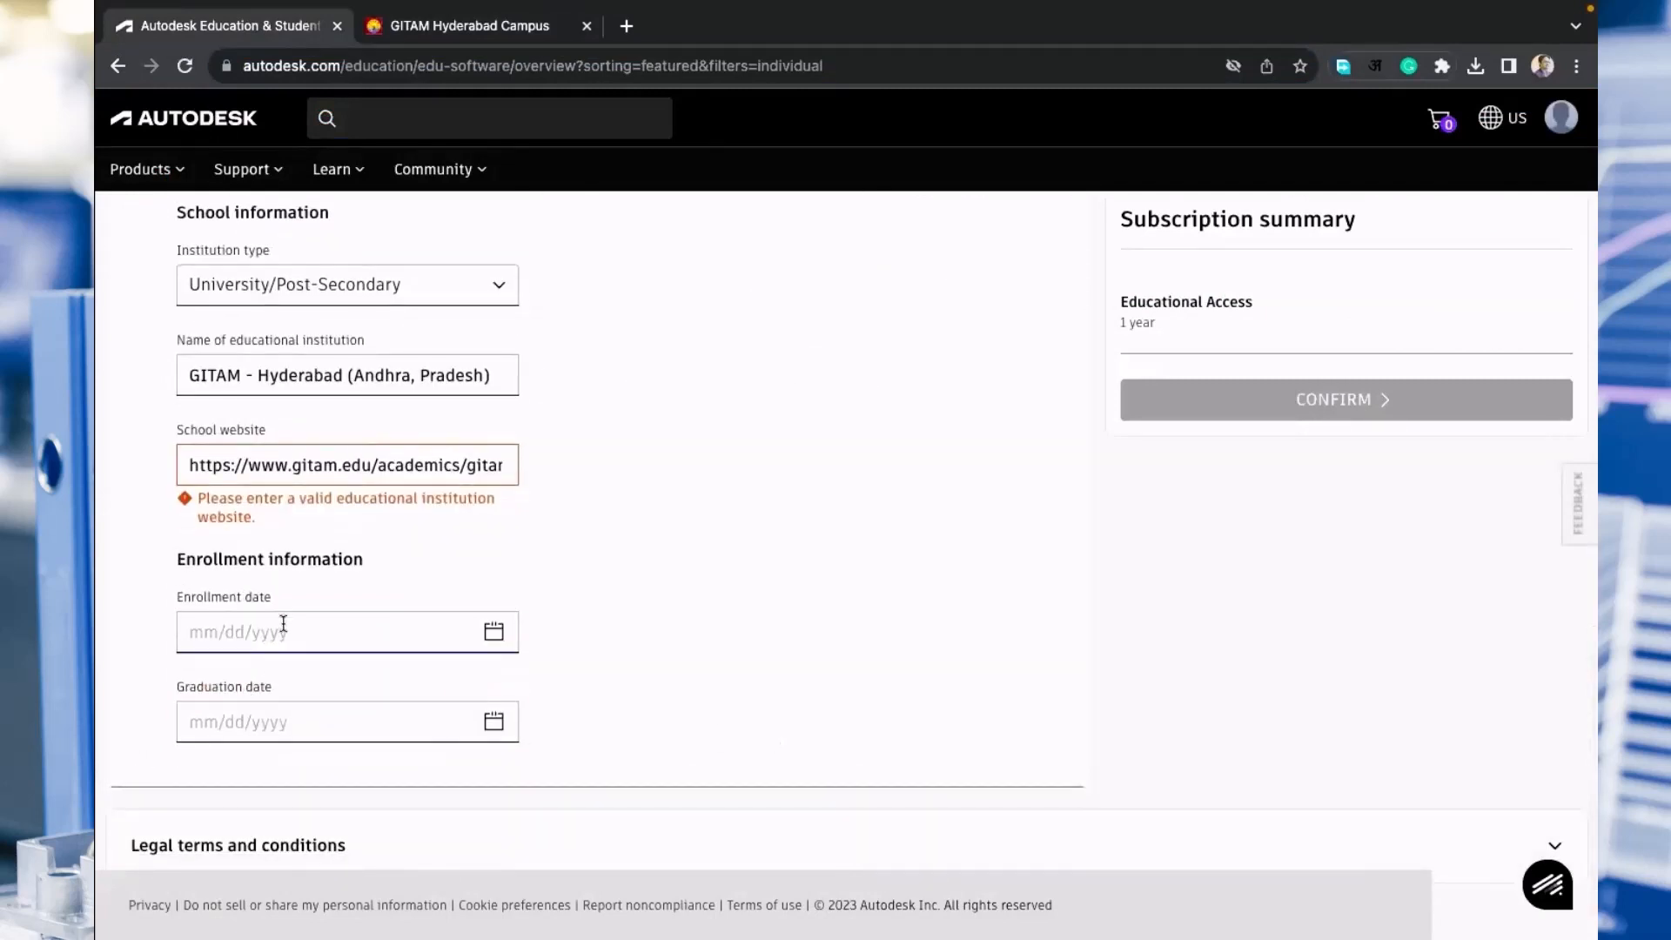
click(280, 631)
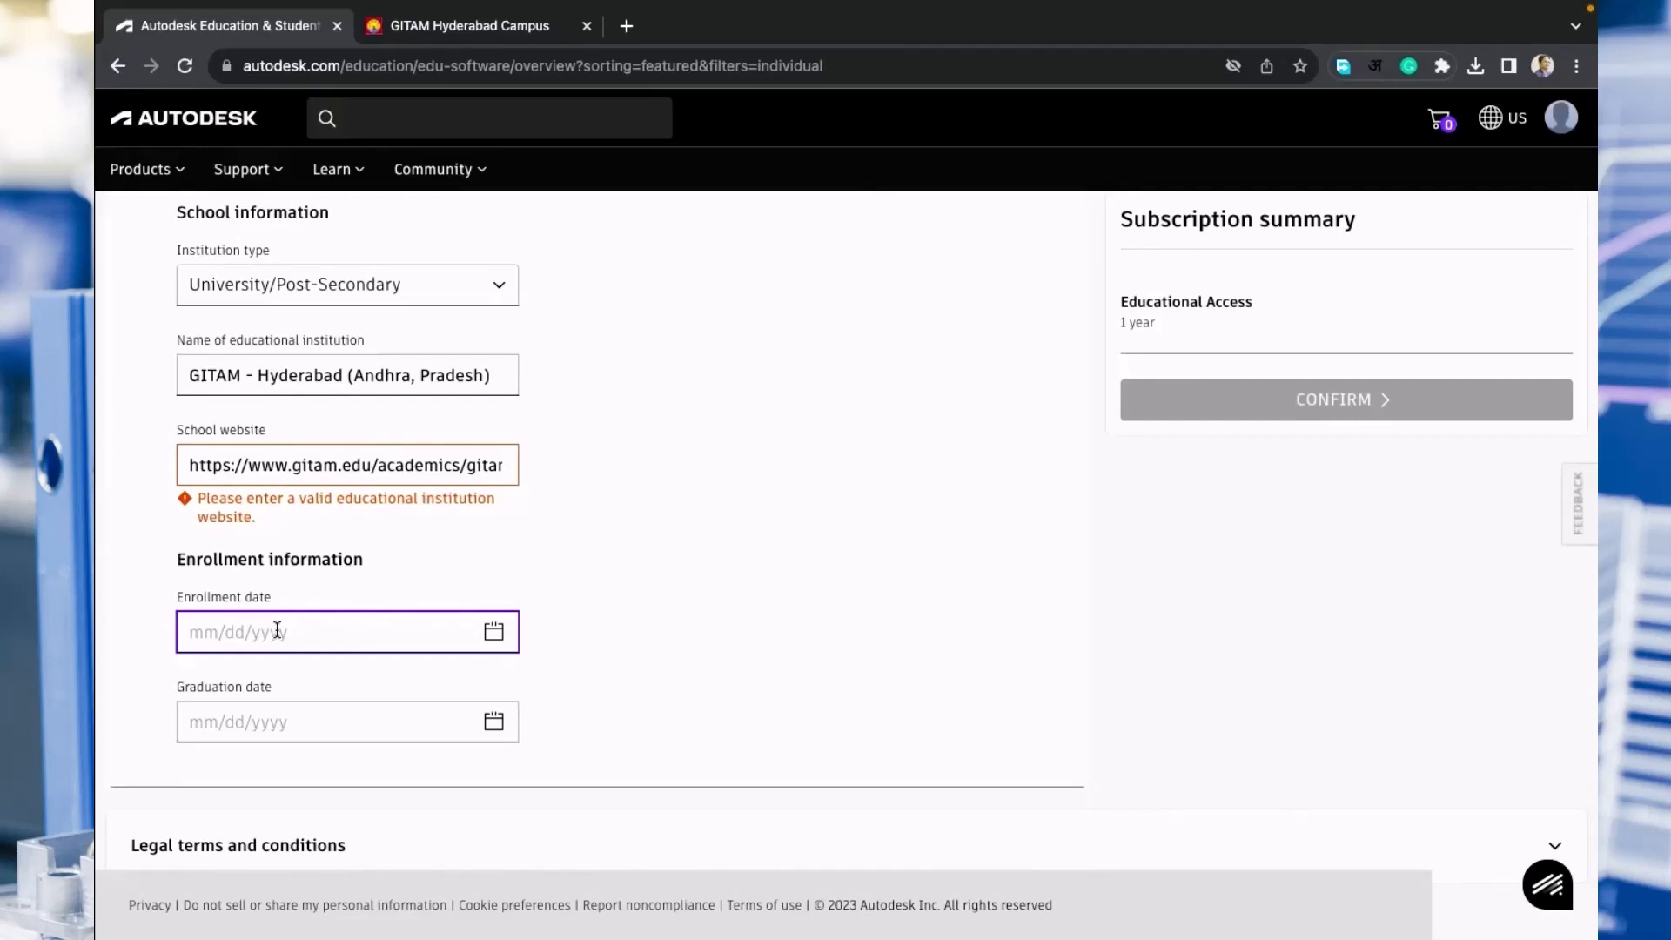
Enter enrollment date 07/21/2023 and graduation date 07/21/2027 on the education form
text(0)
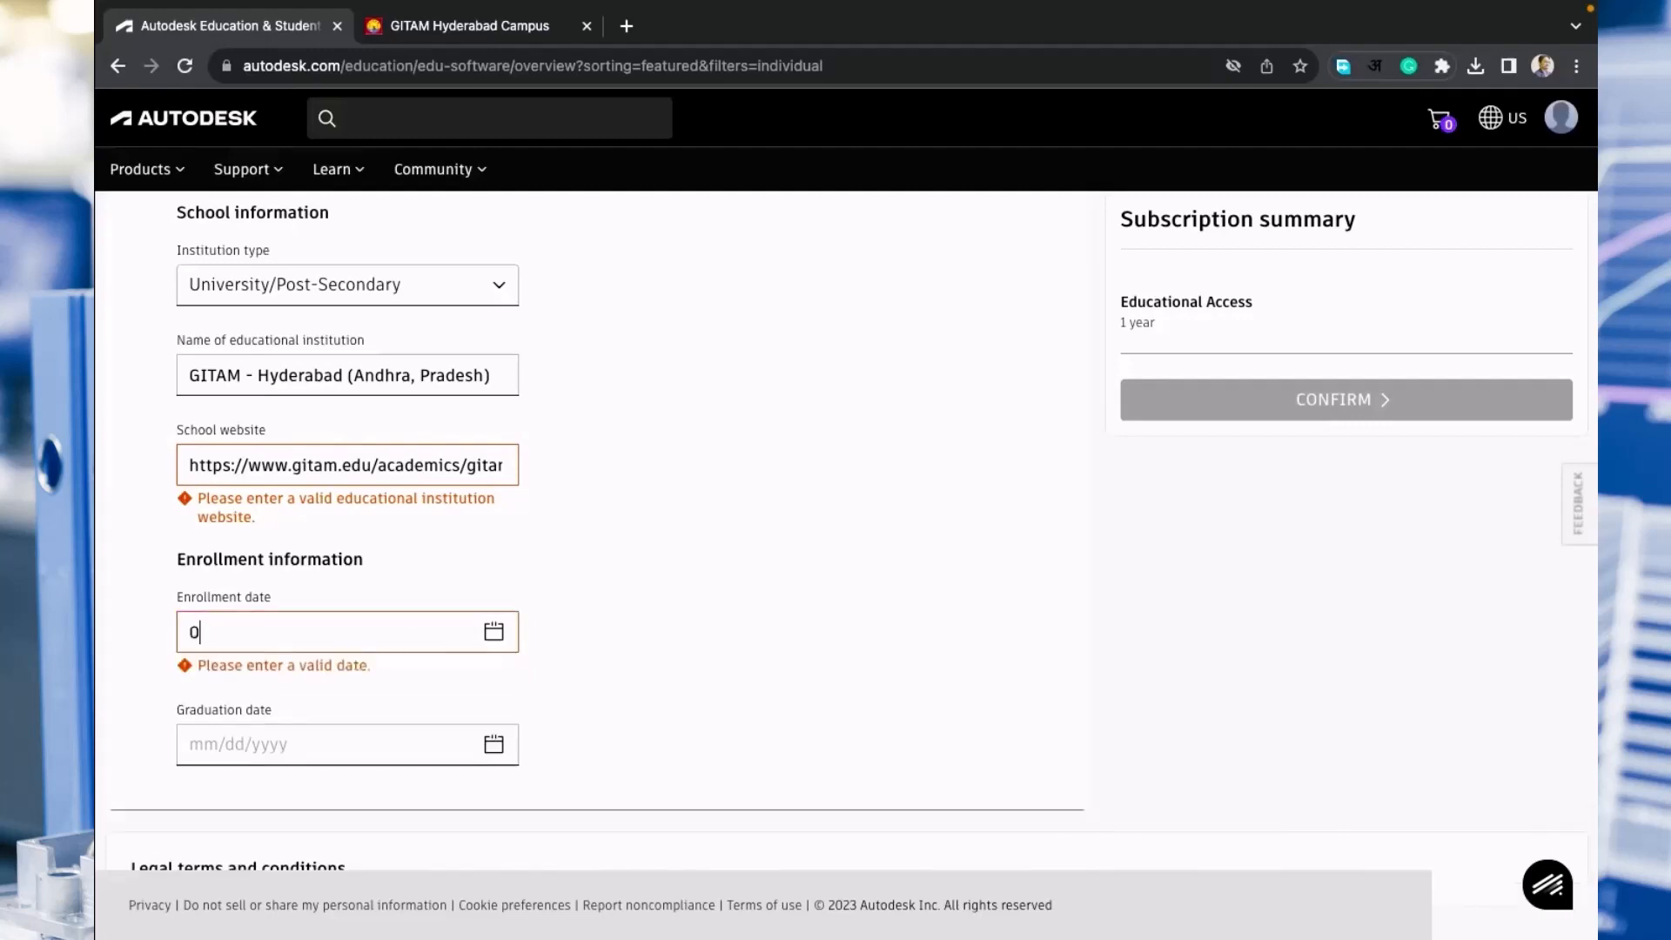
text(7/)
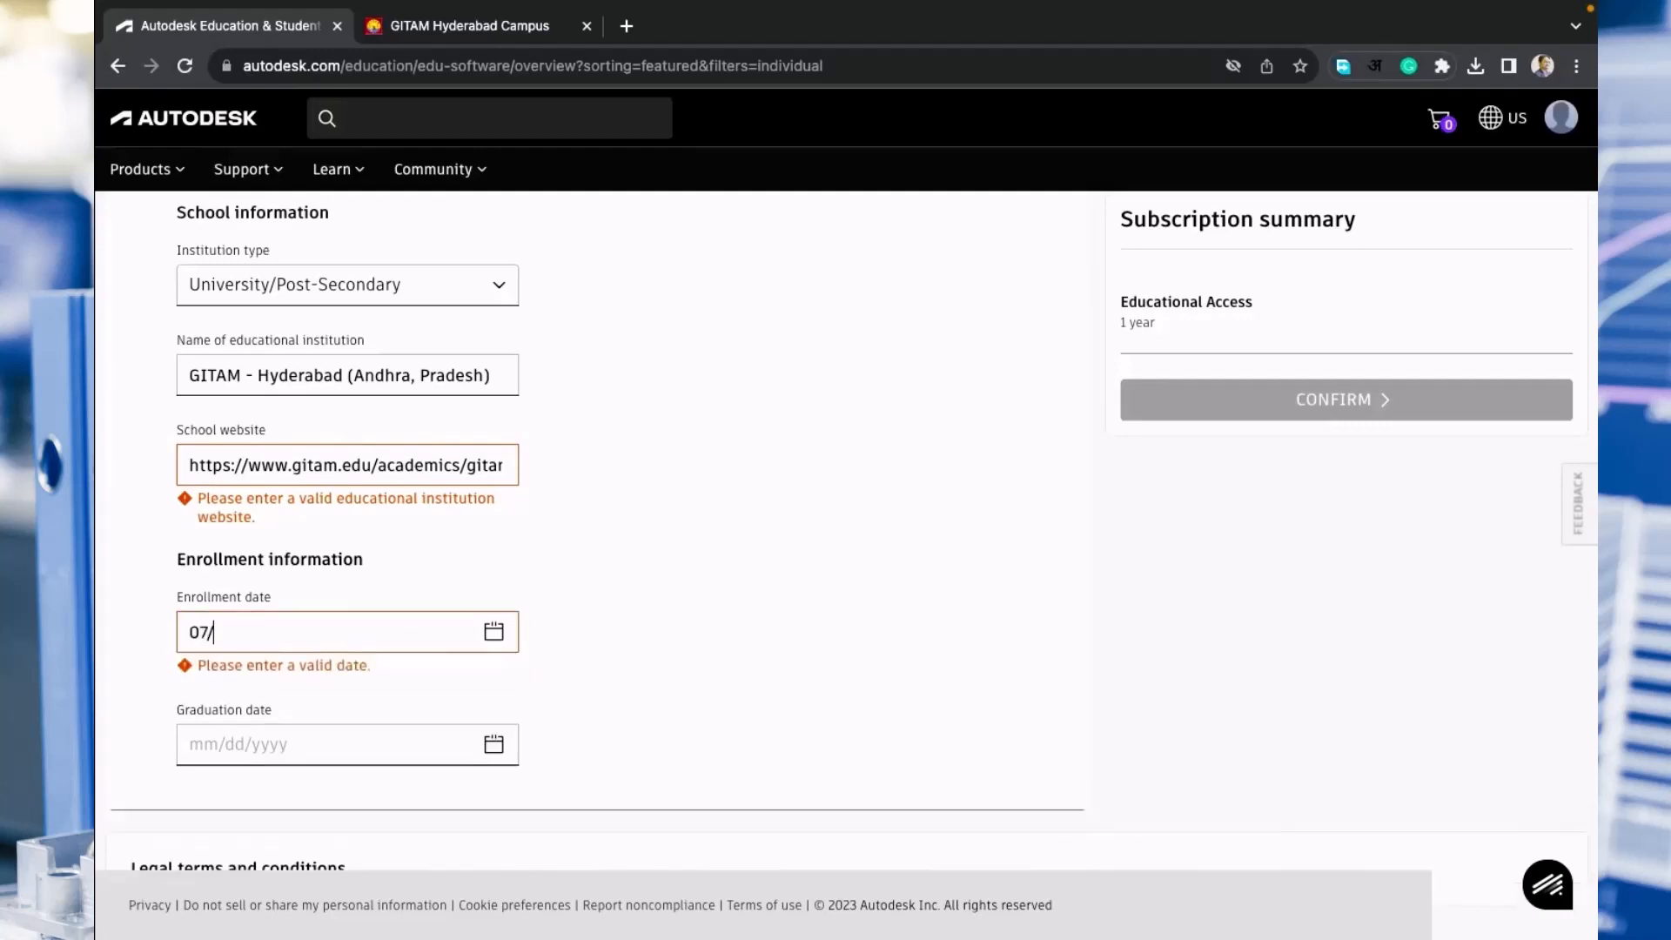
text(21/)
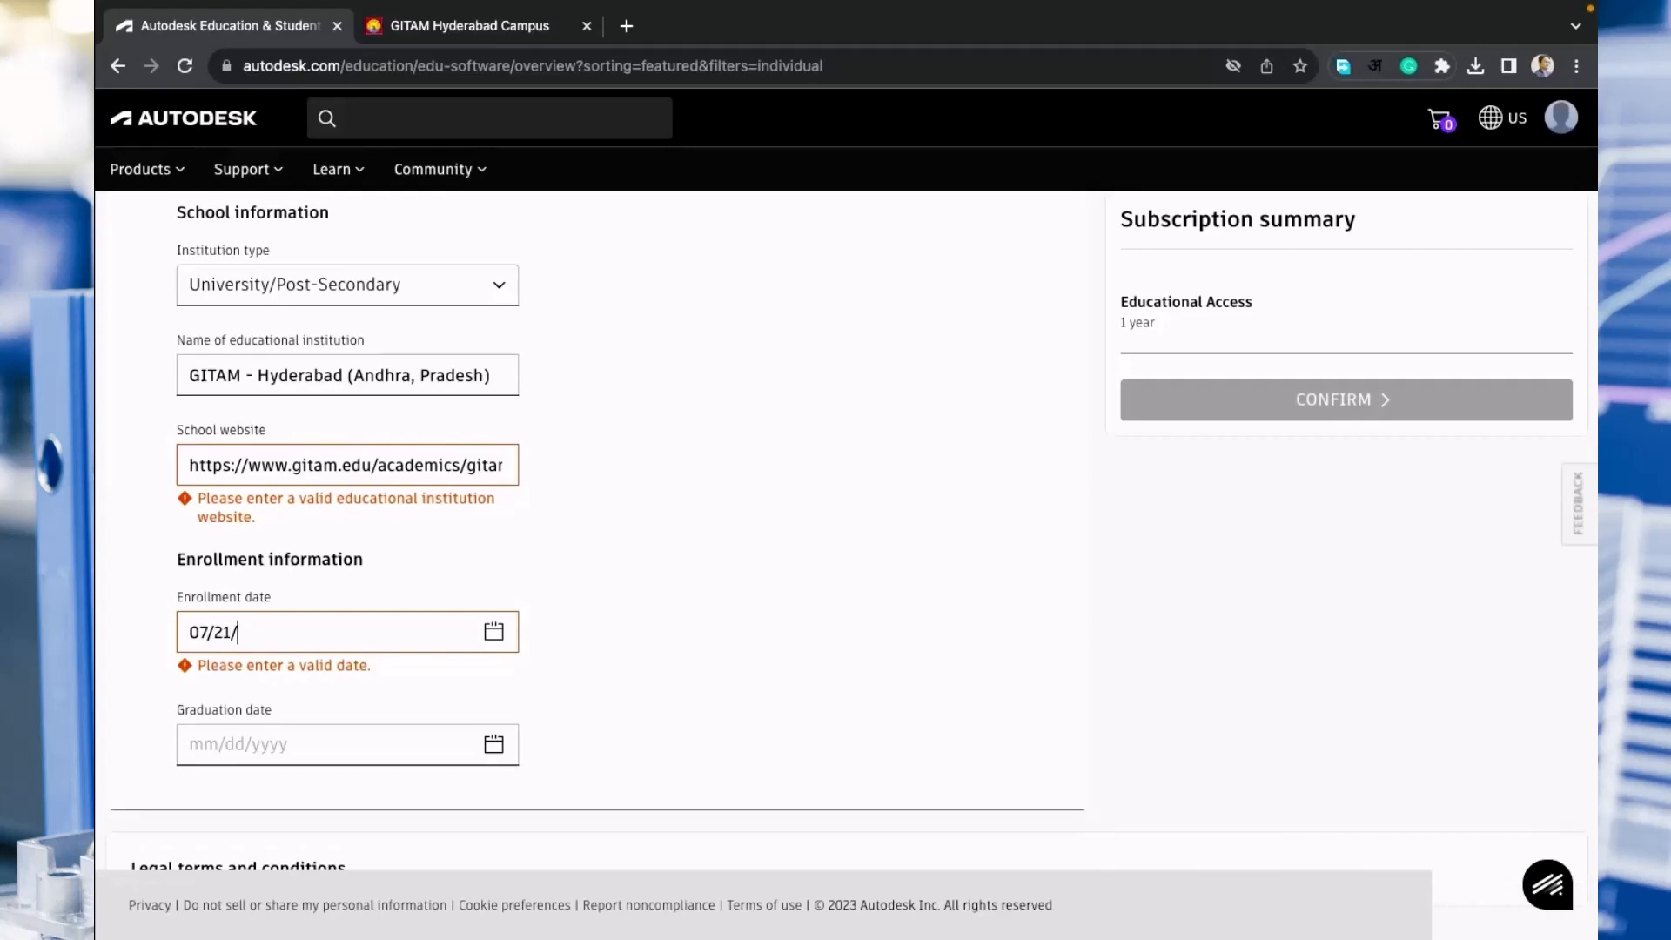
text(2023)
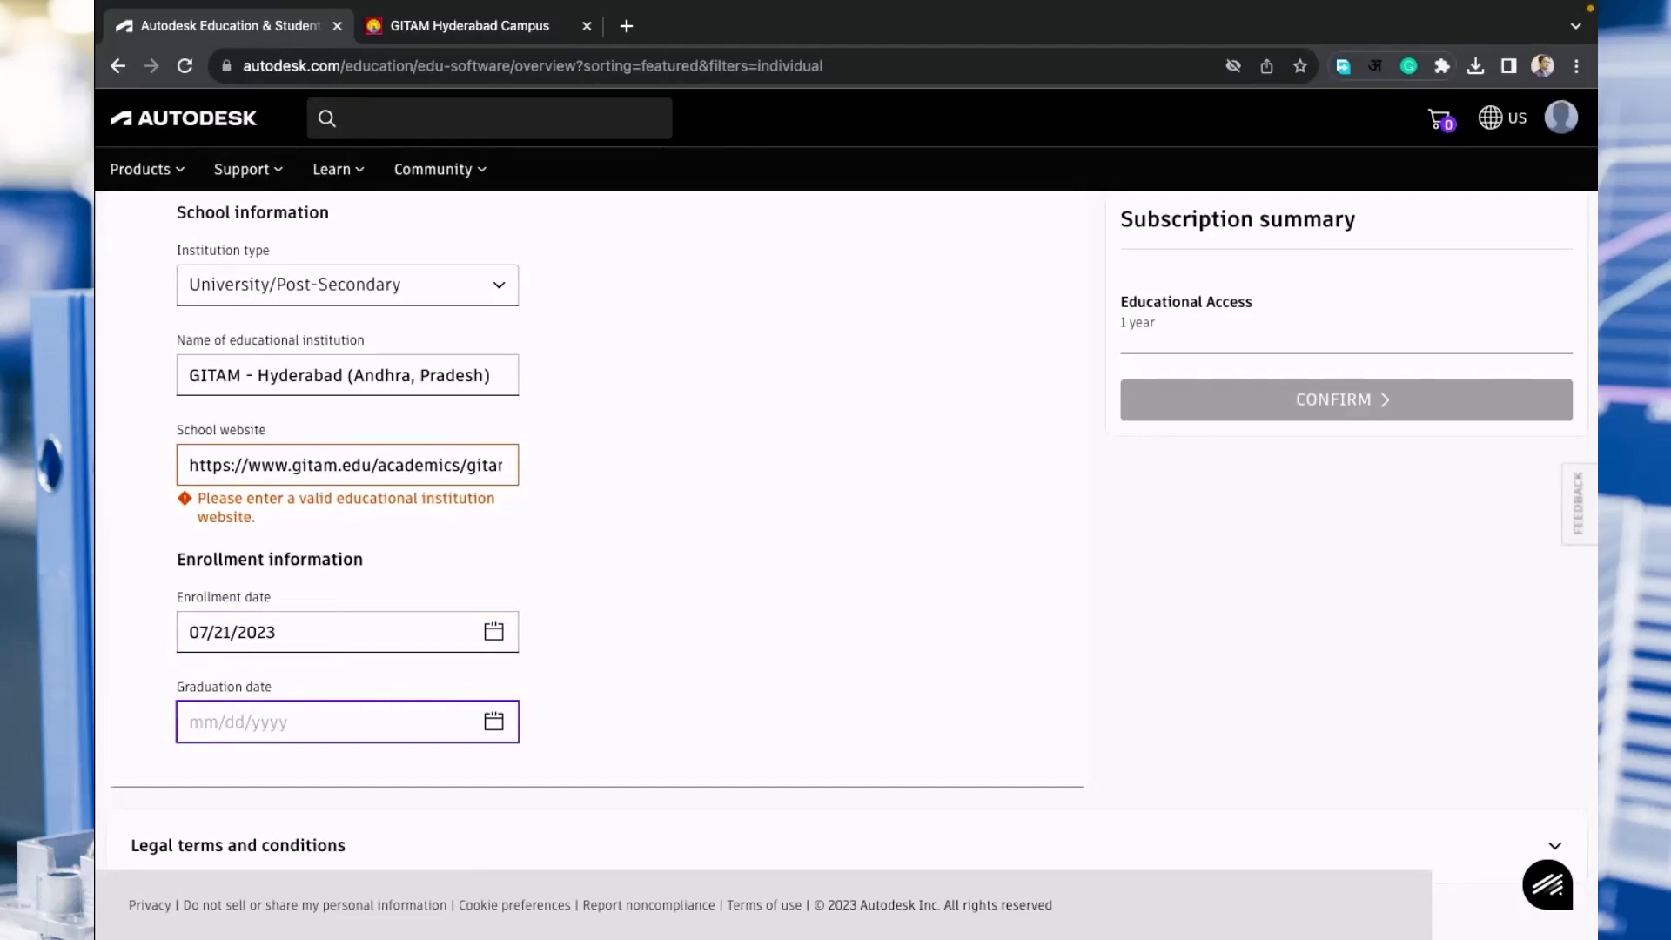
text(21/07/)
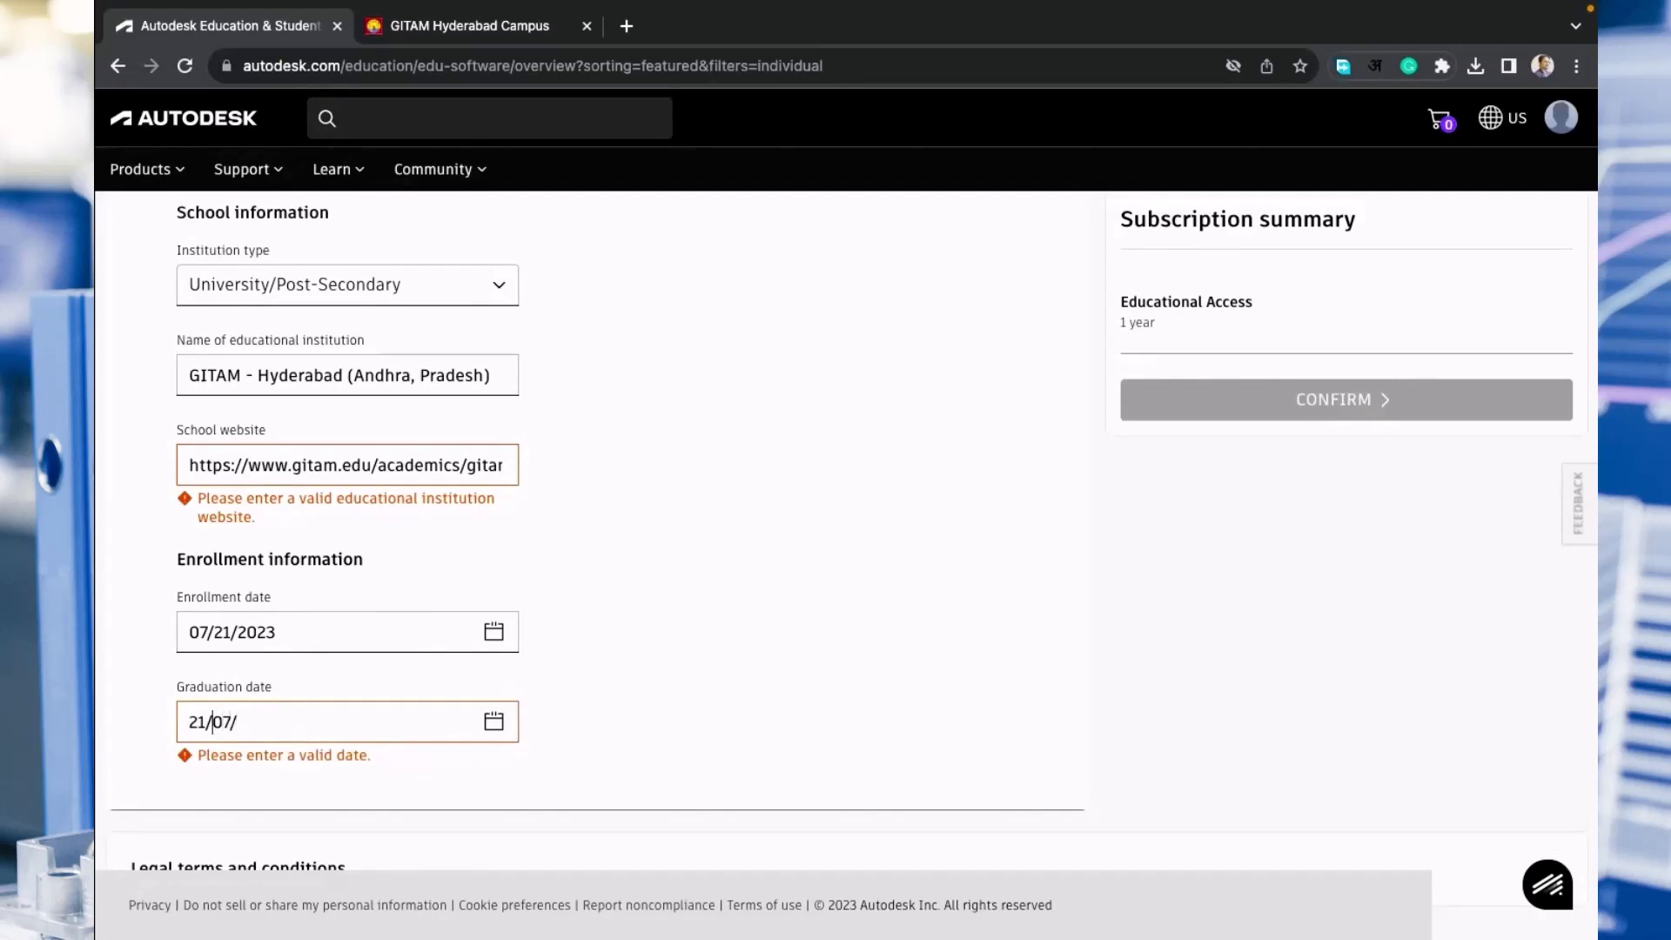
text(07/07/)
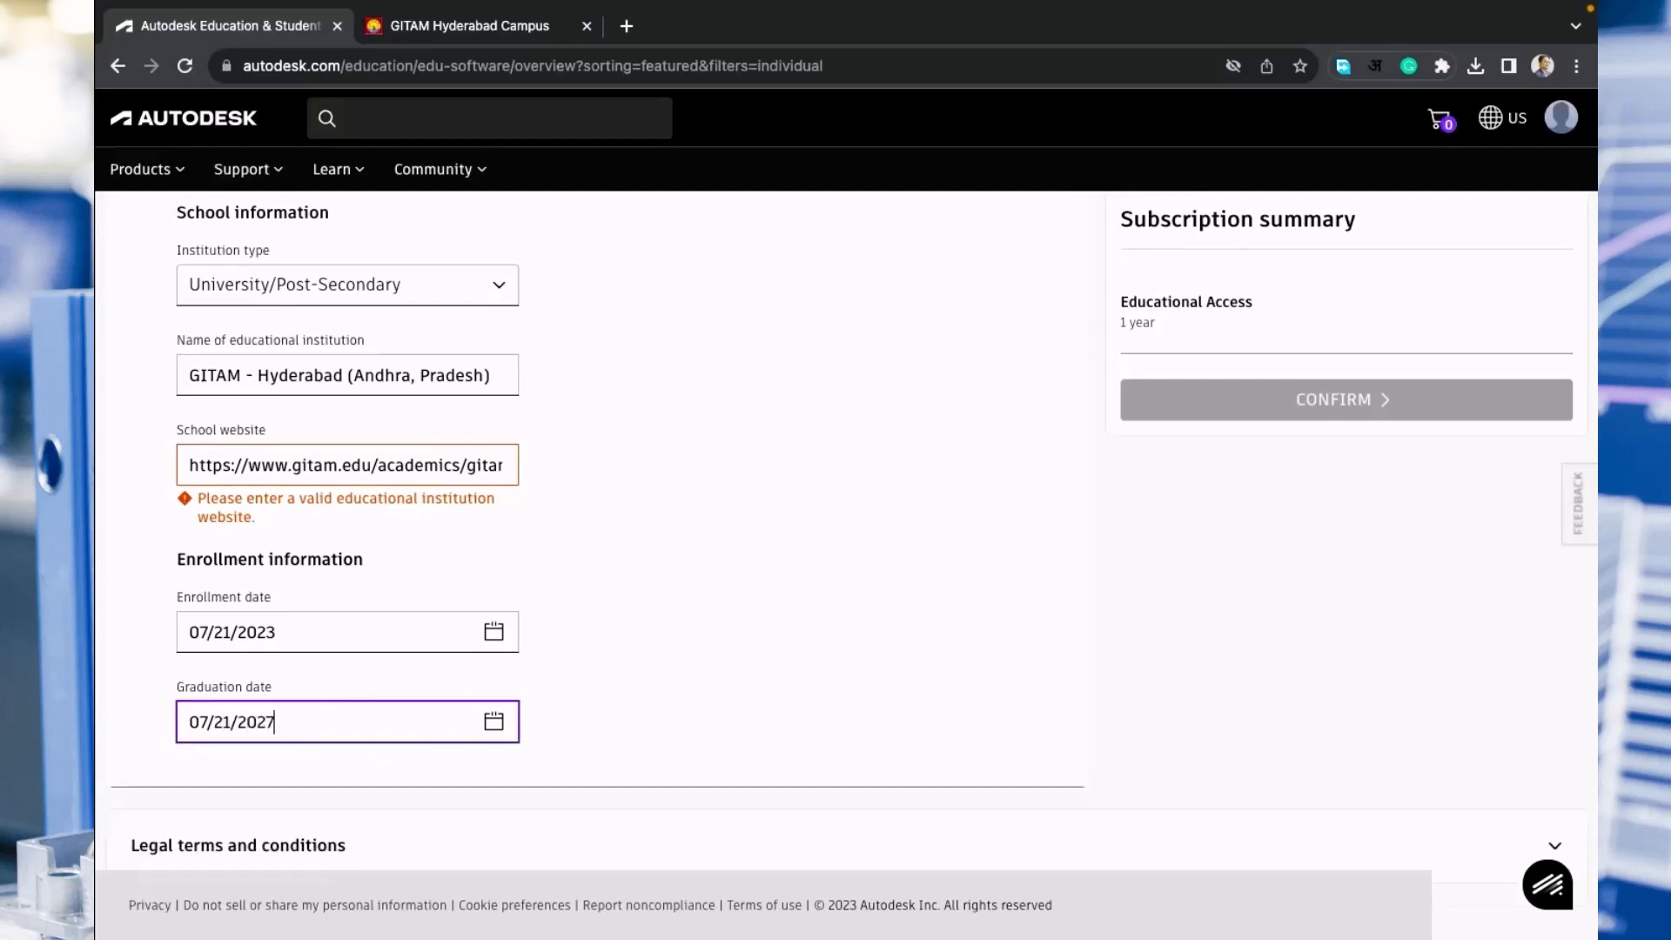
mouse_move(587, 727)
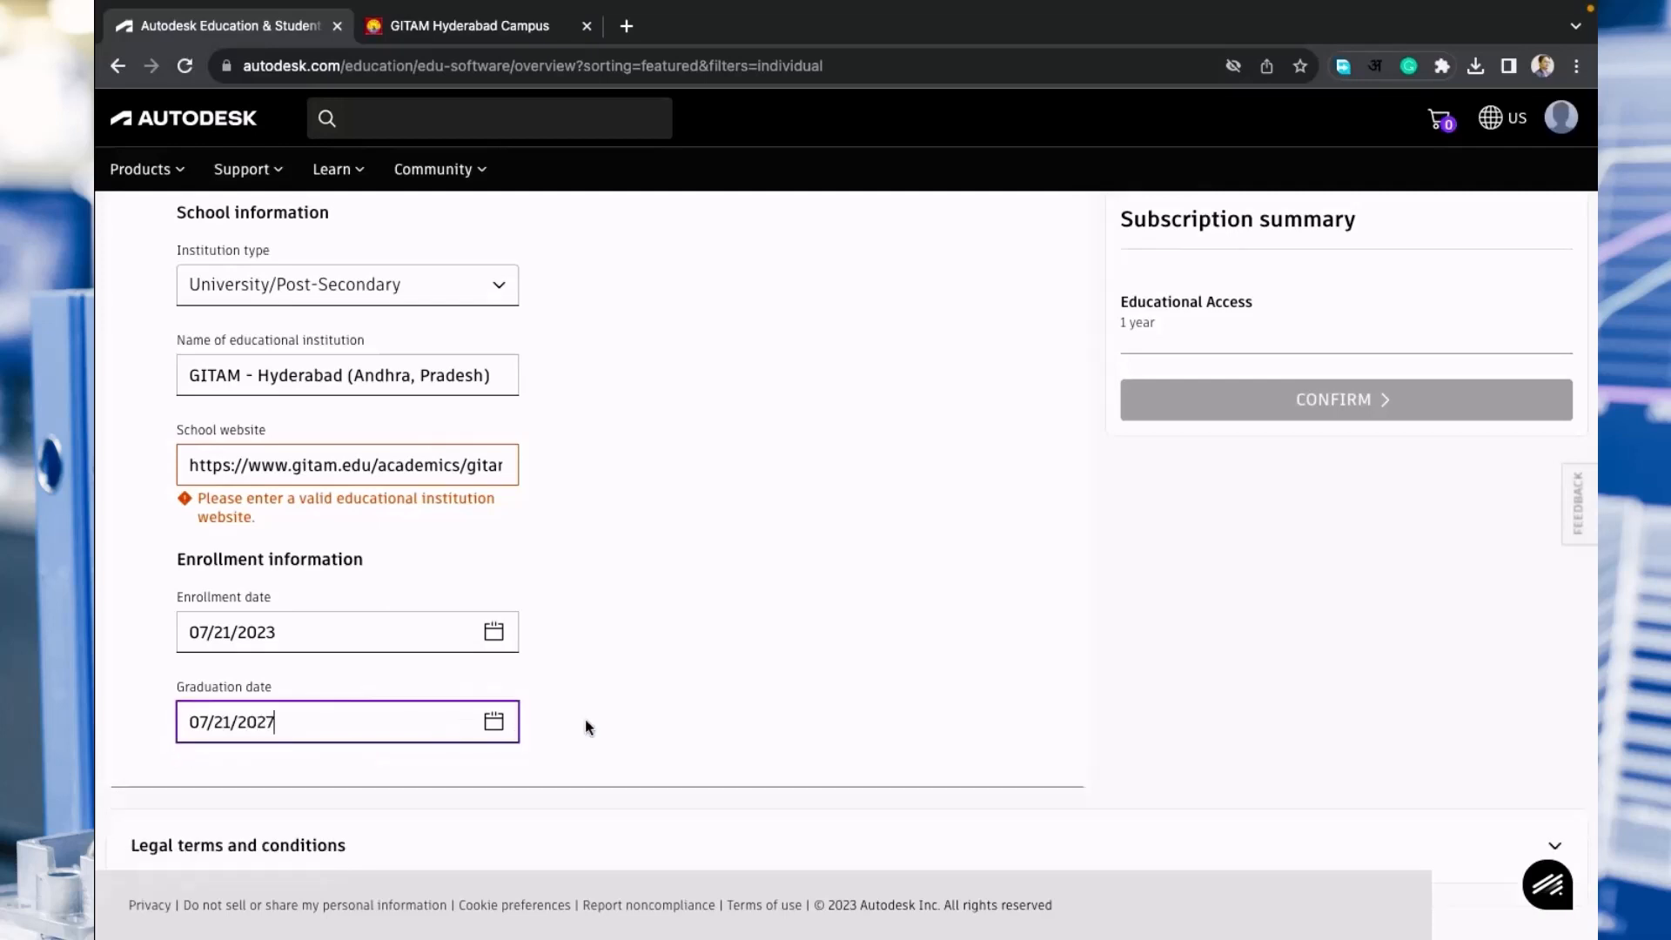
scroll(down, 3)
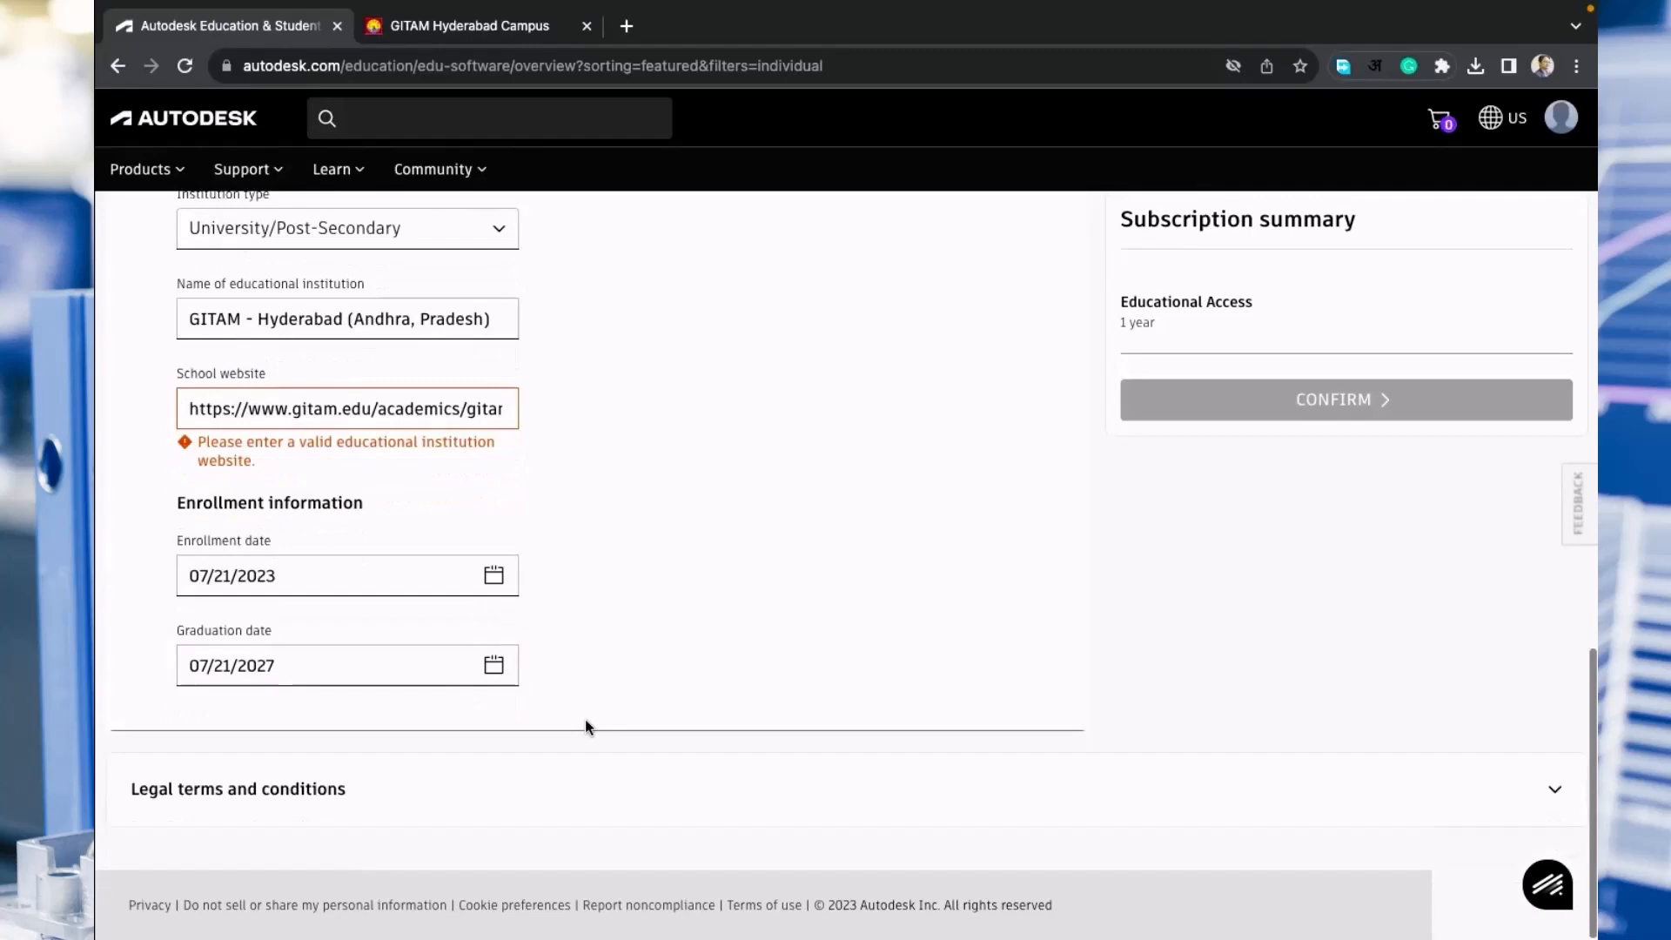
scroll(up, 3)
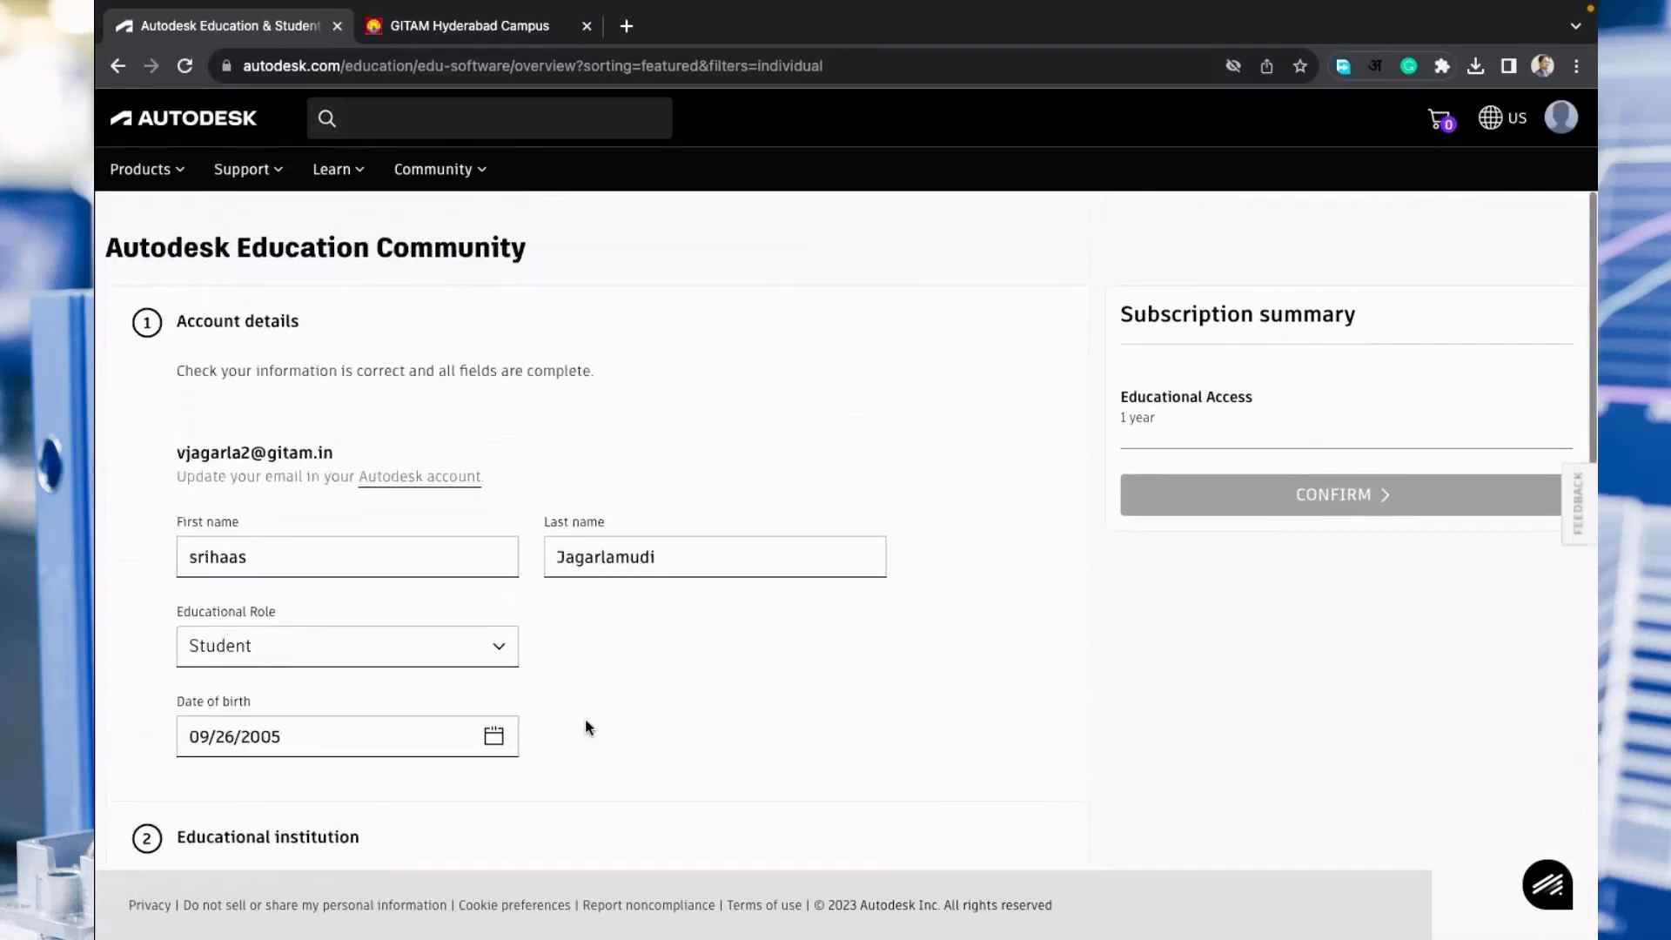
scroll(down, 3)
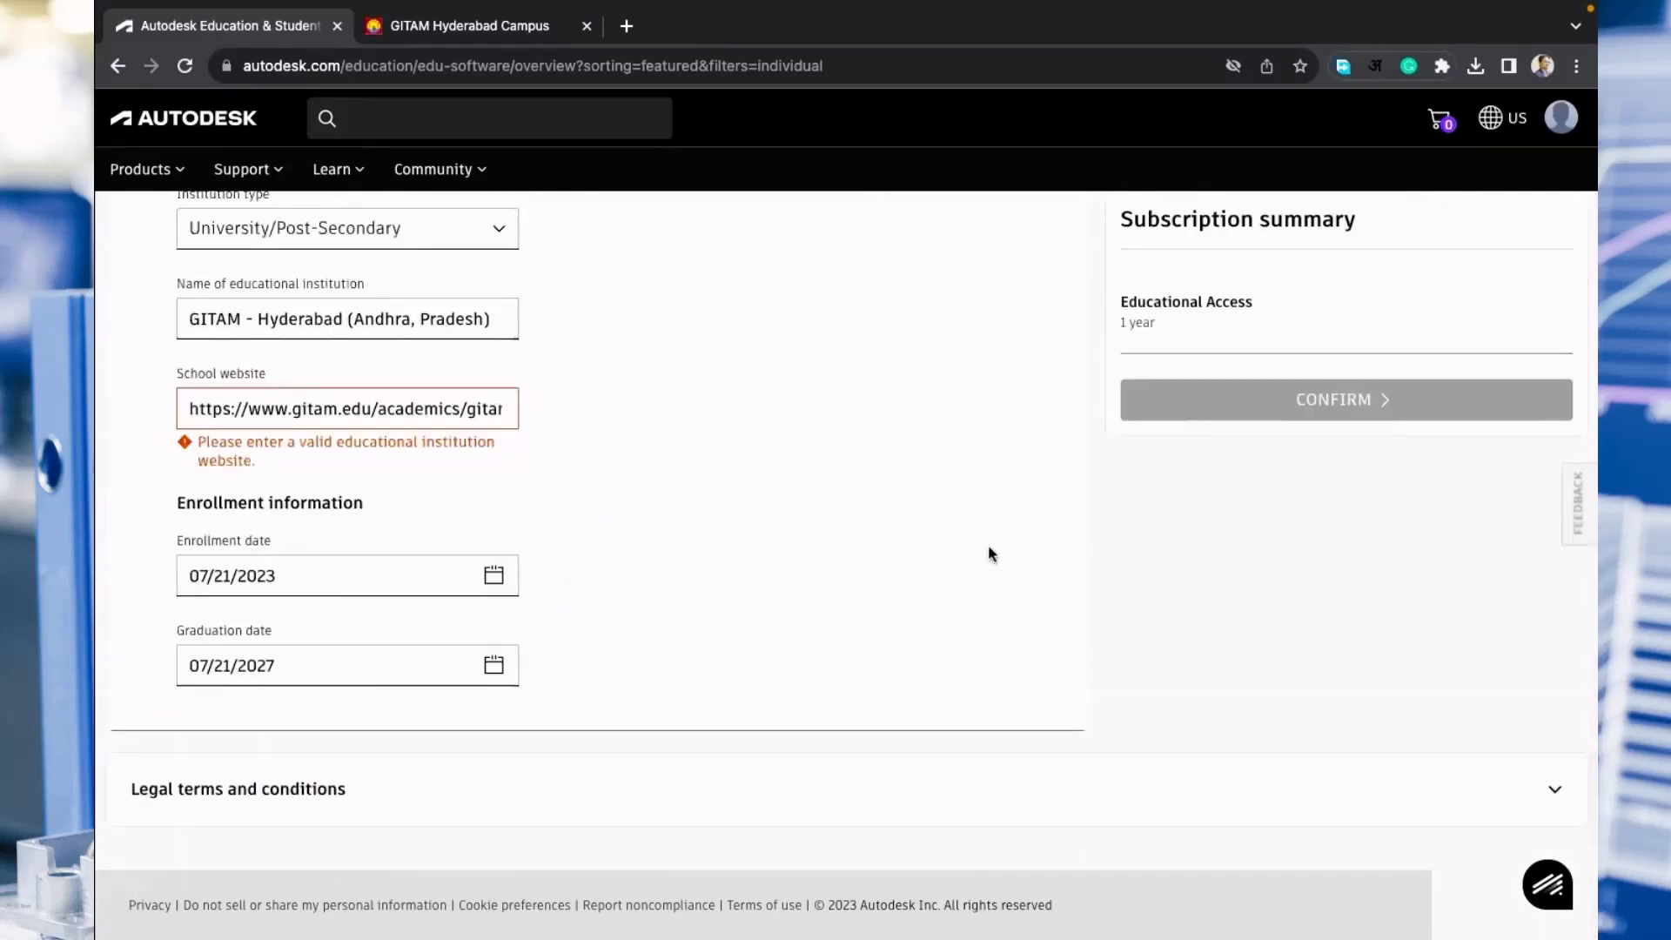
click(331, 407)
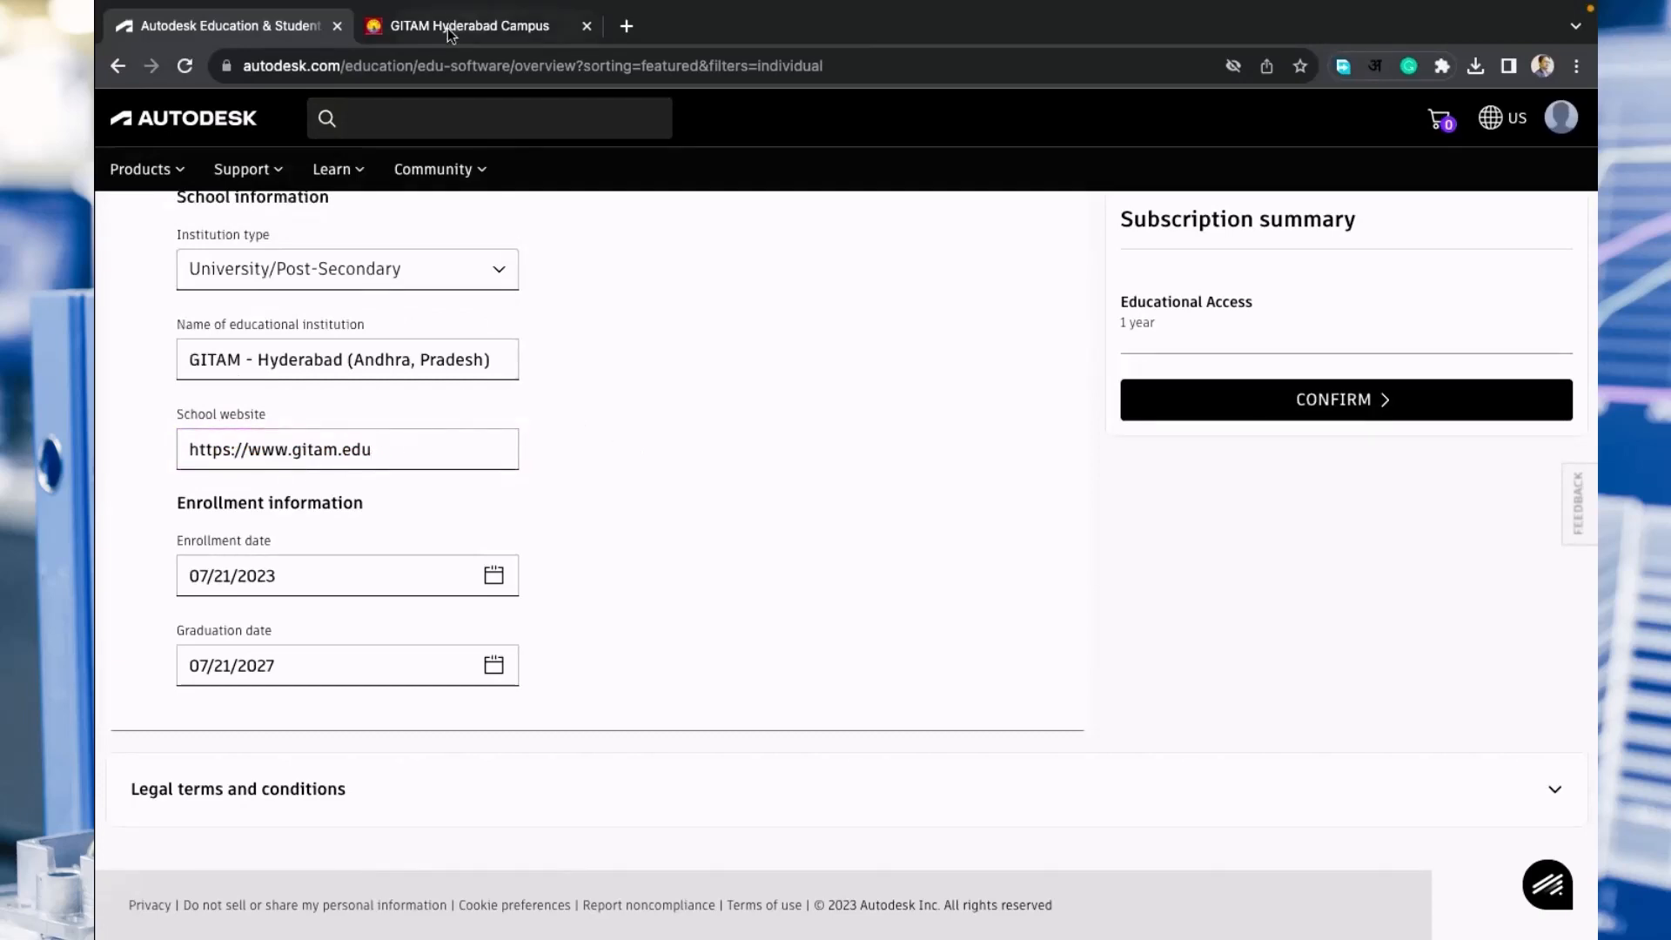
click(456, 25)
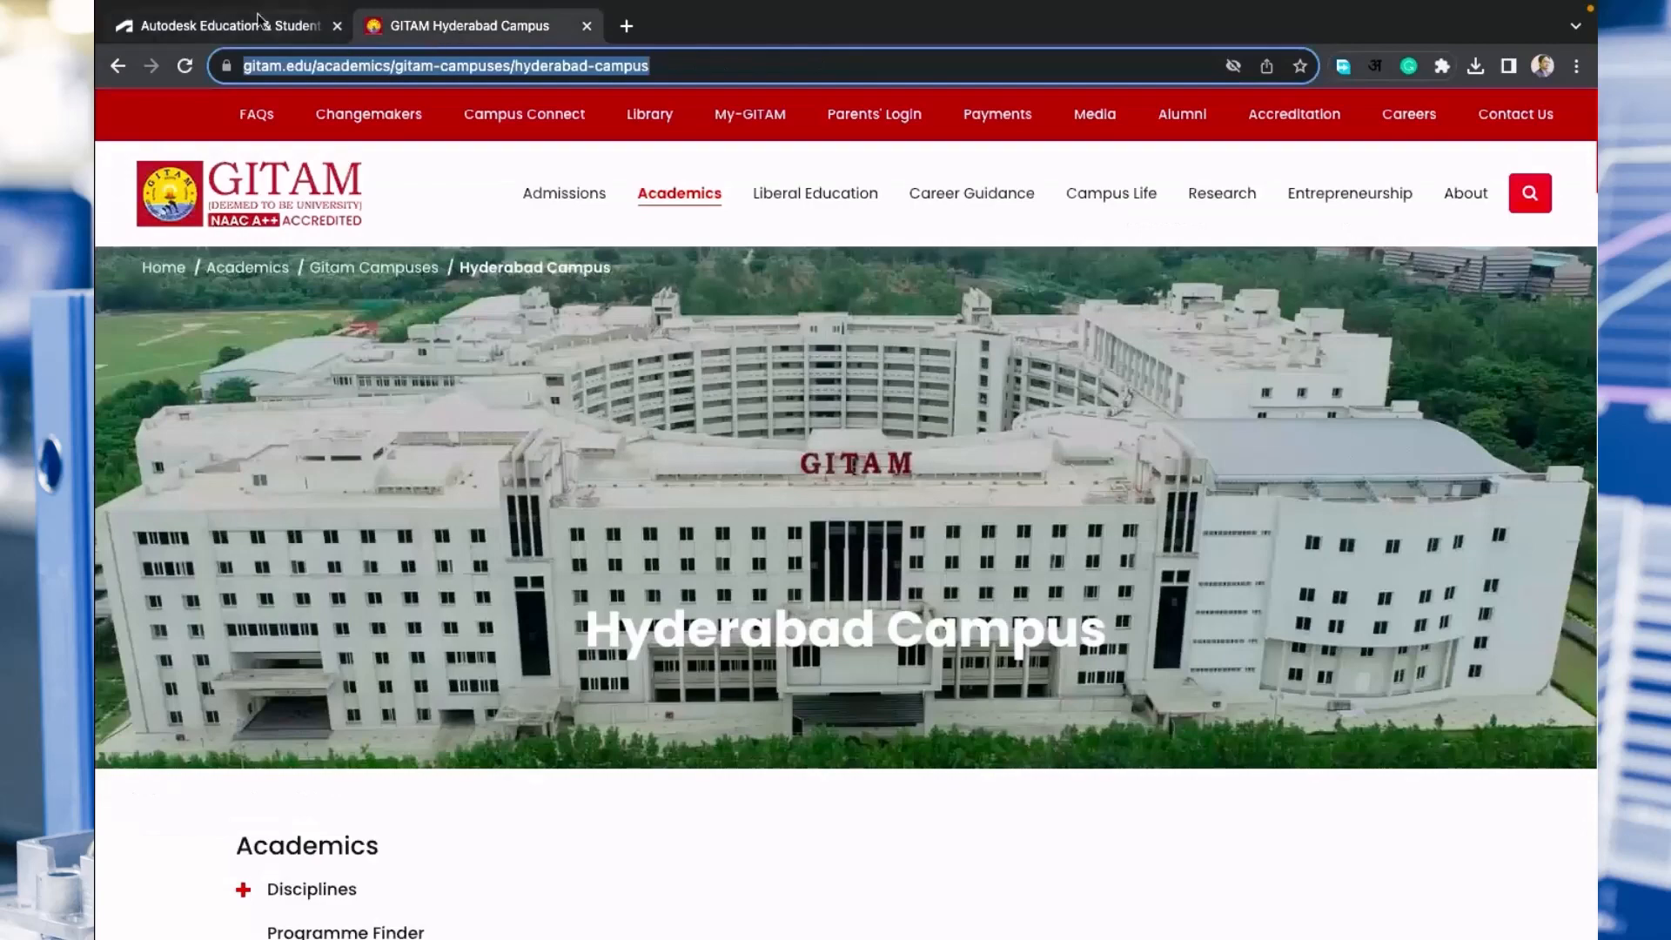
click(227, 24)
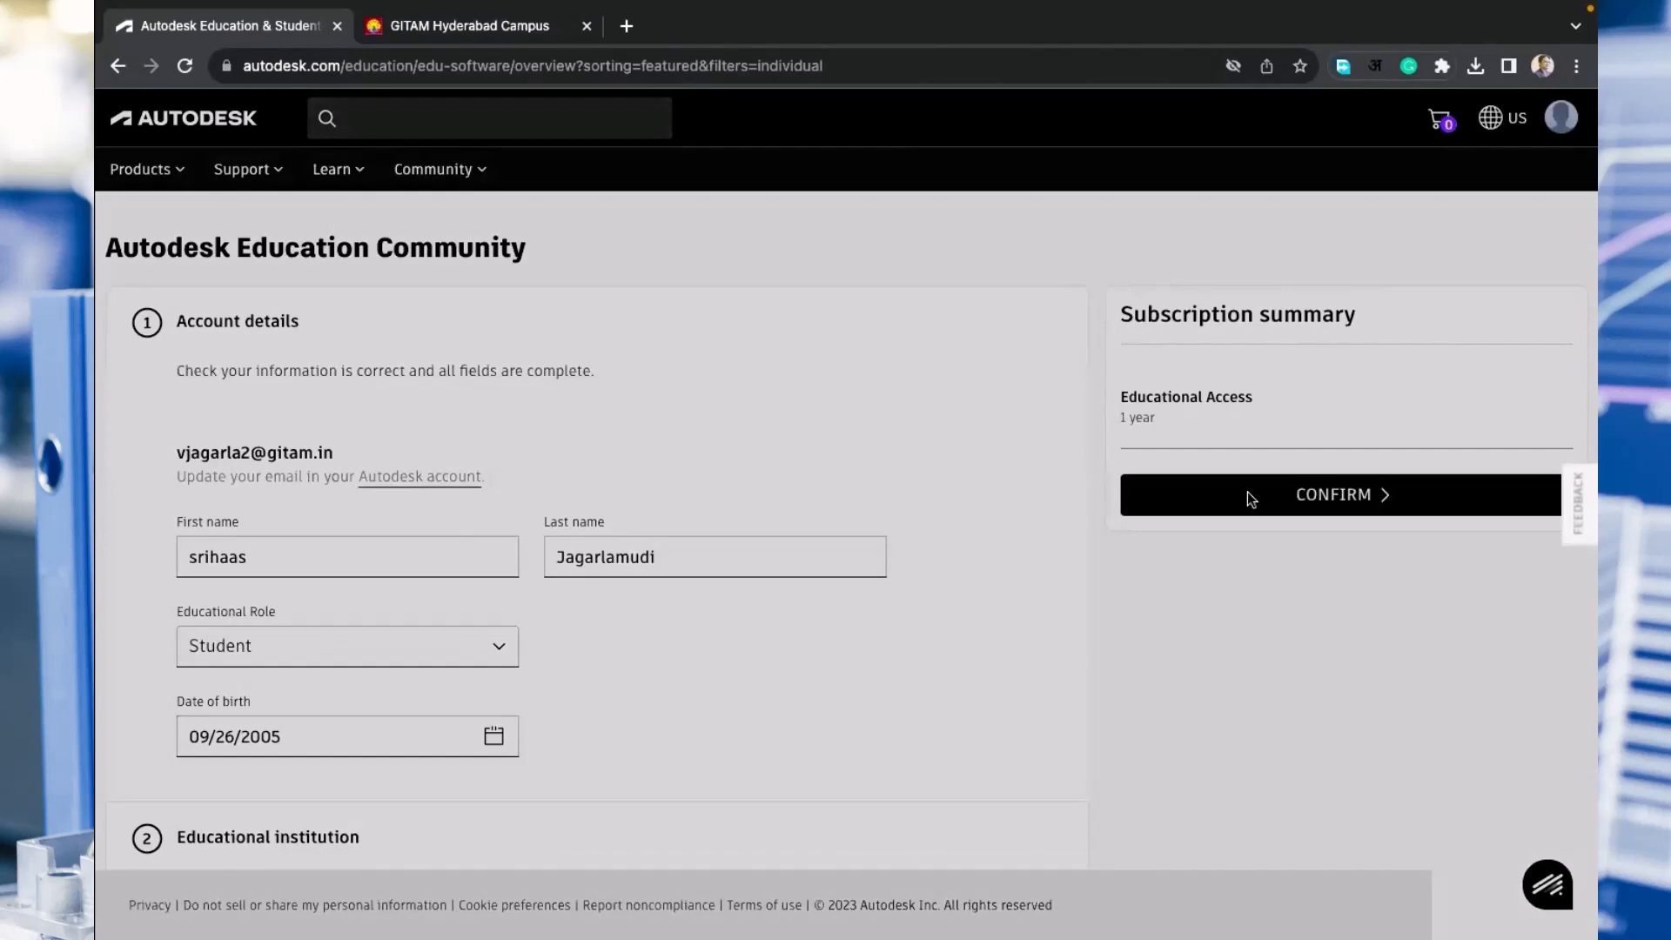
Confirm eligibility valid through September 10, 2024 and reach the Autodesk product list
click(1341, 494)
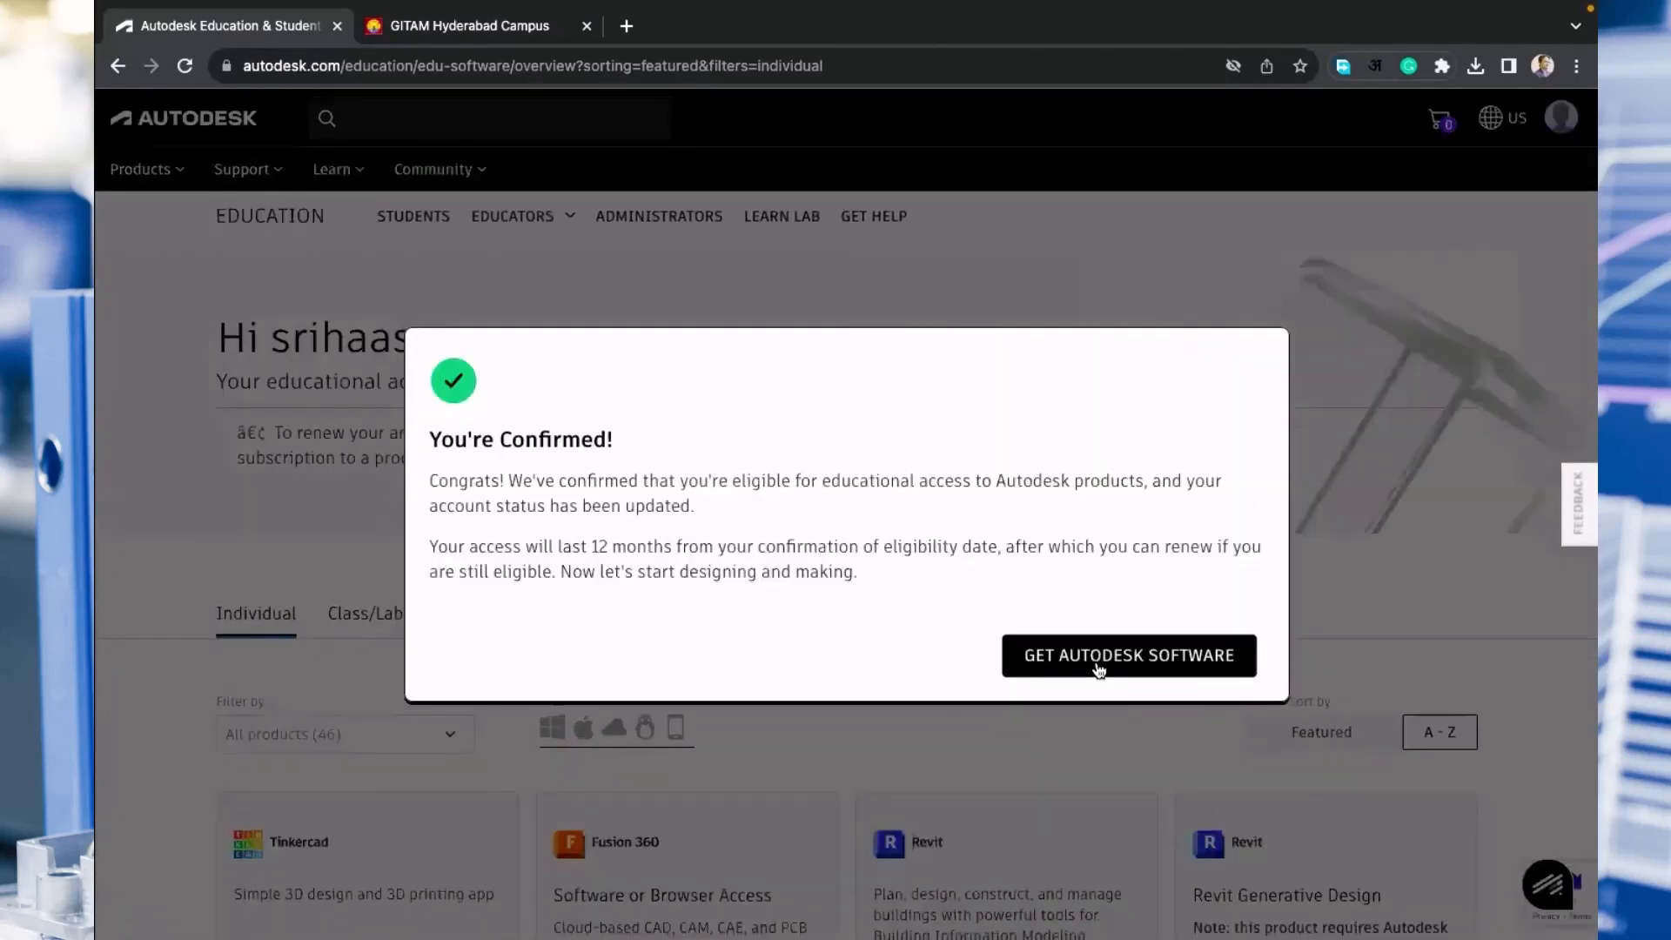
click(1128, 654)
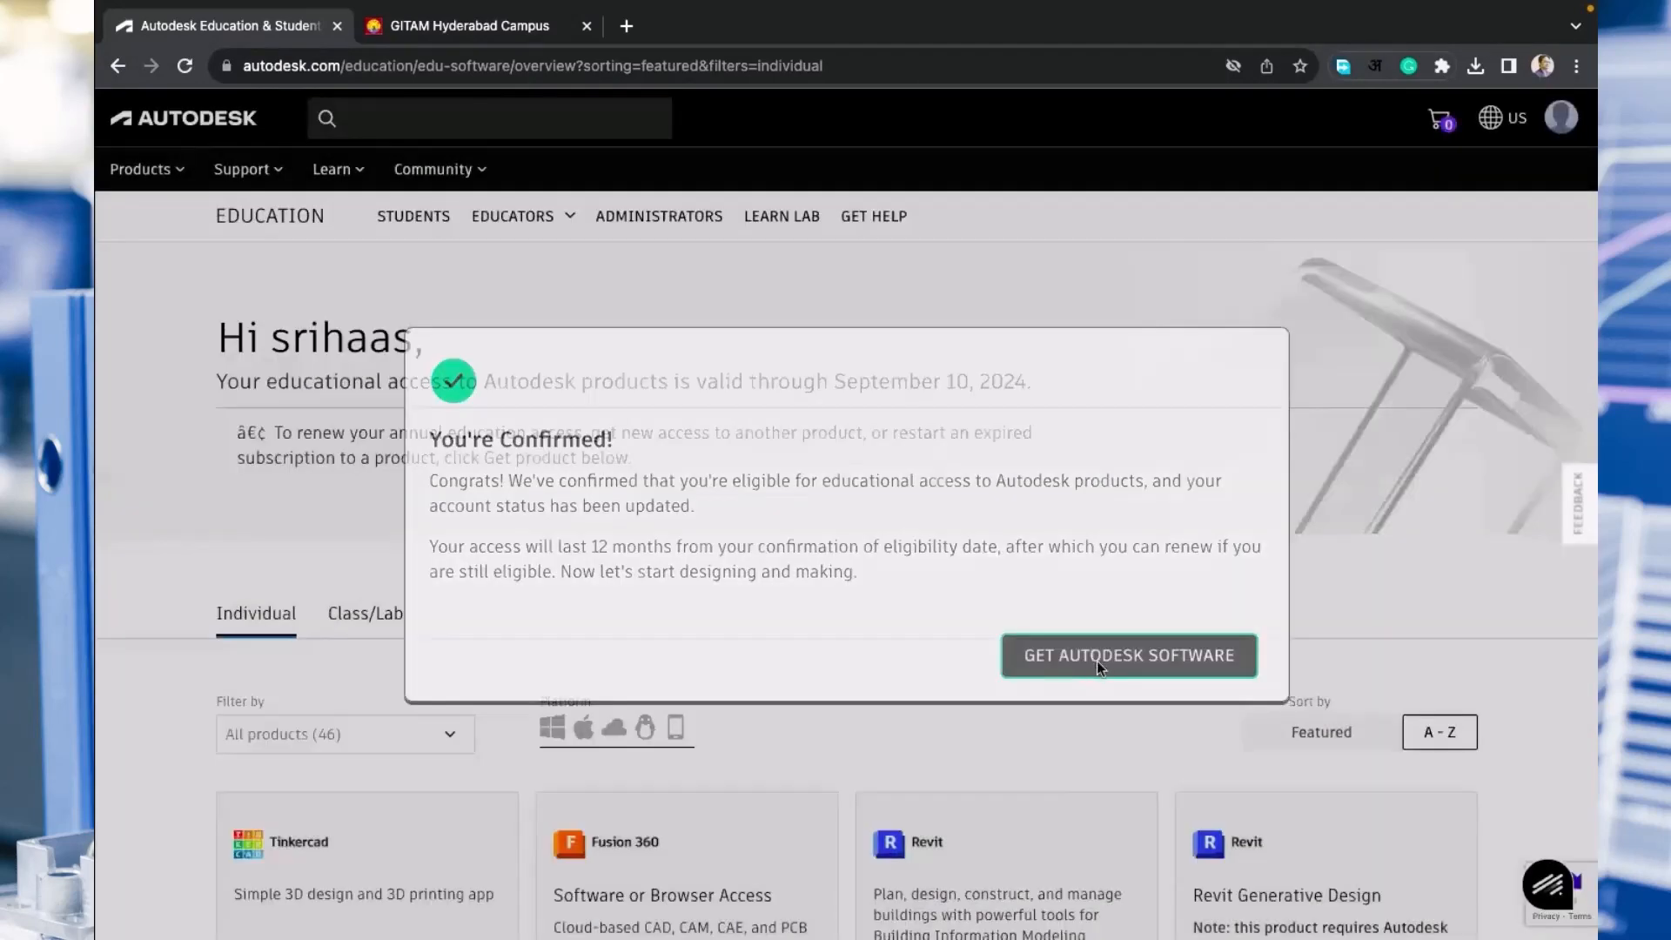
click(1127, 655)
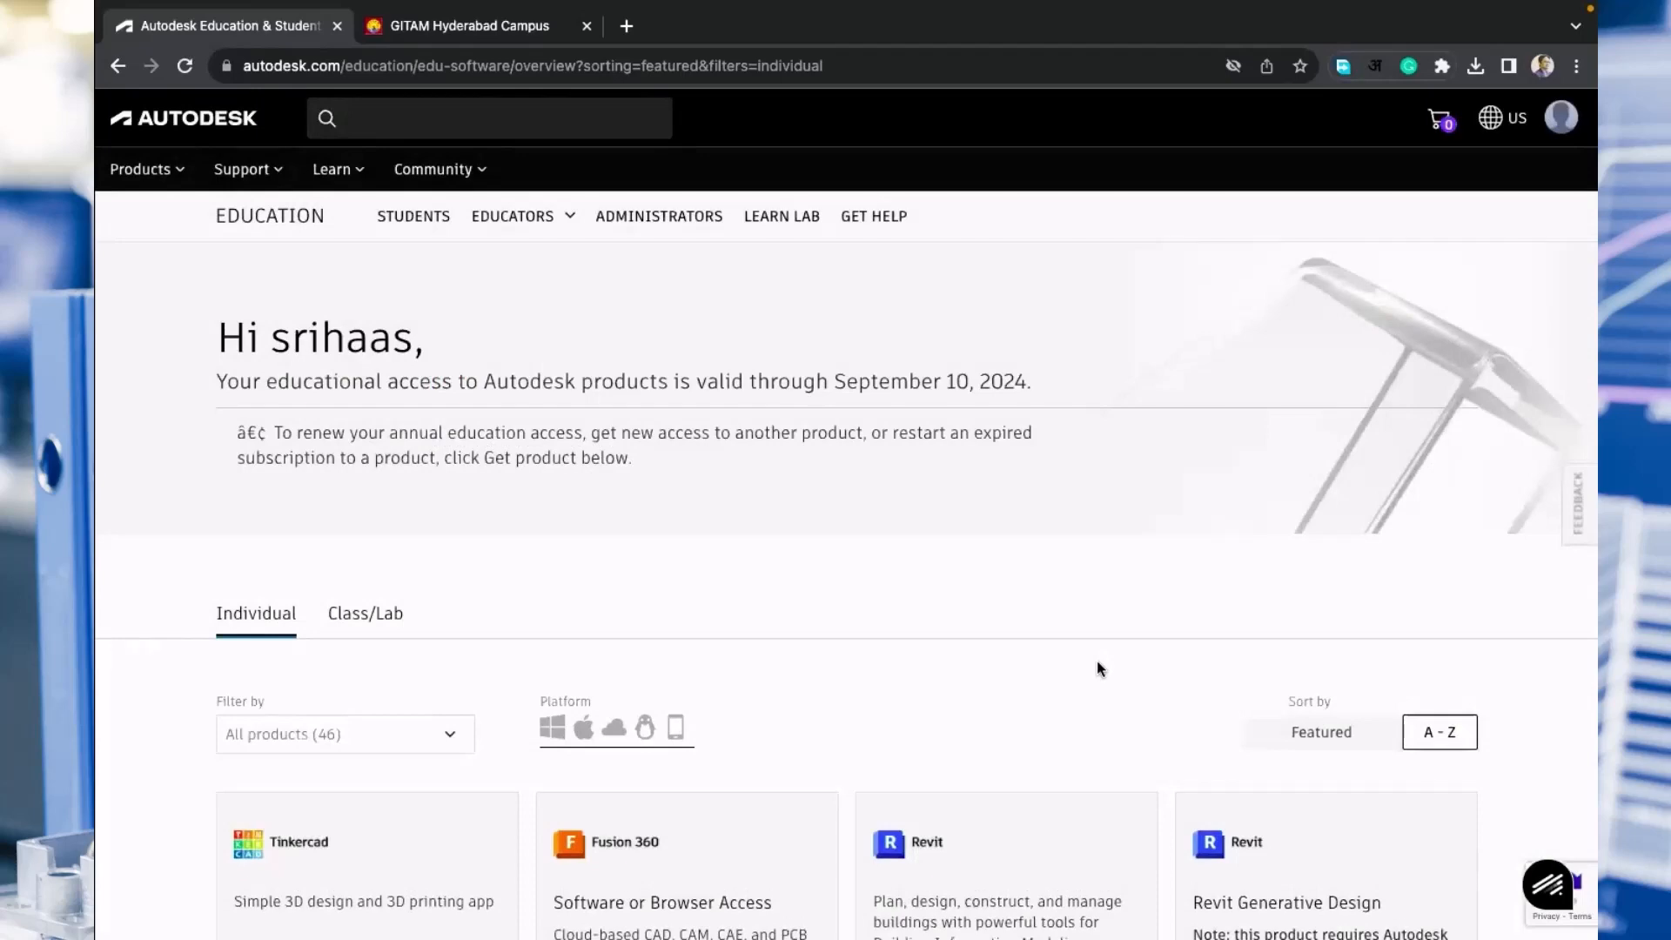
scroll(down, 3)
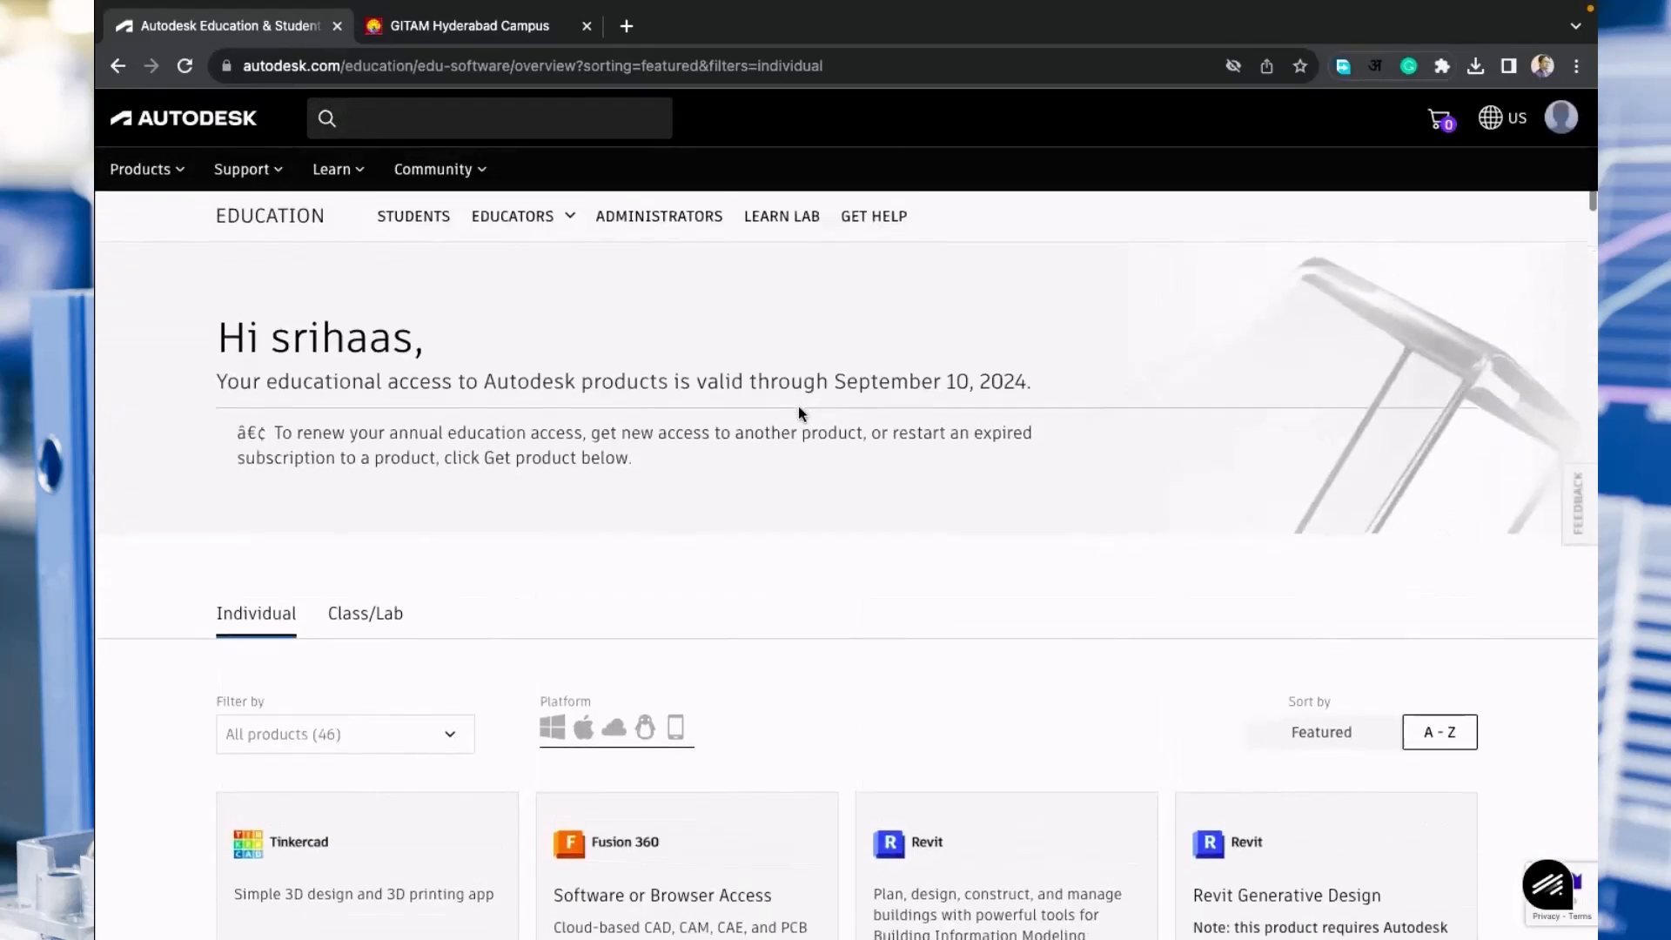
scroll(down, 3)
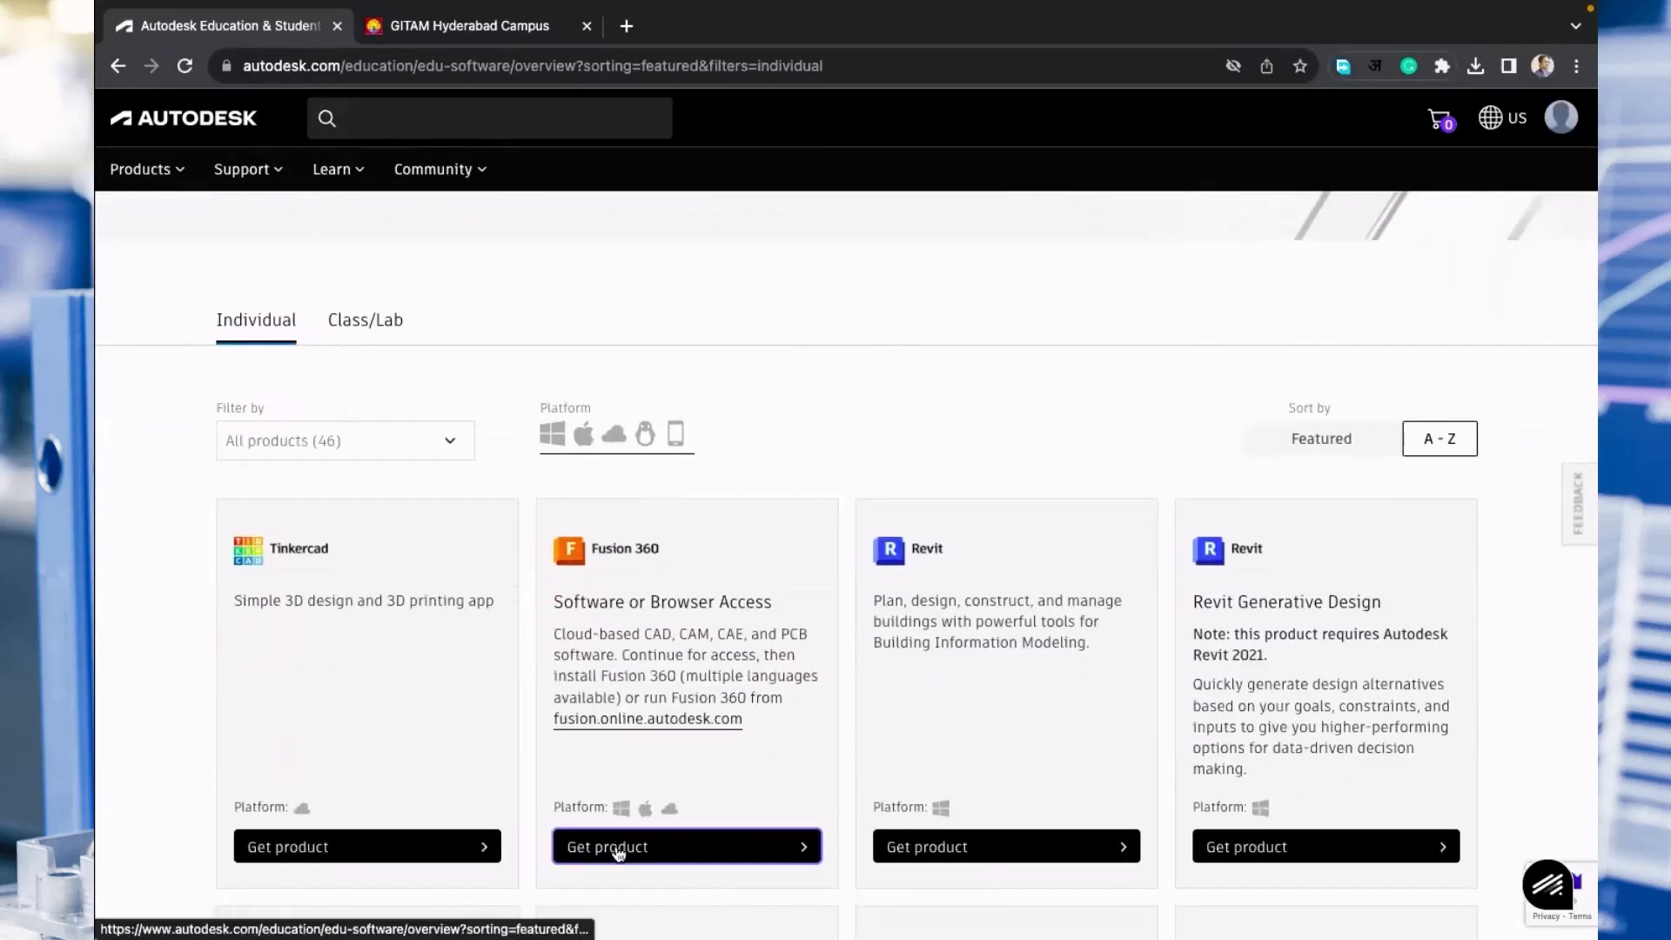
Get Fusion 360 and show the Fusion 360 Client Downloader finished in Chrome's downloads
scroll(down, 3)
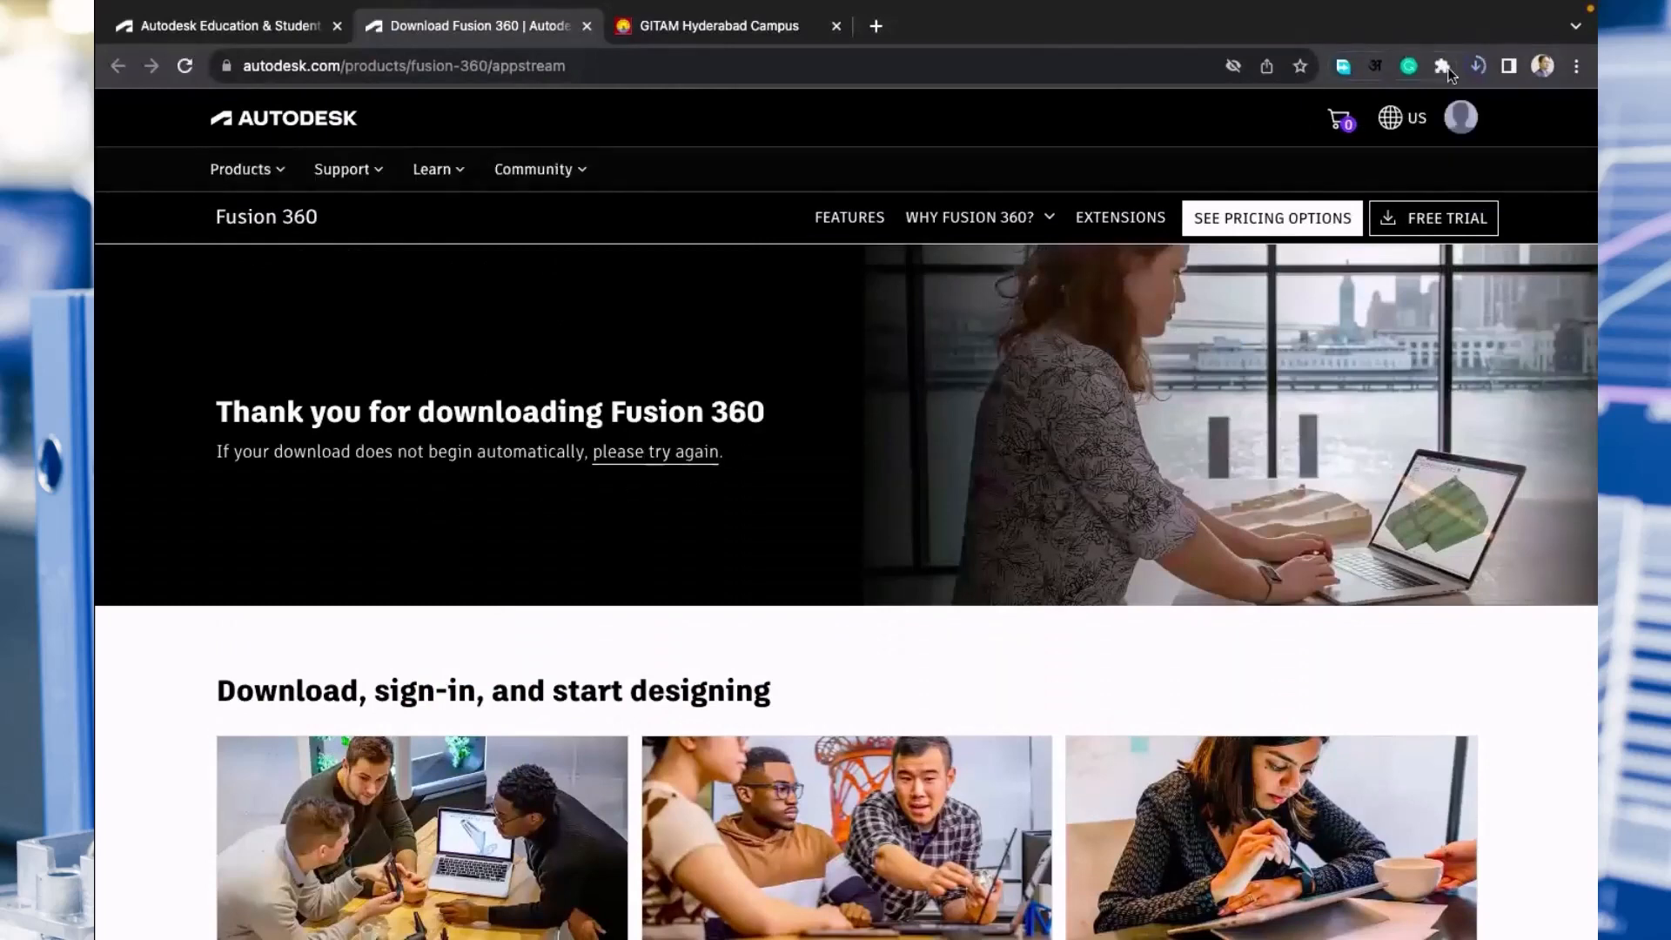
click(1473, 66)
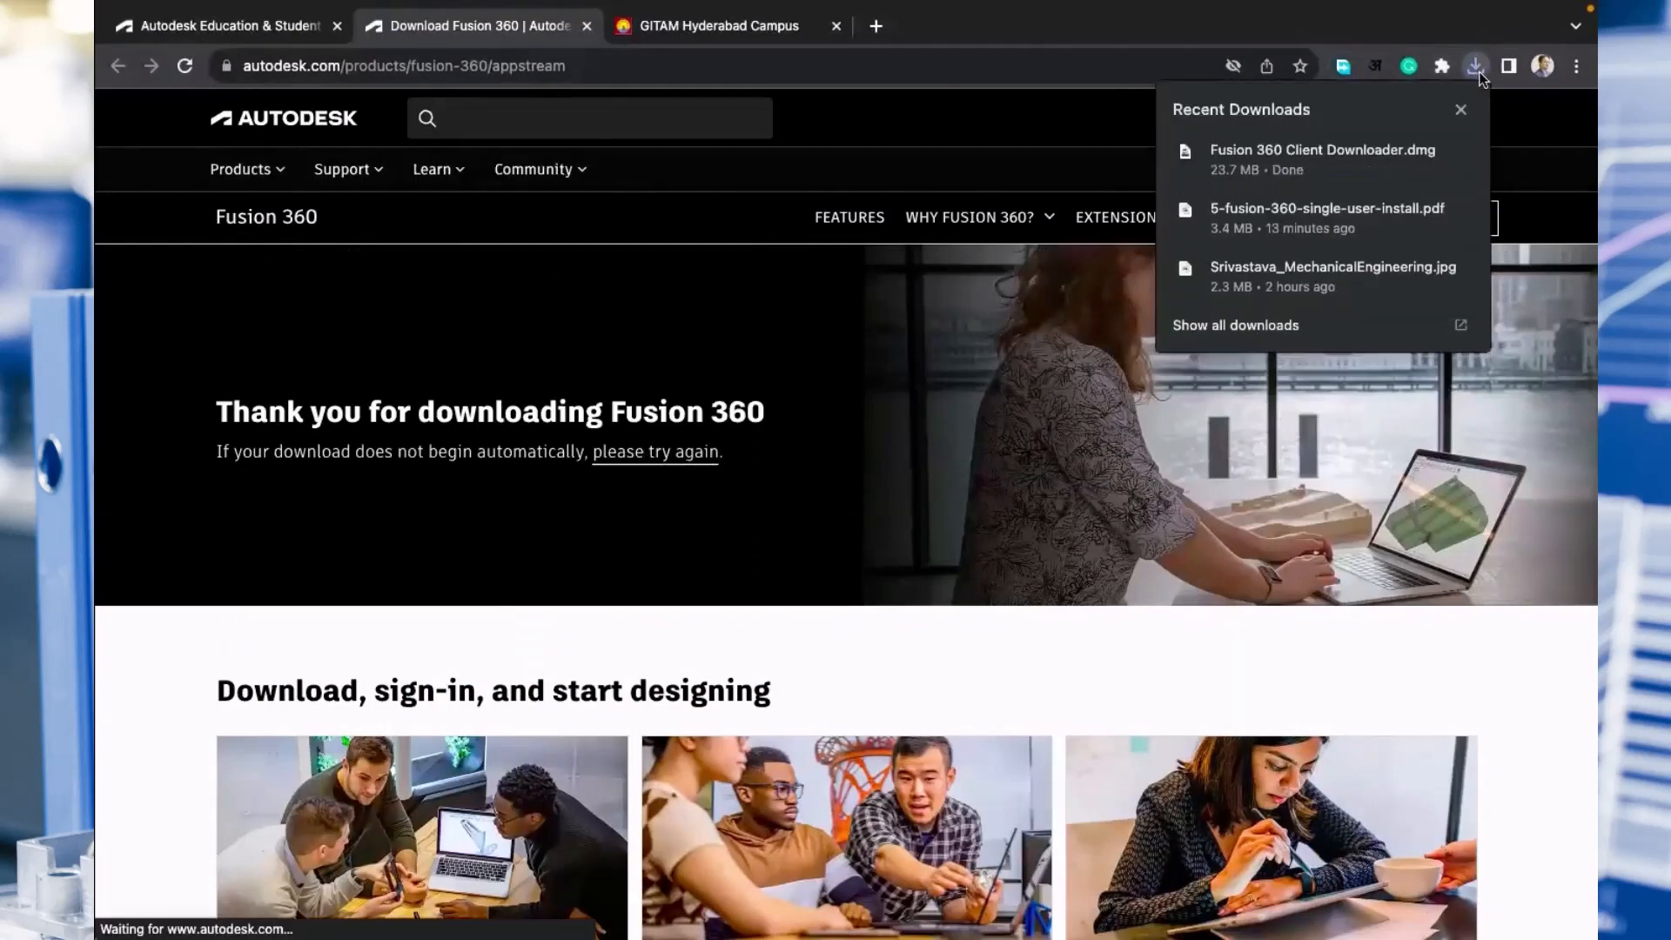
mouse_move(1475, 66)
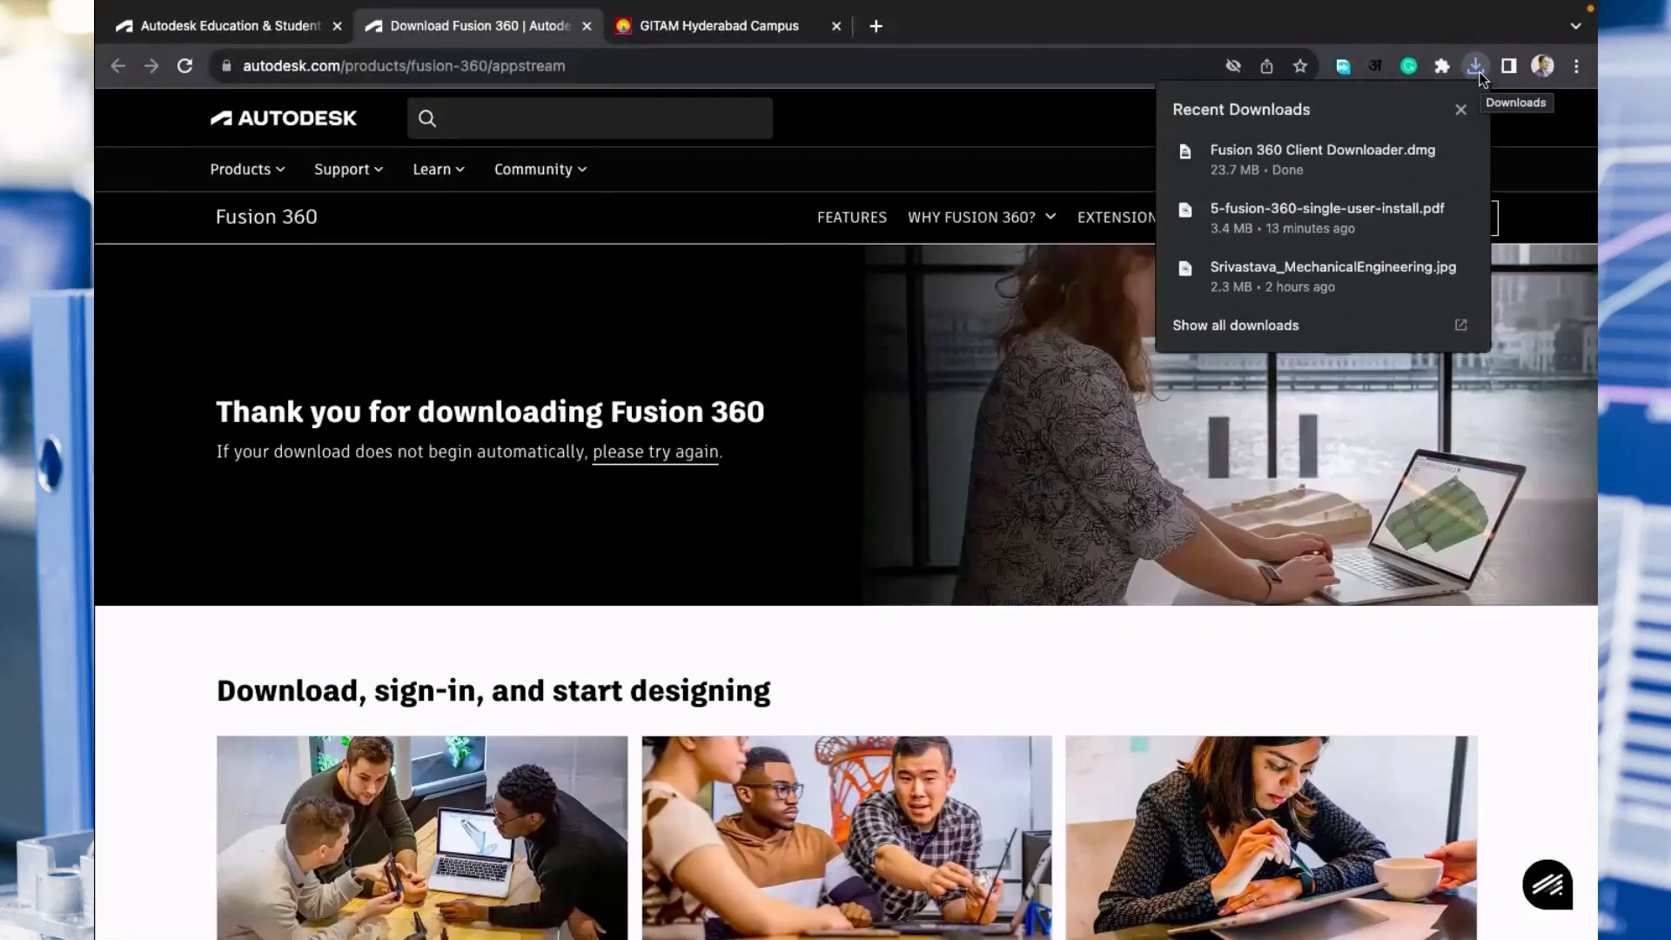
mouse_move(971, 101)
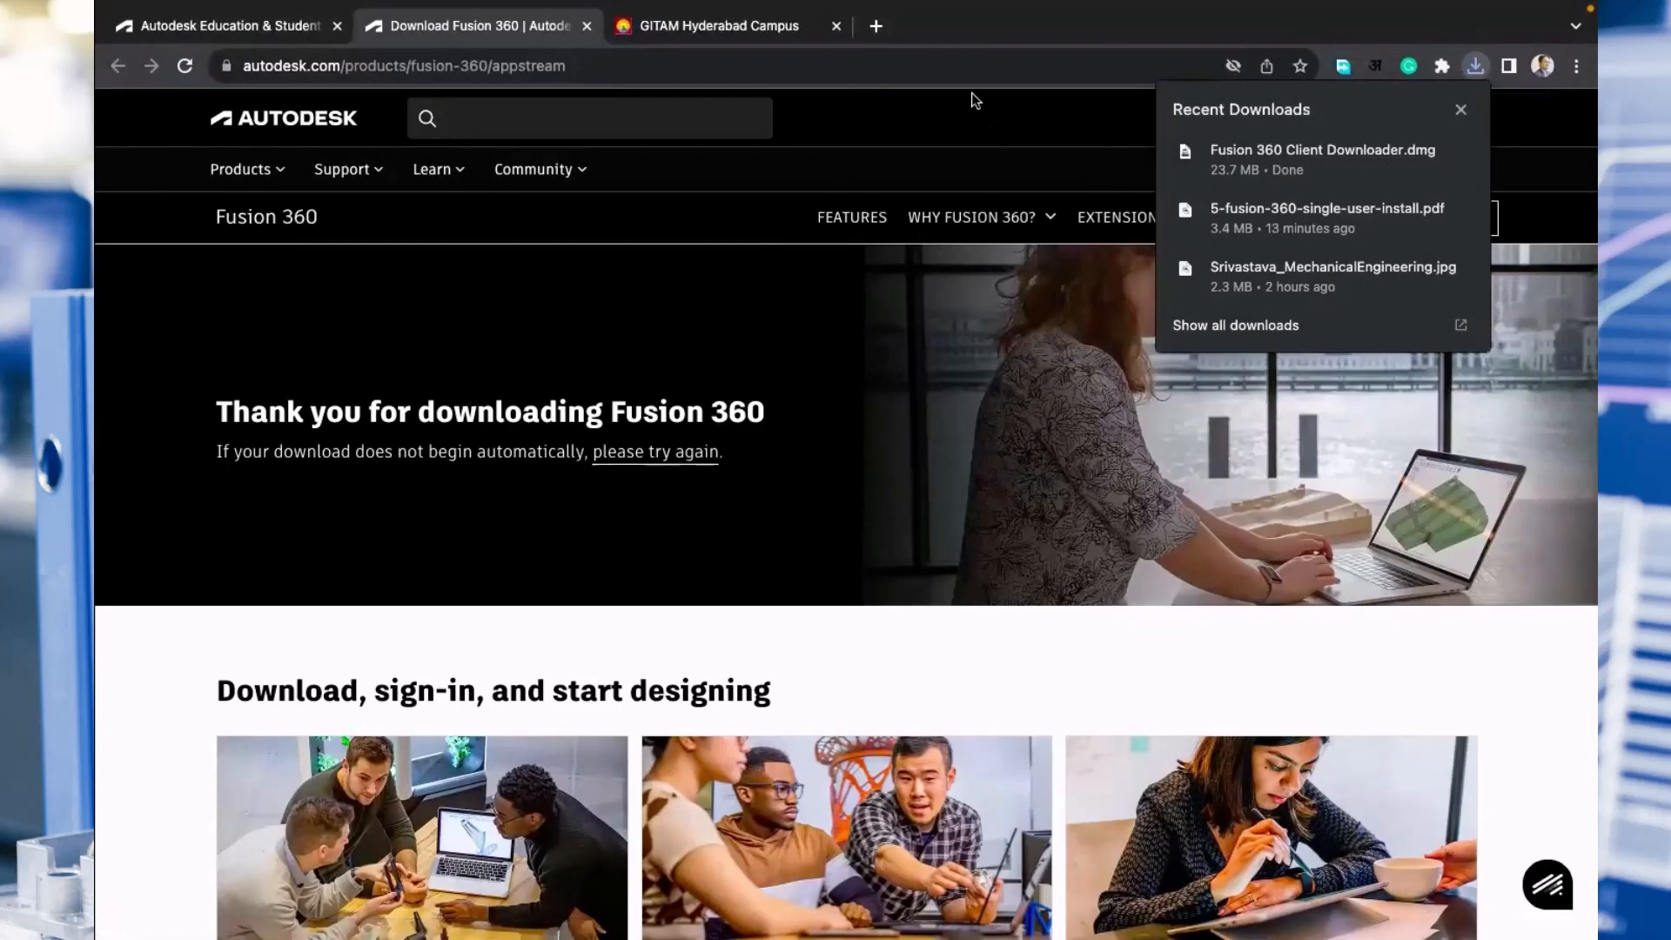